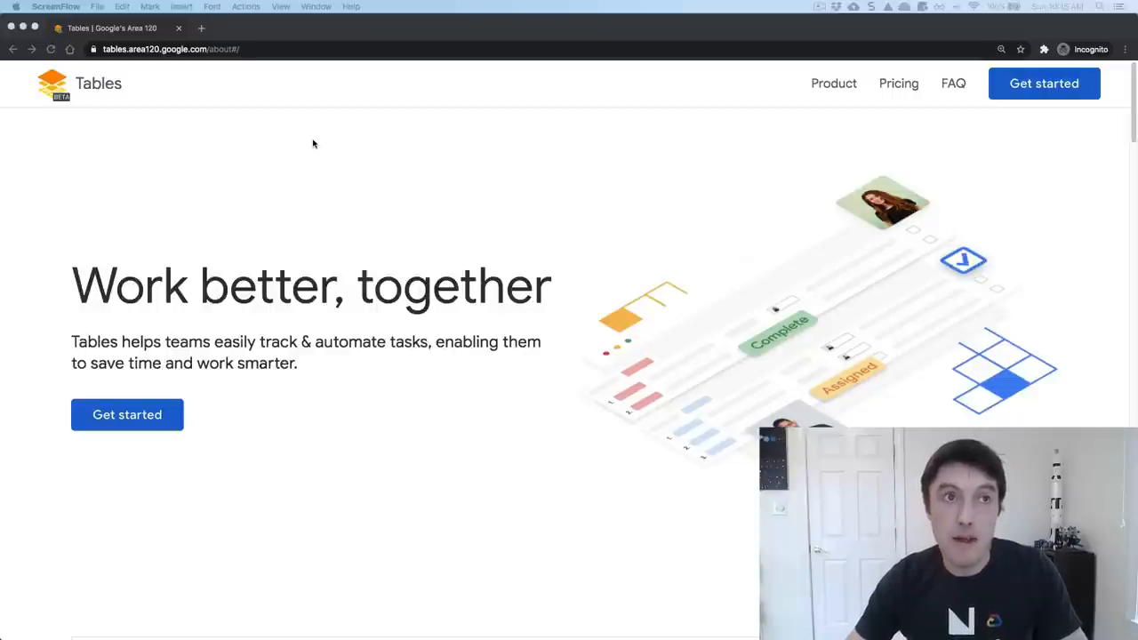
{"action": "mouse_move", "coordinate": [333, 192]}
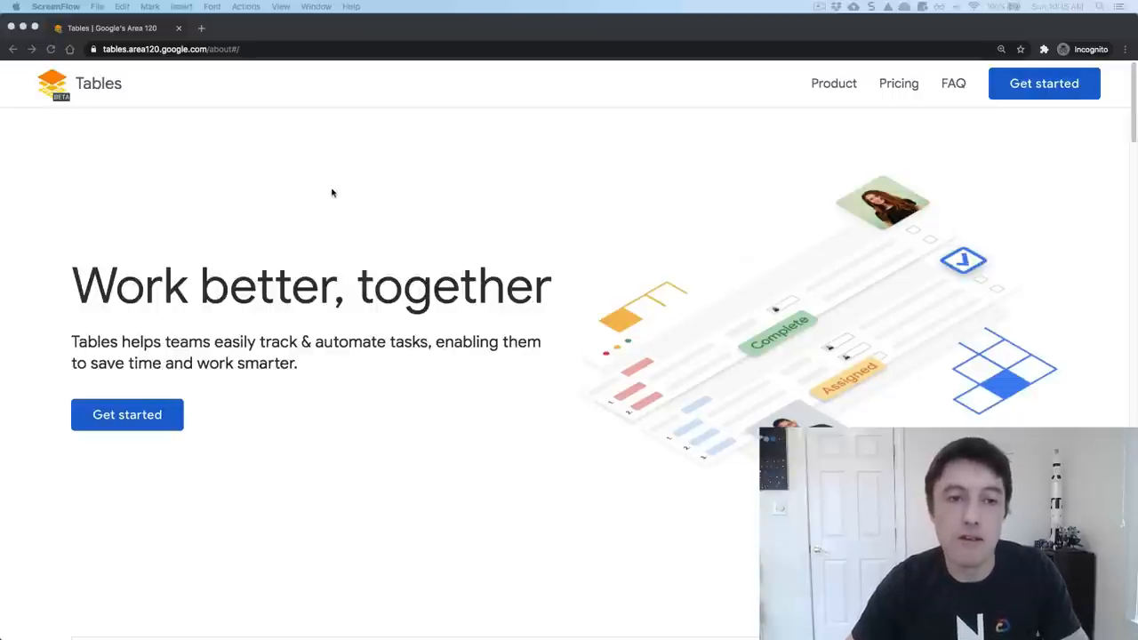
- Browse the landing page's use cases — IT operations and others — finishing on Customer tracker & sales CRM
{"action": "scroll", "scroll_direction": "down", "scroll_amount": 3}
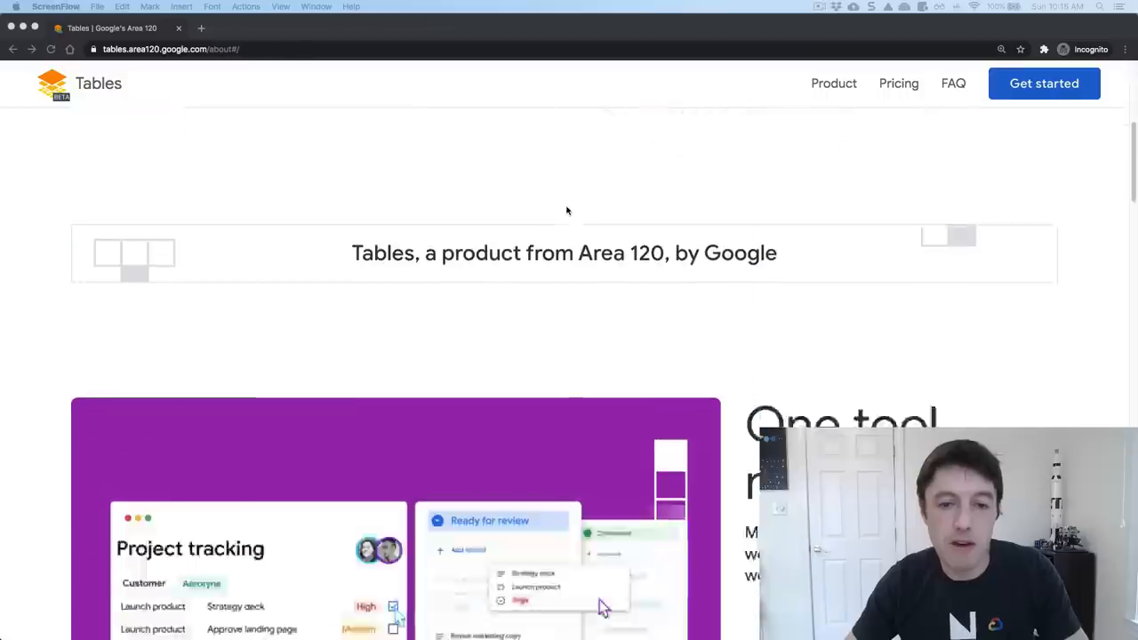
{"action": "scroll", "scroll_direction": "down", "scroll_amount": 3}
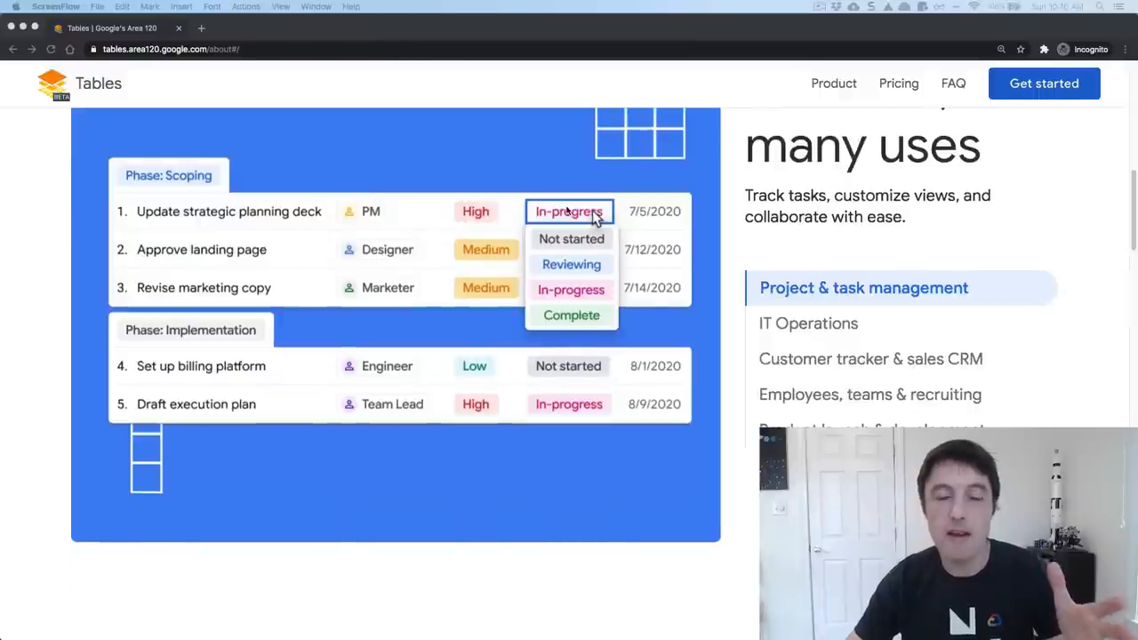
{"action": "left_click", "coordinate": [807, 323]}
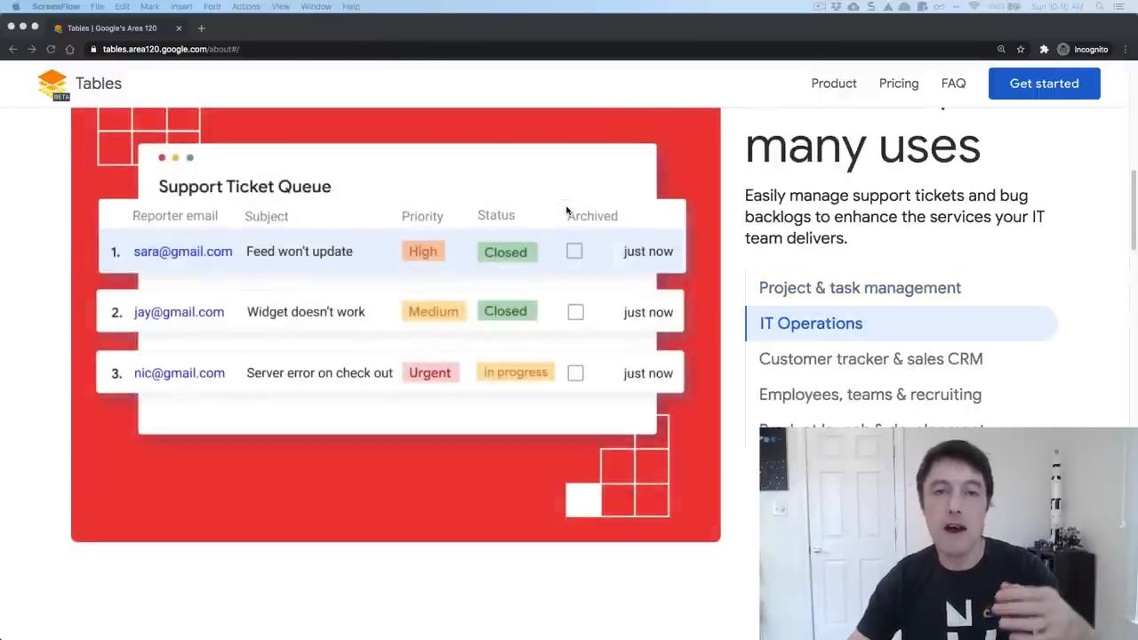
{"action": "left_click", "coordinate": [875, 359]}
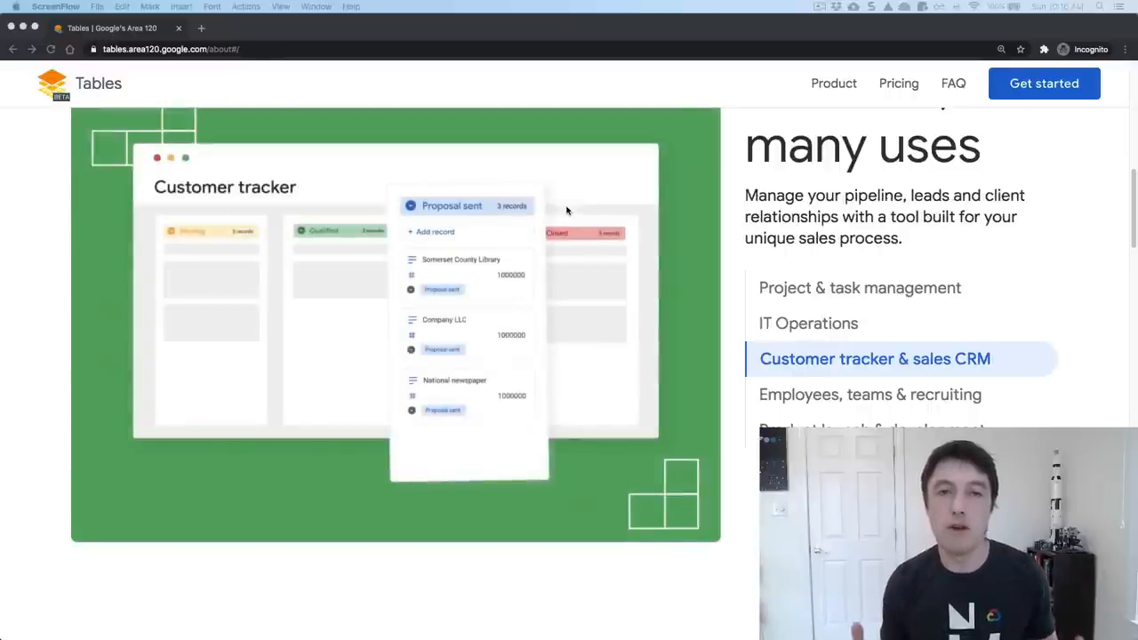
{"action": "left_click", "coordinate": [875, 395]}
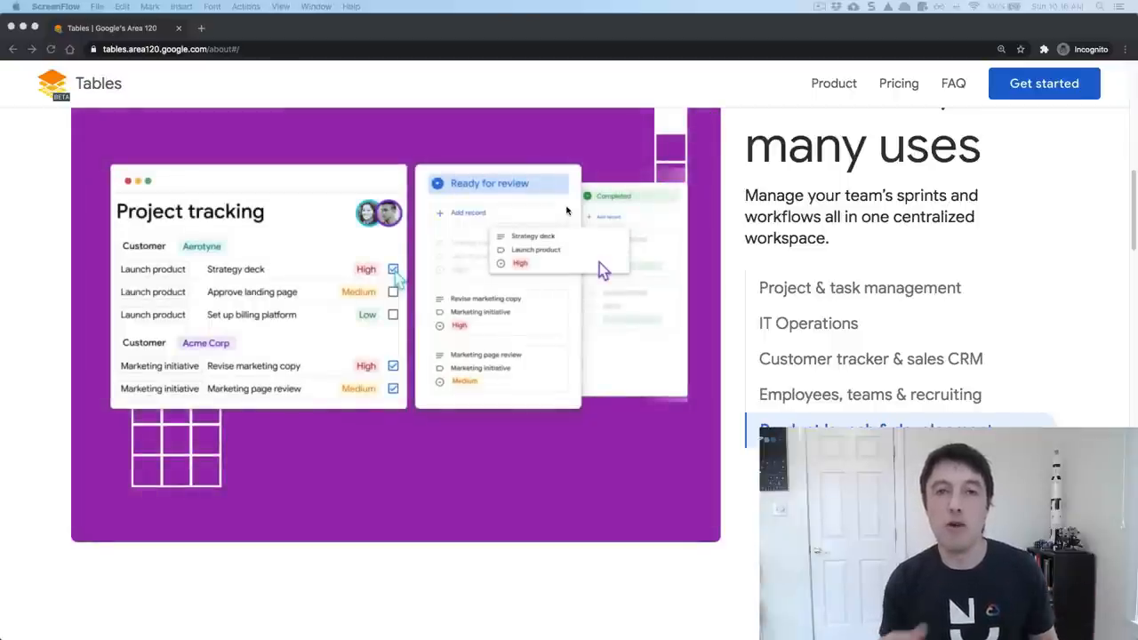
{"action": "left_click", "coordinate": [857, 288]}
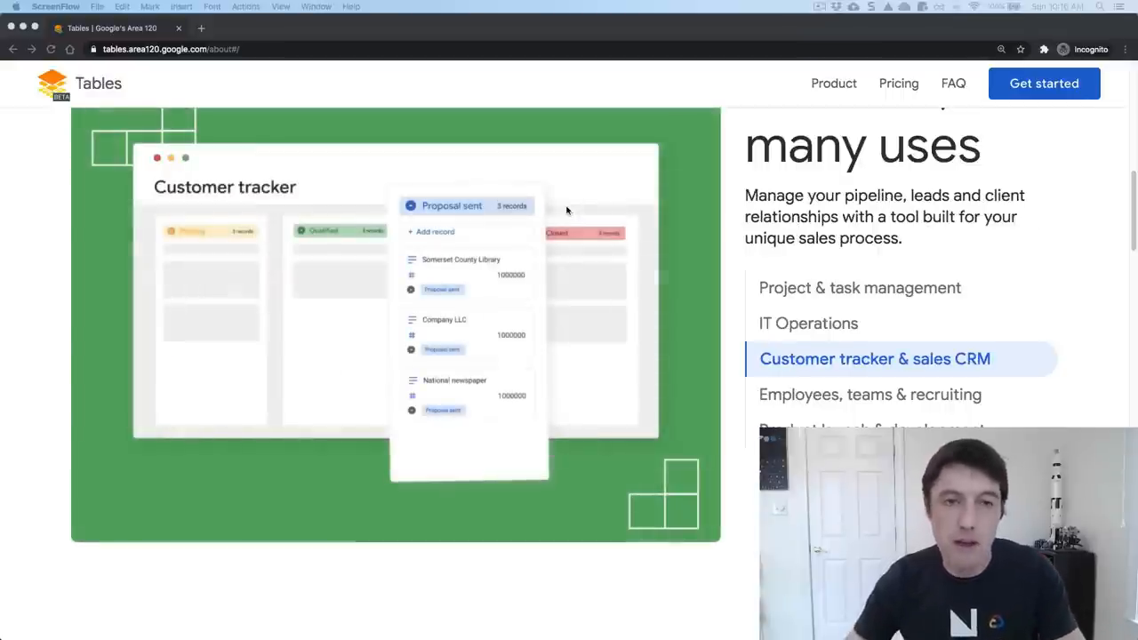
- Scroll the landing page down to the Pricing section comparing the Free and $10 Paid plans
{"action": "scroll", "scroll_direction": "down", "scroll_amount": 3}
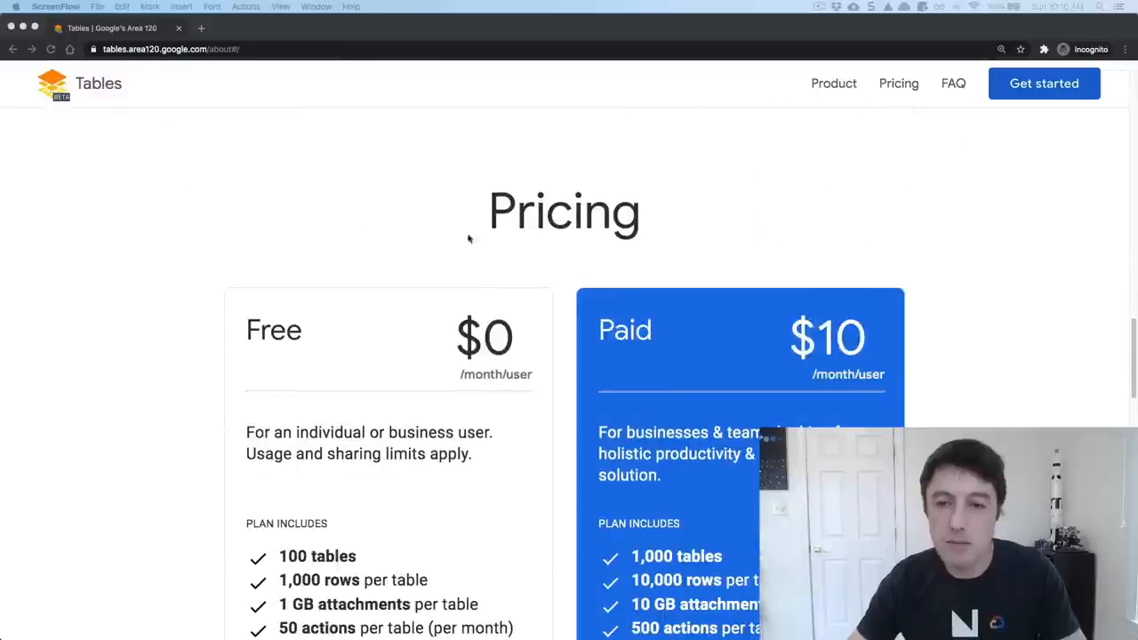
{"action": "scroll", "scroll_direction": "down", "scroll_amount": 3}
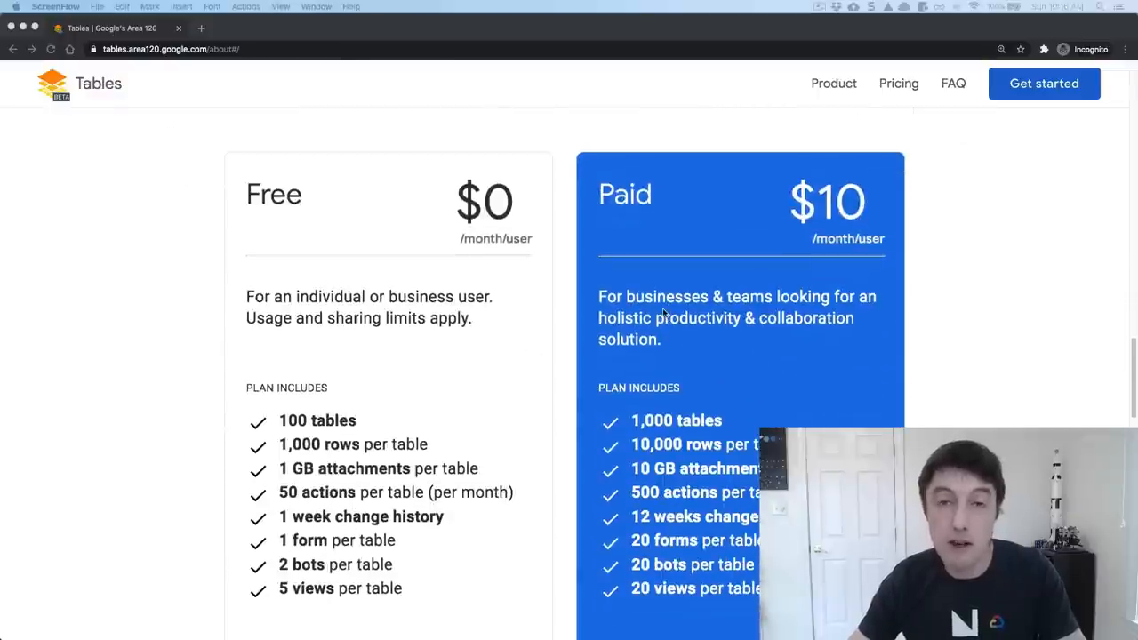
{"action": "scroll", "scroll_direction": "down", "scroll_amount": 3}
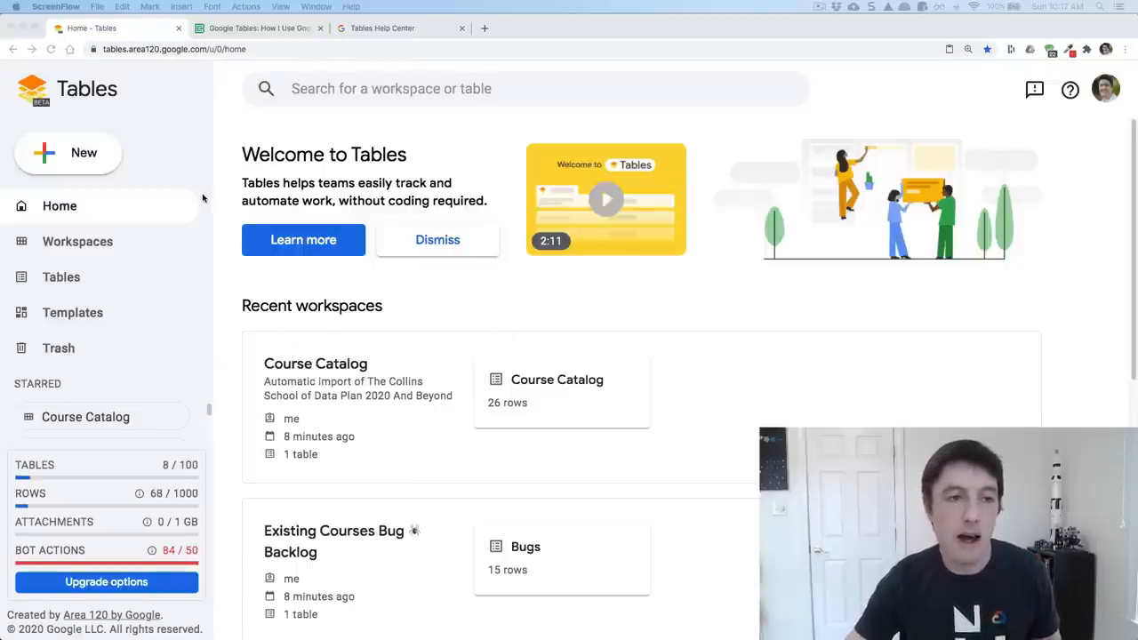
{"action": "mouse_move", "coordinate": [142, 140]}
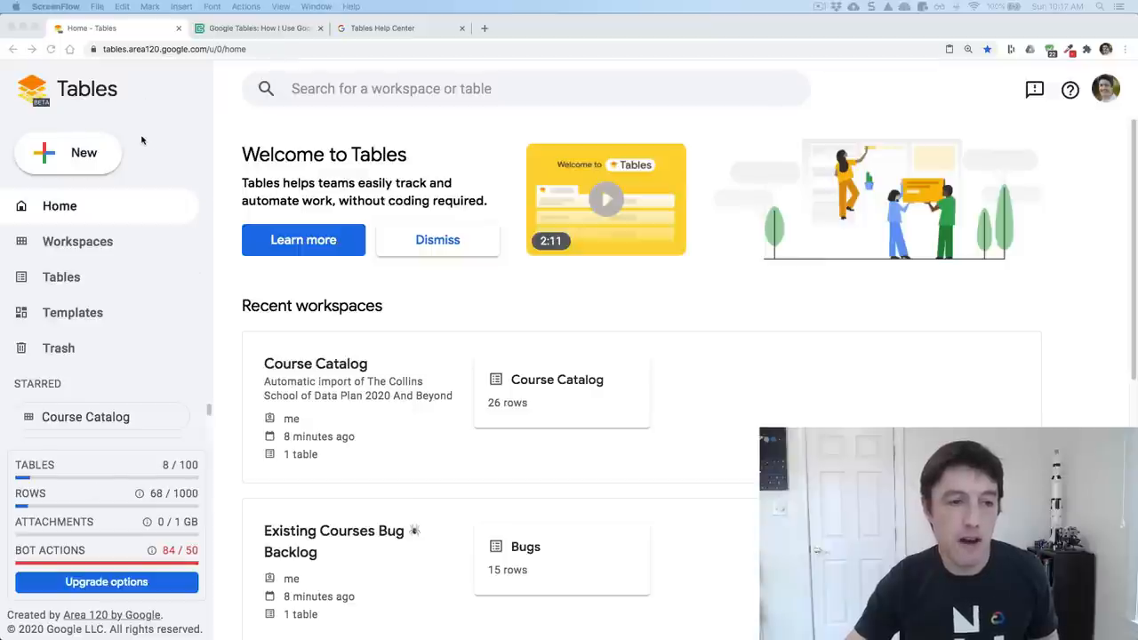
{"action": "mouse_move", "coordinate": [93, 370]}
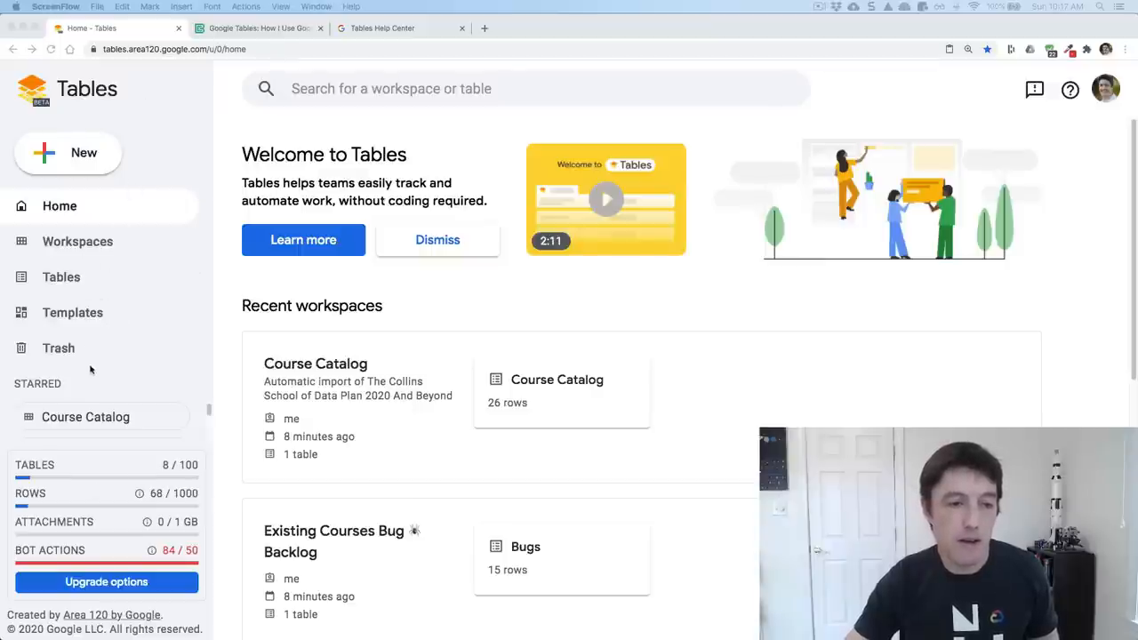
{"action": "mouse_move", "coordinate": [86, 416]}
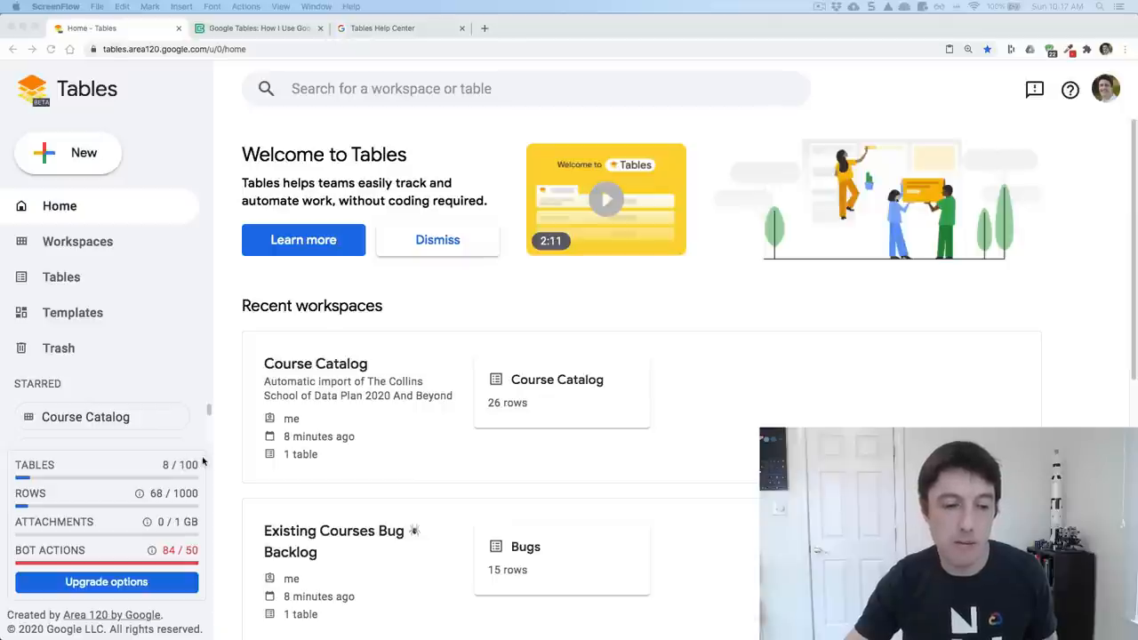
{"action": "scroll", "scroll_direction": "down", "scroll_amount": 3}
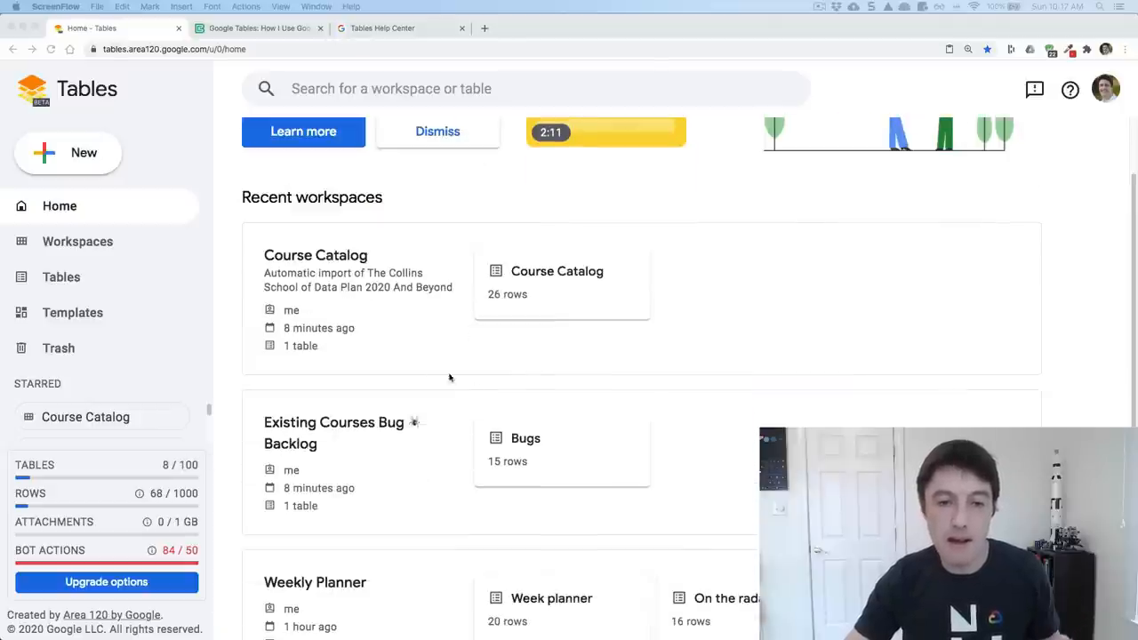
{"action": "scroll", "scroll_direction": "down", "scroll_amount": 3}
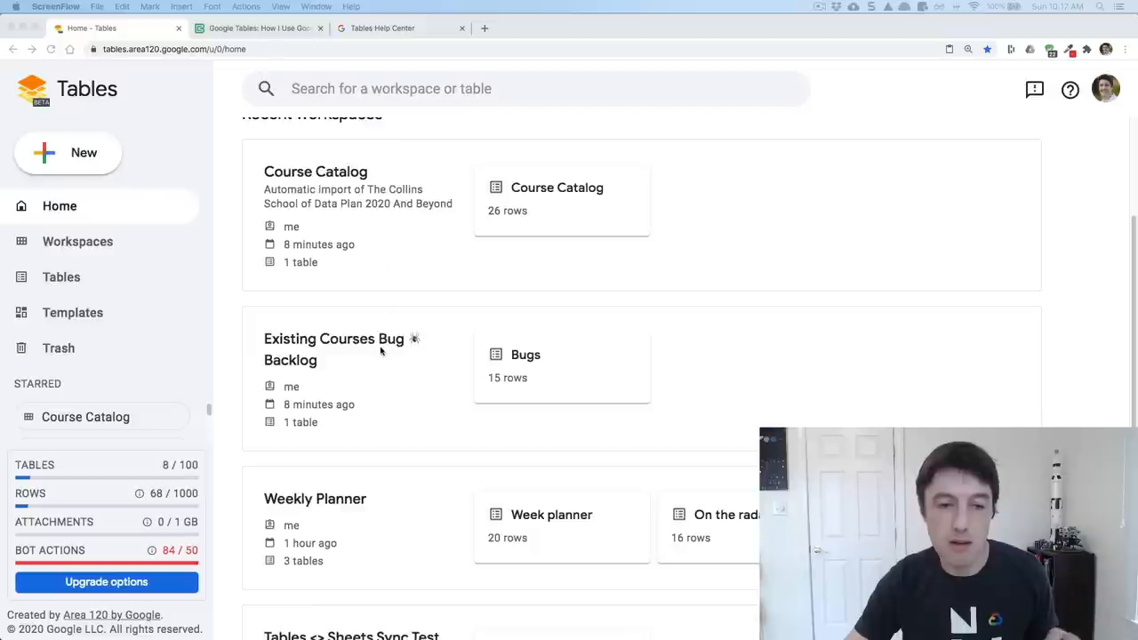
{"action": "scroll", "scroll_direction": "down", "scroll_amount": 3}
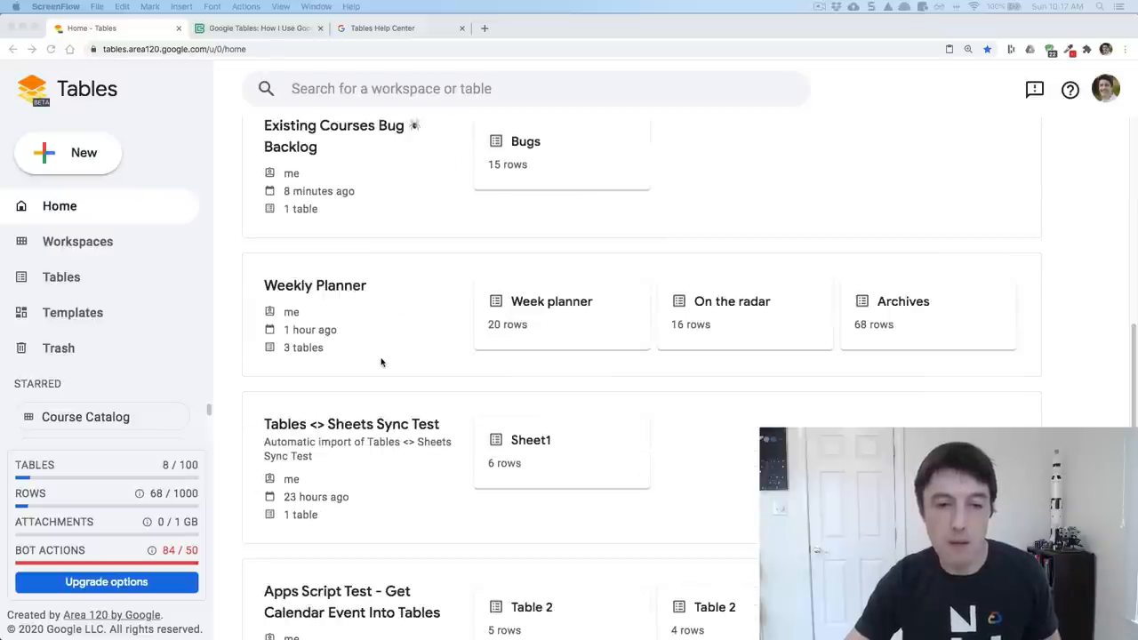
{"action": "scroll", "scroll_direction": "down", "scroll_amount": 3}
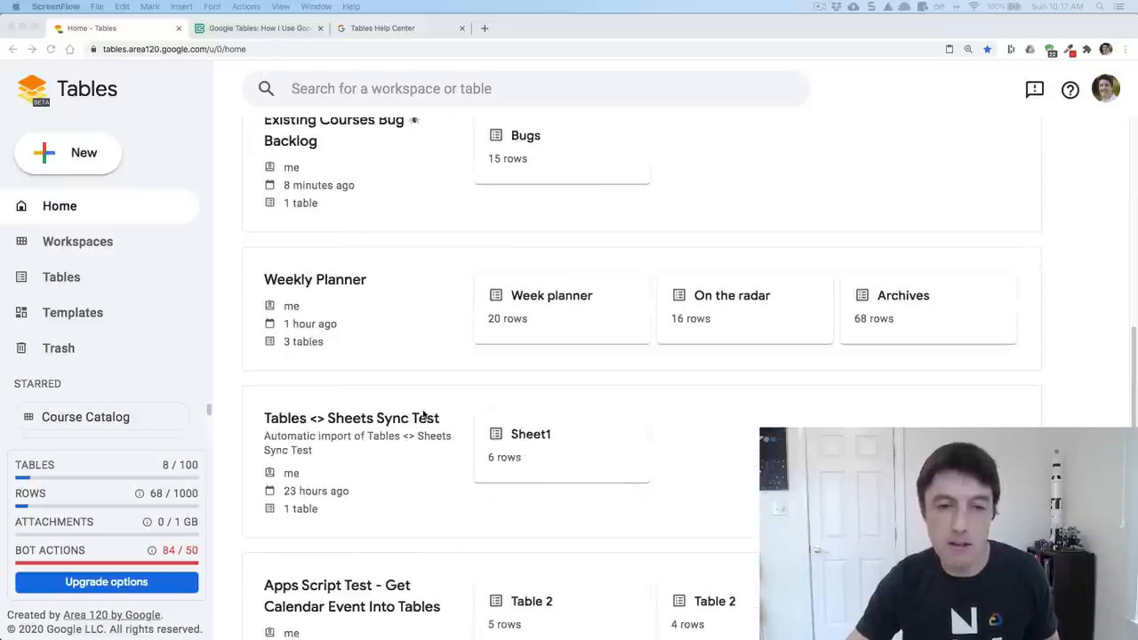
{"action": "scroll", "scroll_direction": "up", "scroll_amount": 3}
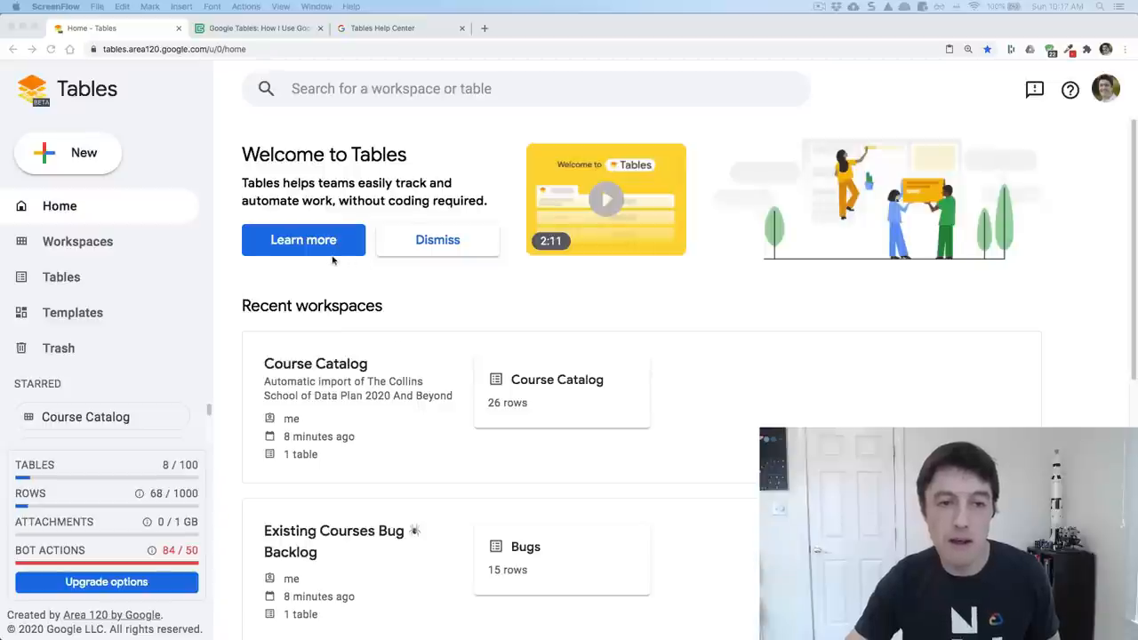
{"action": "mouse_move", "coordinate": [293, 283]}
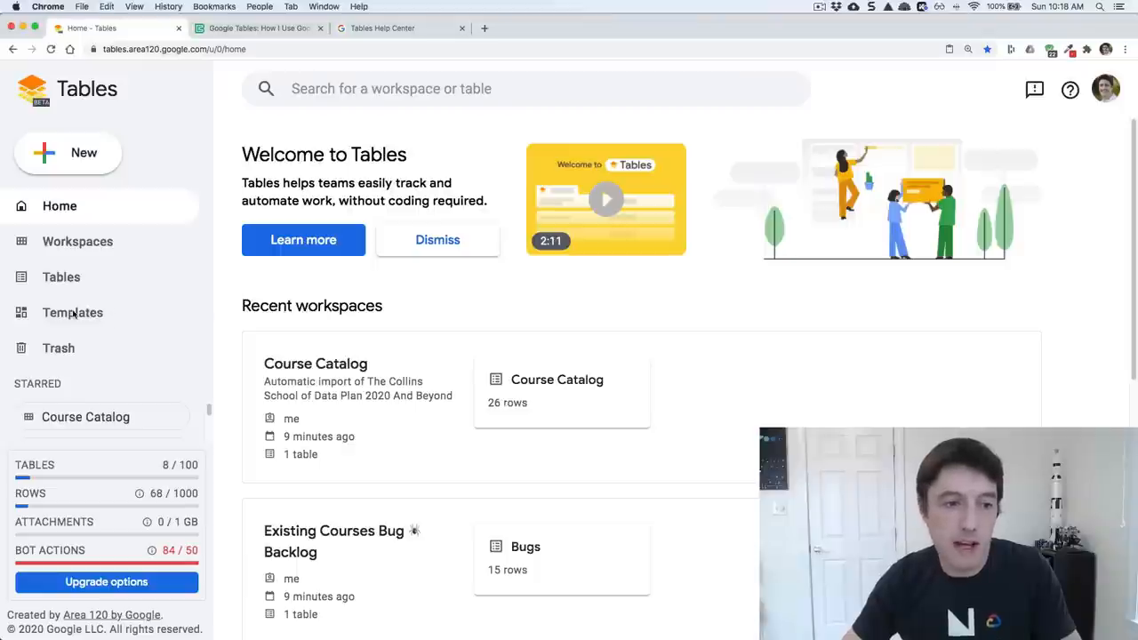
- Browse the Templates gallery past Project Tracker, Design Assets Library and Customer Tracker, then back to the top
{"action": "left_click", "coordinate": [73, 313]}
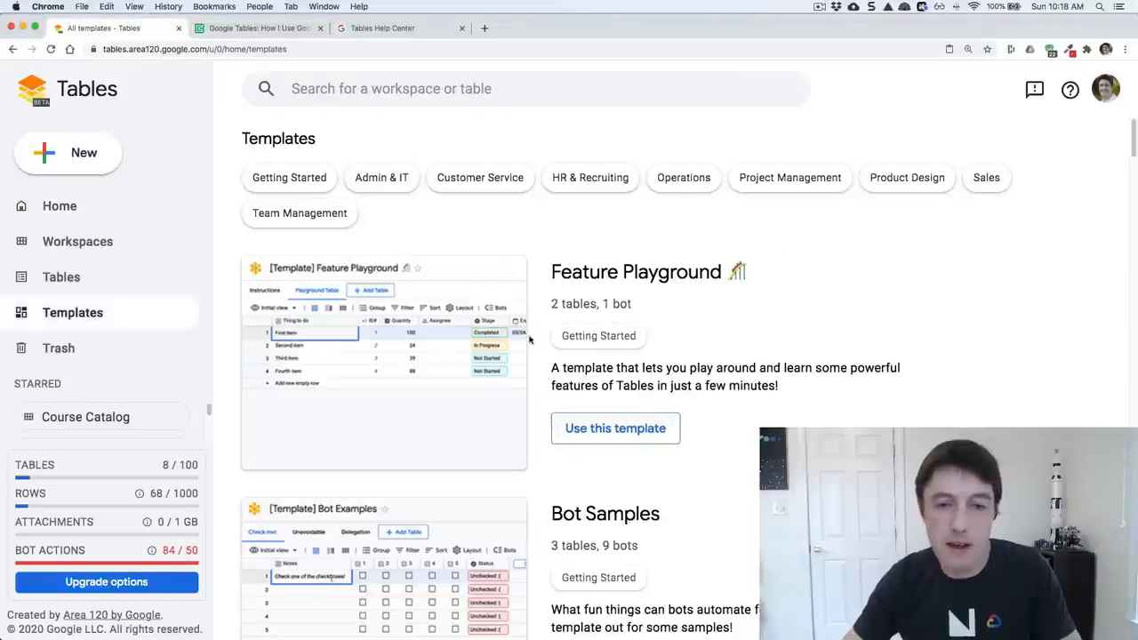
{"action": "scroll", "scroll_direction": "down", "scroll_amount": 3}
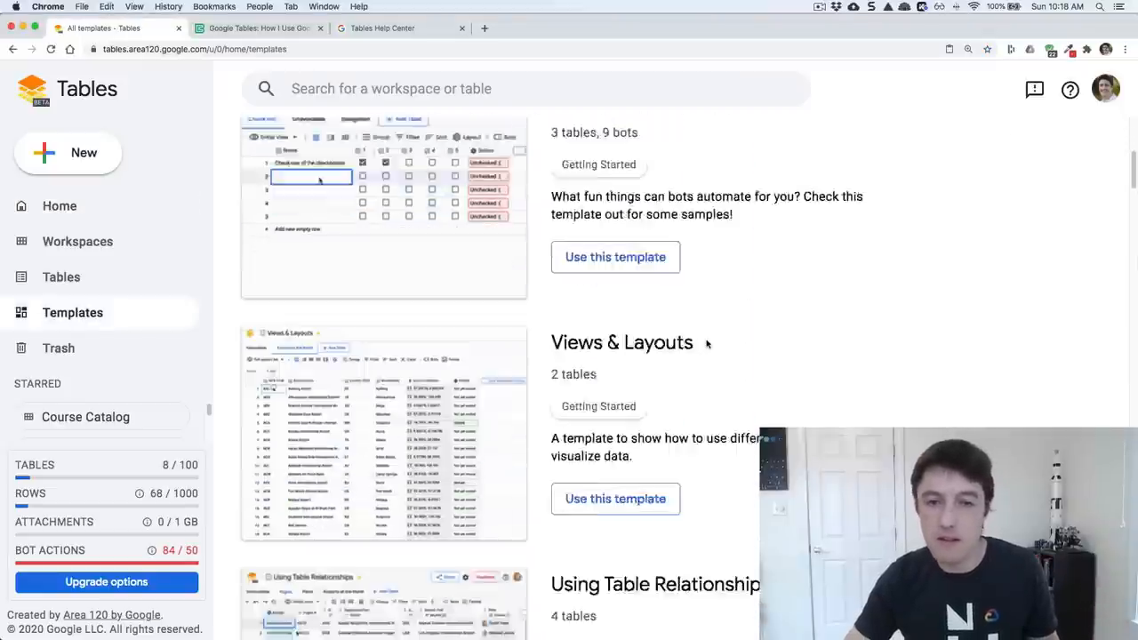
{"action": "scroll", "scroll_direction": "down", "scroll_amount": 3}
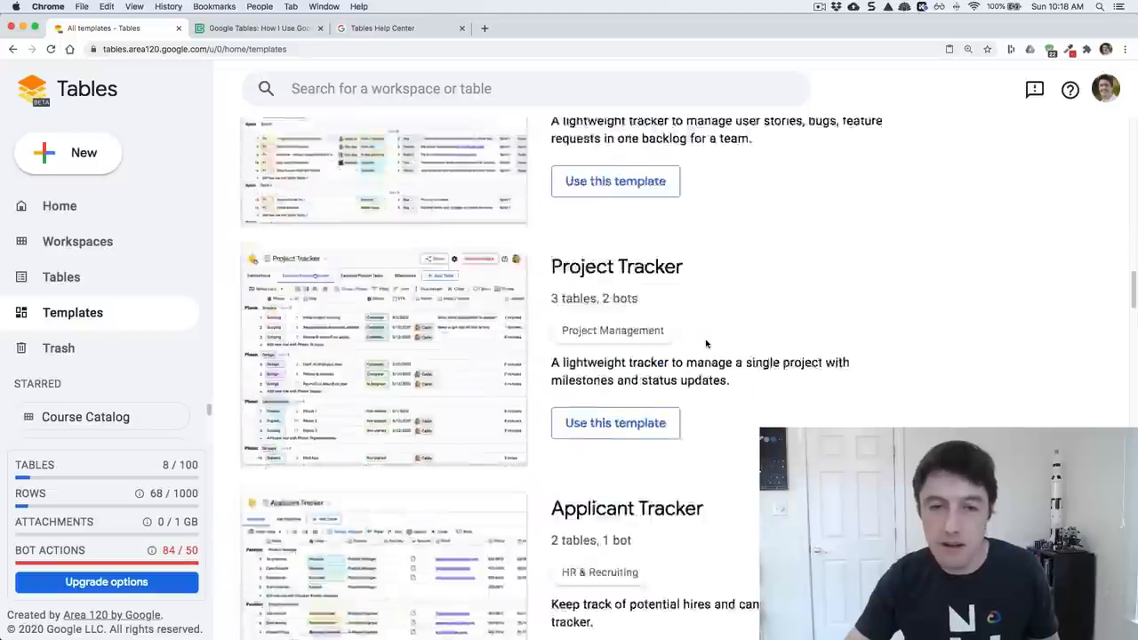
{"action": "scroll", "scroll_direction": "down", "scroll_amount": 3}
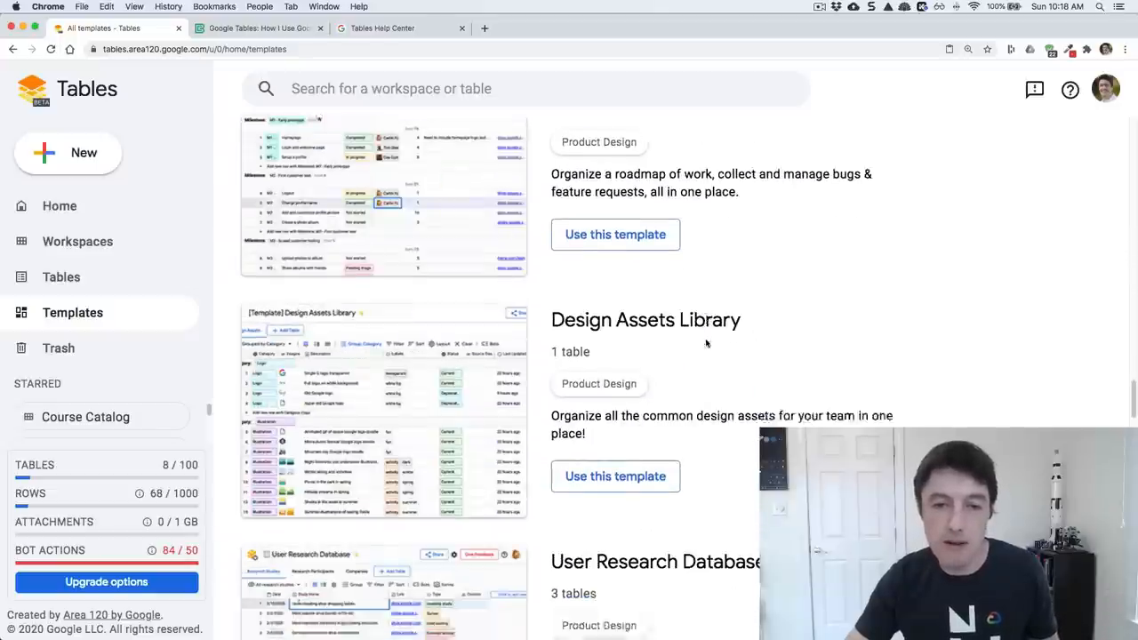
{"action": "scroll", "scroll_direction": "down", "scroll_amount": 3}
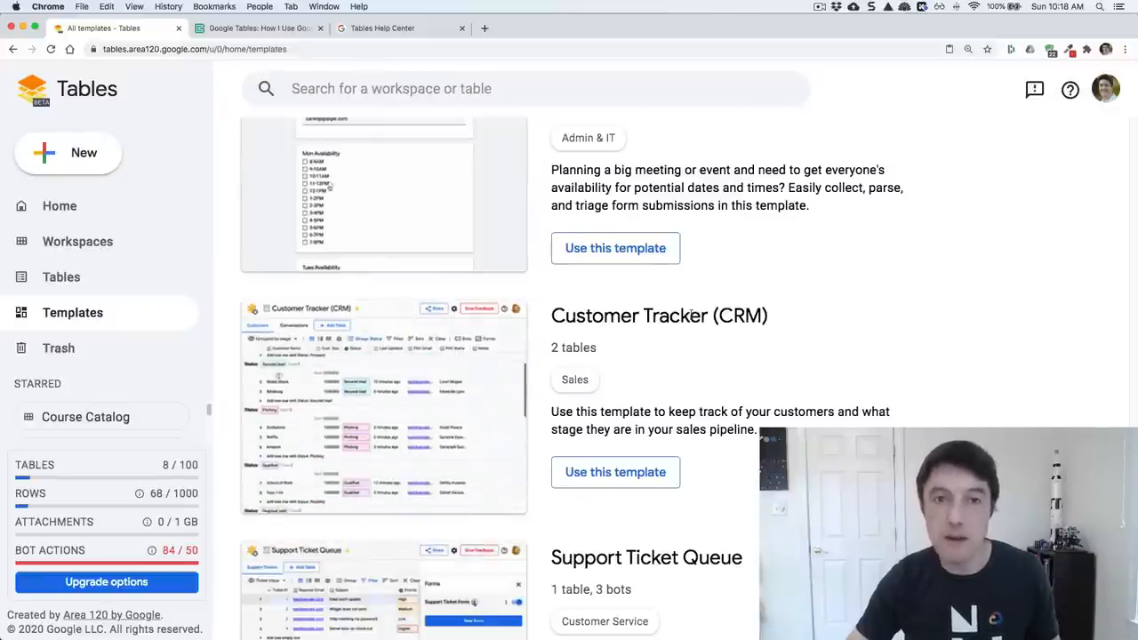
{"action": "scroll", "scroll_direction": "down", "scroll_amount": 3}
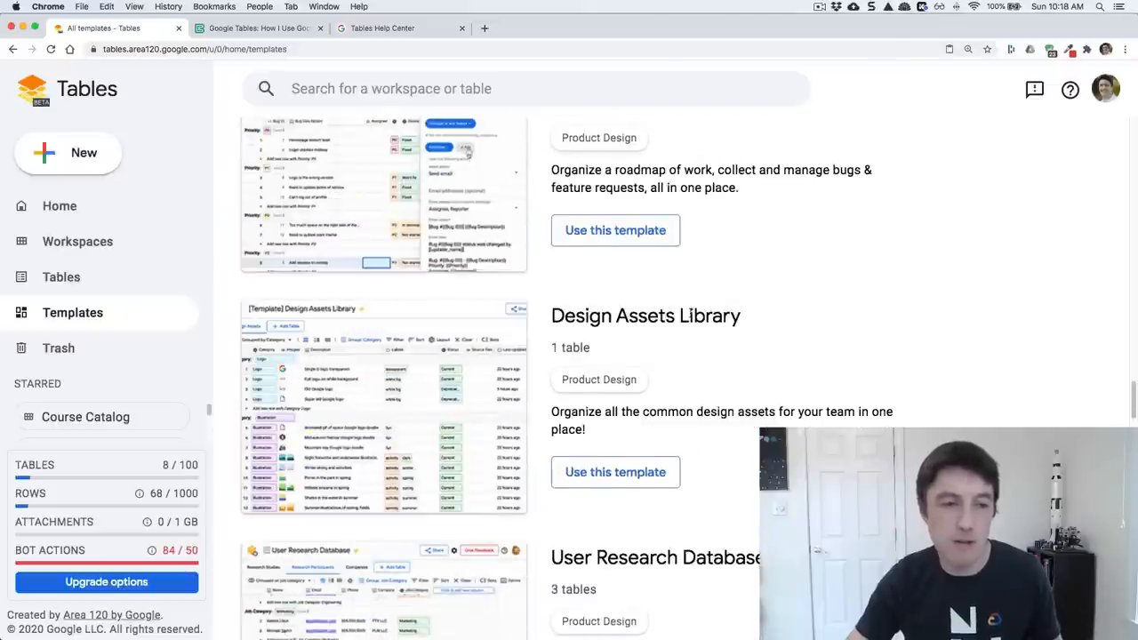
{"action": "scroll", "scroll_direction": "down", "scroll_amount": 3}
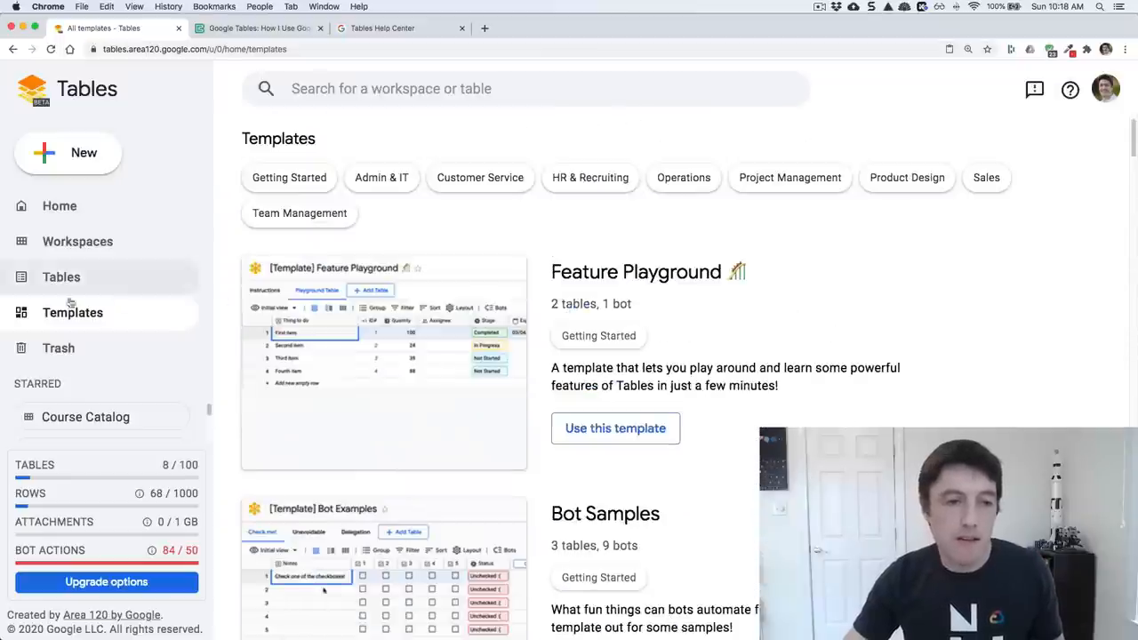
{"action": "left_click", "coordinate": [78, 242]}
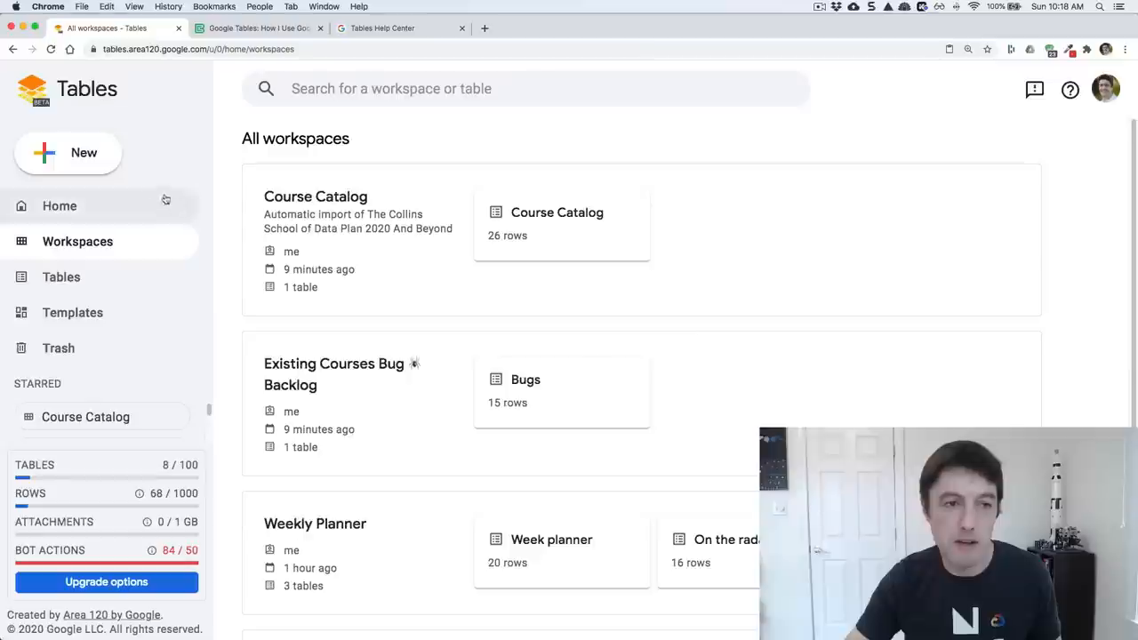
{"action": "mouse_move", "coordinate": [103, 158]}
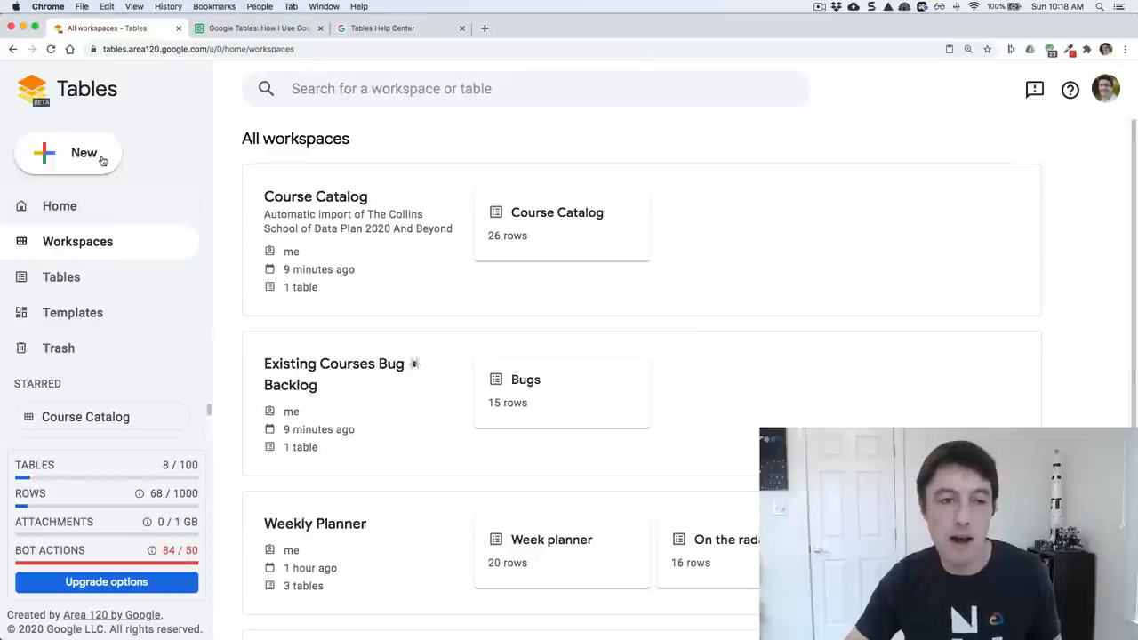
{"action": "left_click", "coordinate": [60, 277]}
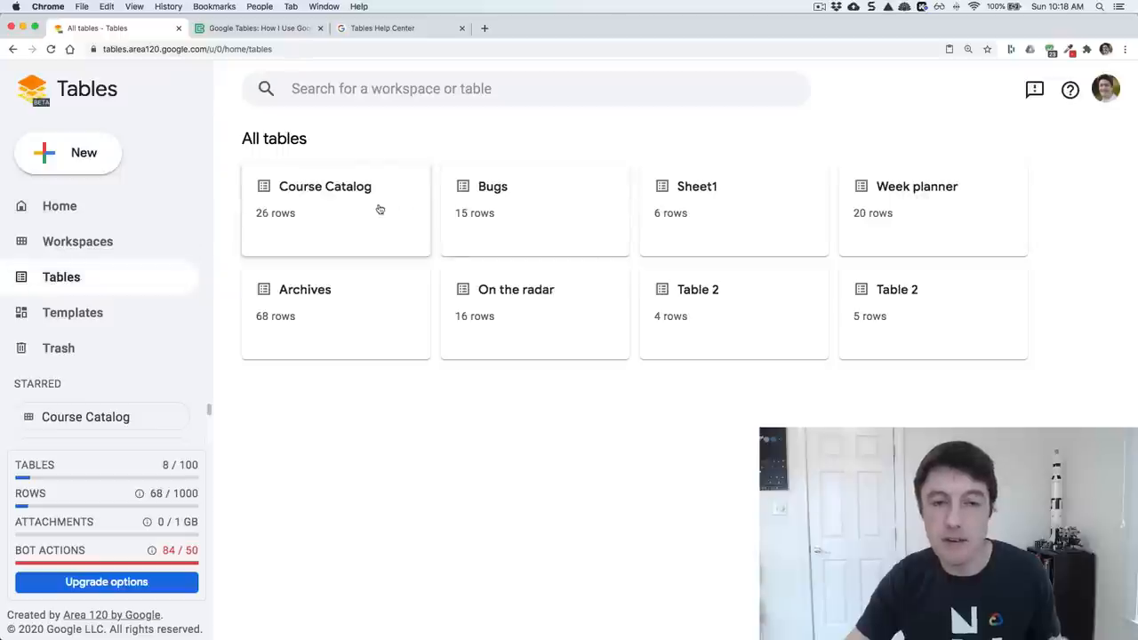
{"action": "mouse_move", "coordinate": [602, 247]}
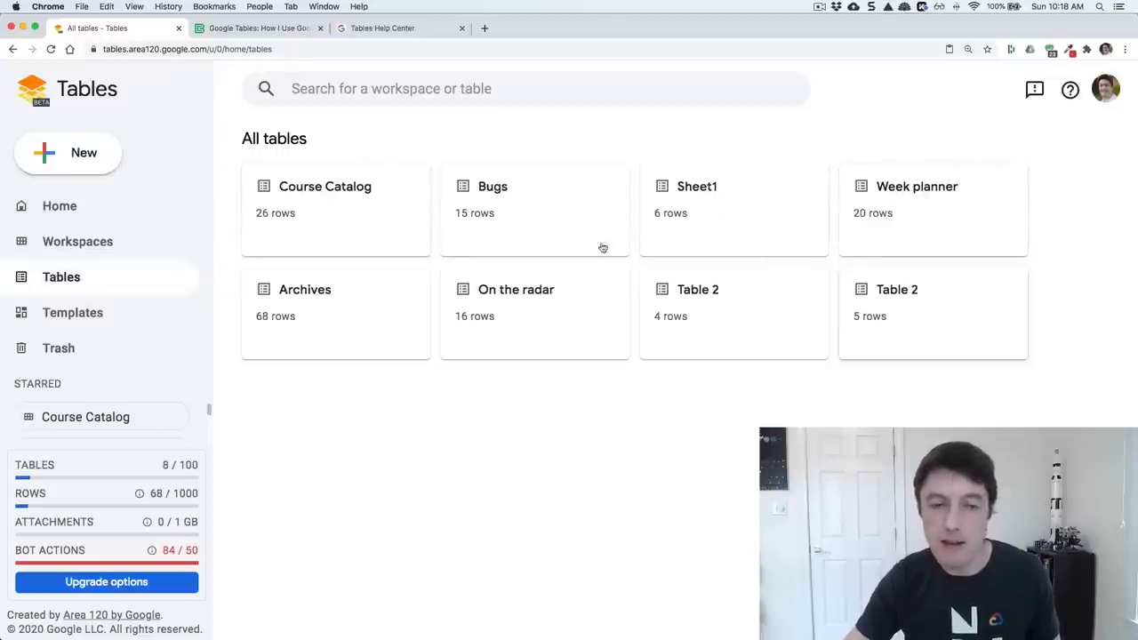
{"action": "left_click", "coordinate": [78, 242]}
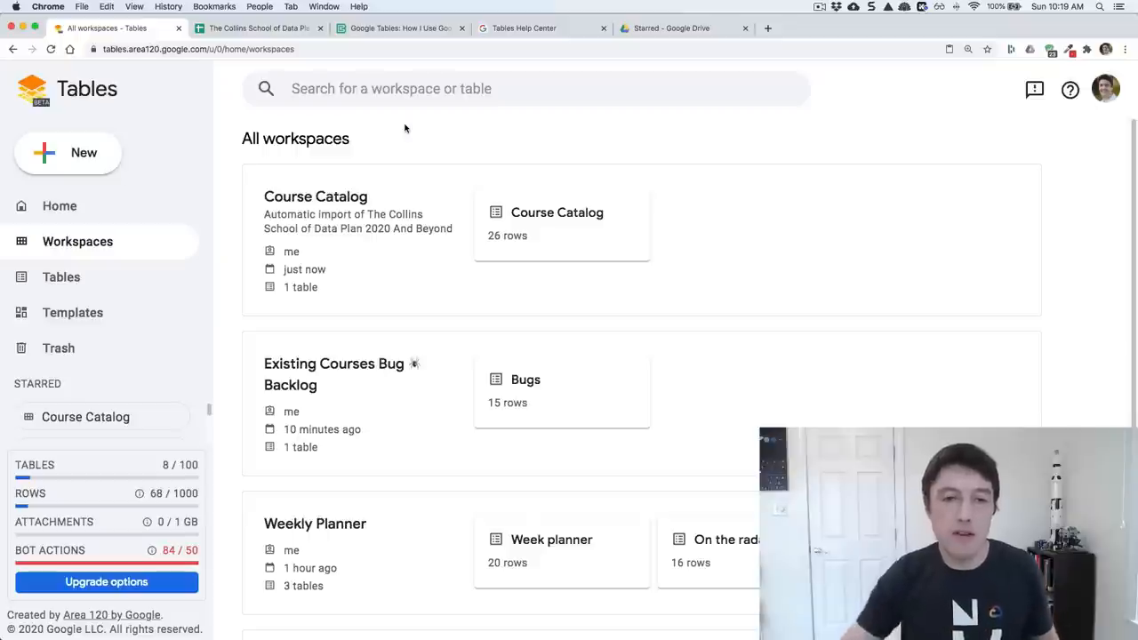
{"action": "mouse_move", "coordinate": [445, 213]}
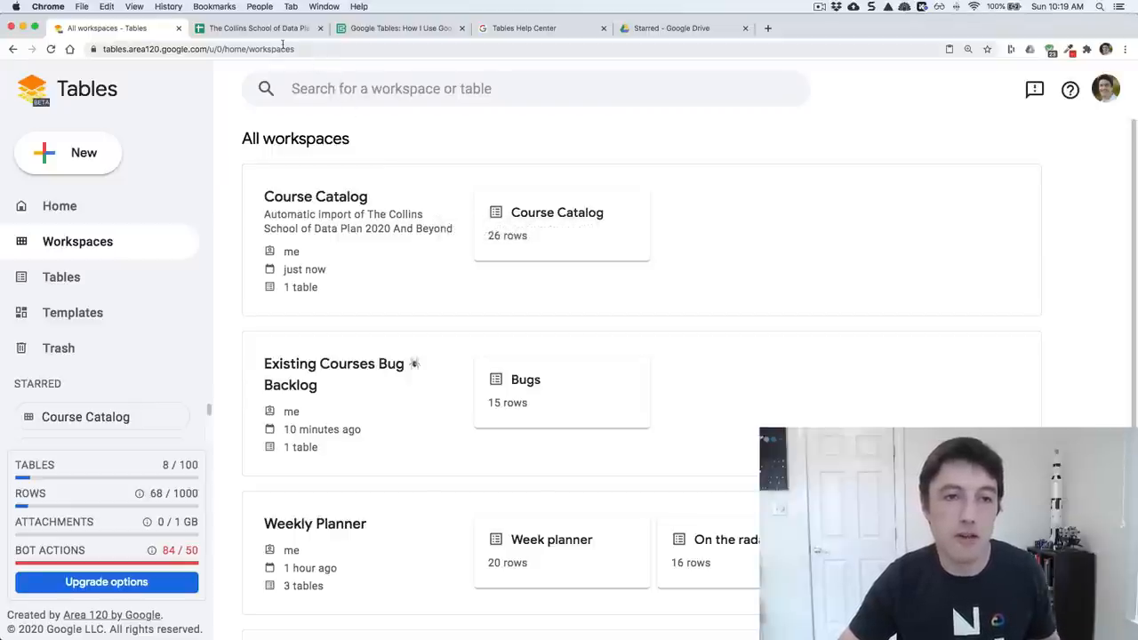
- Review the course plan spreadsheet's Updated Creation years and In progress / Future status cells
{"action": "left_click", "coordinate": [320, 36]}
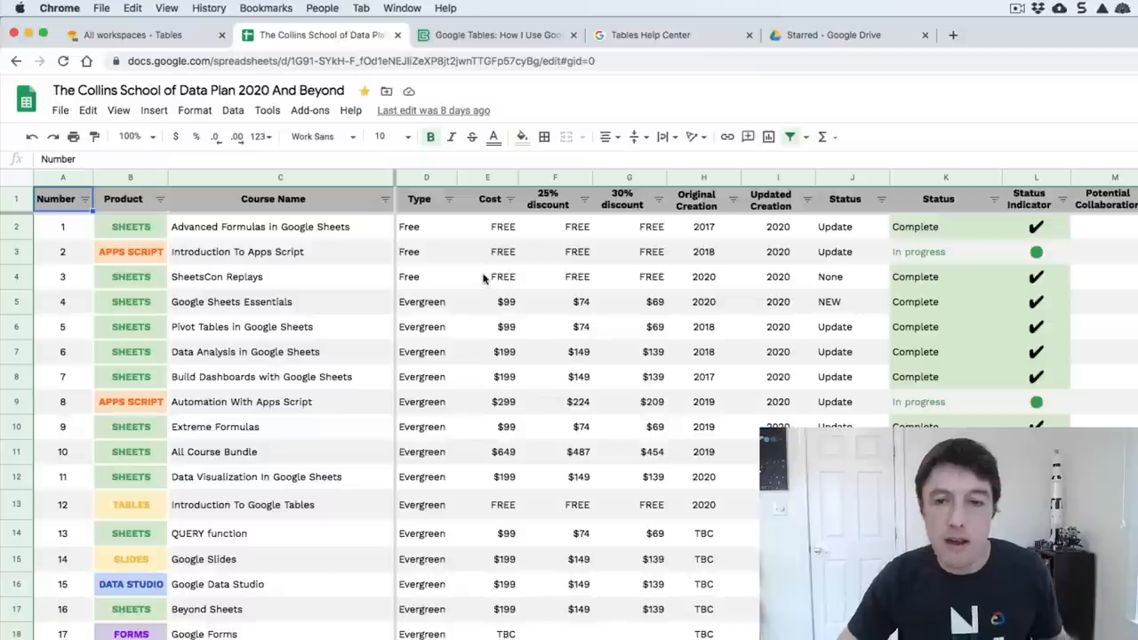
{"action": "mouse_move", "coordinate": [342, 247]}
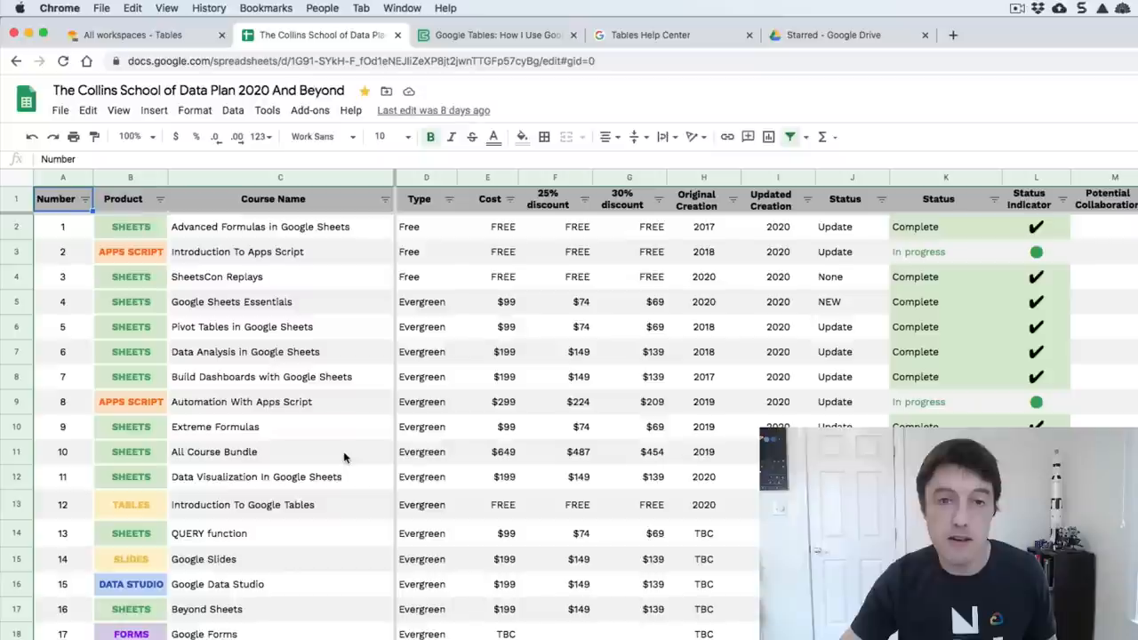
{"action": "mouse_move", "coordinate": [423, 281]}
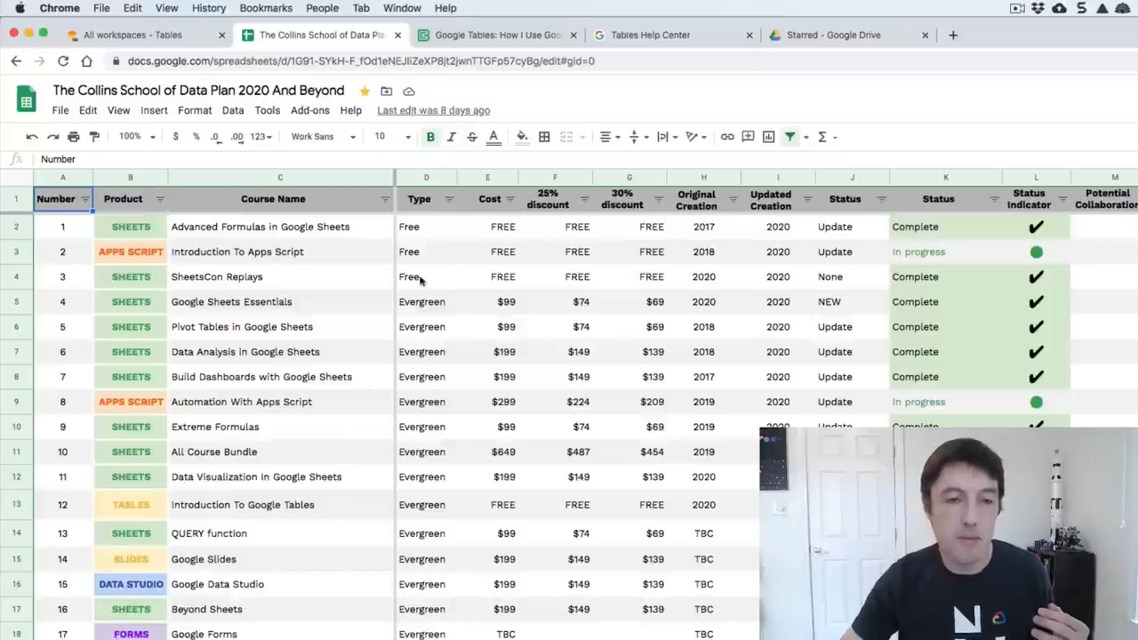
{"action": "left_click", "coordinate": [426, 302]}
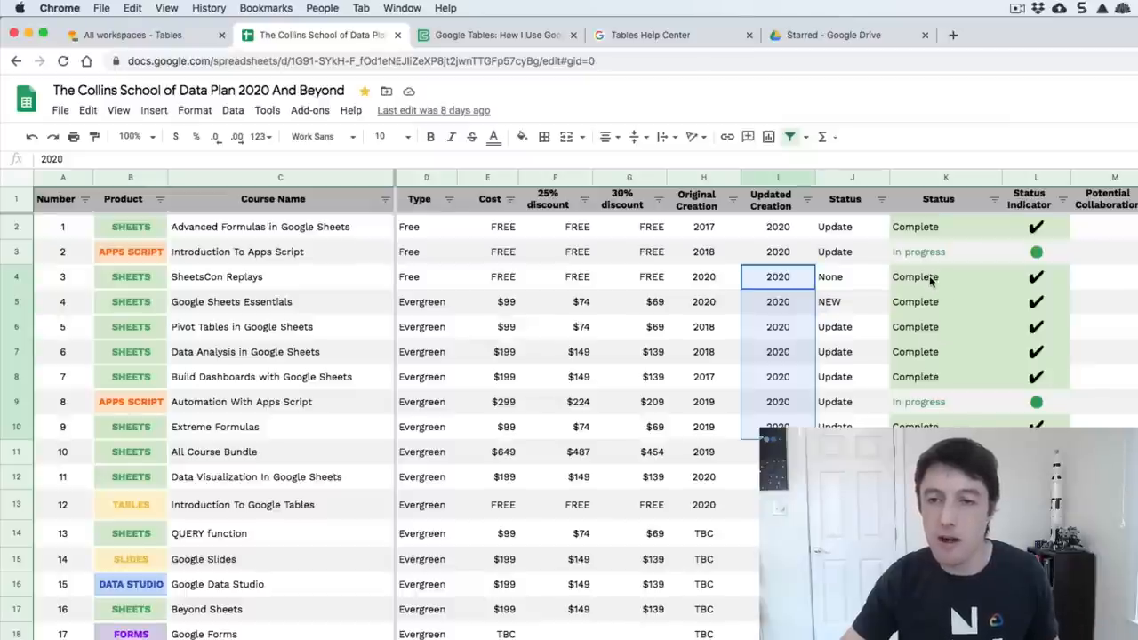
{"action": "left_click", "coordinate": [946, 252]}
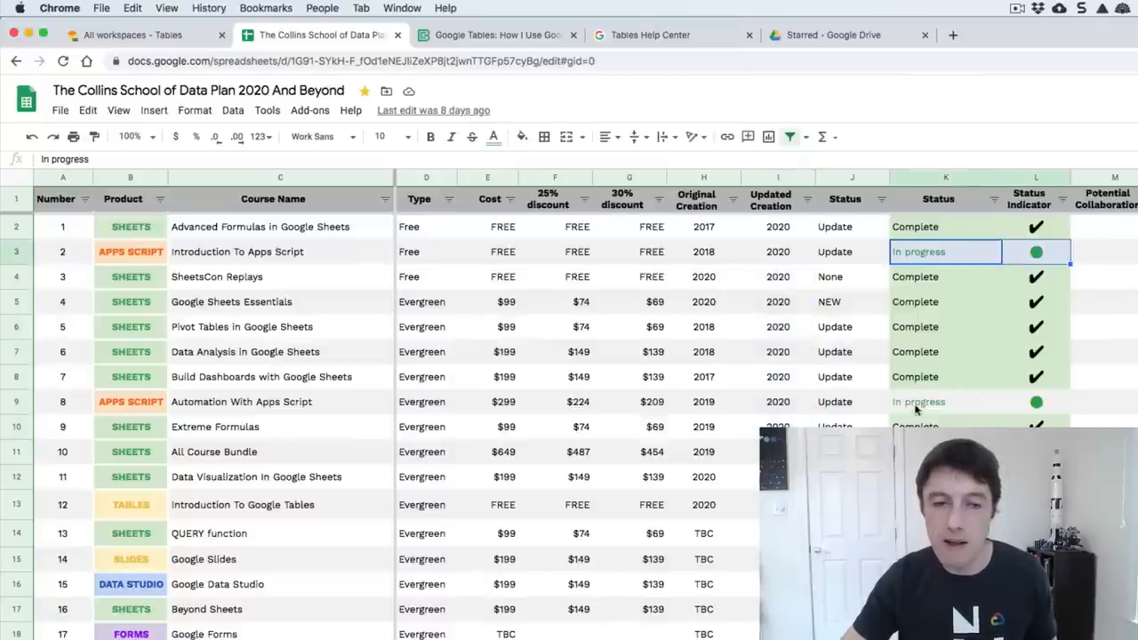
{"action": "left_click", "coordinate": [946, 402]}
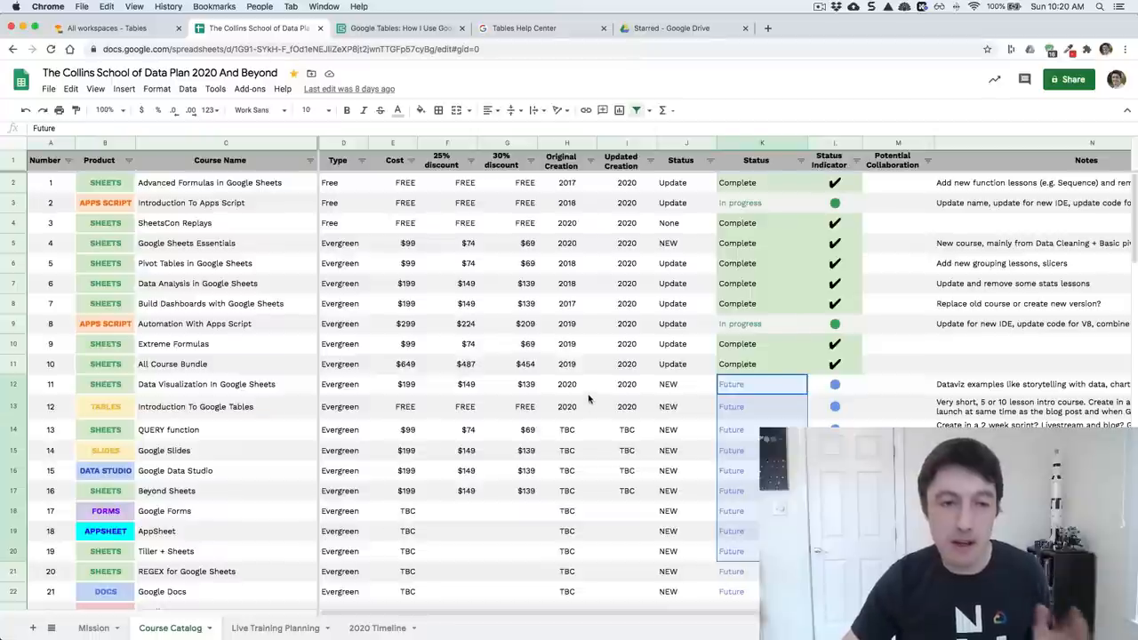
{"action": "mouse_move", "coordinate": [274, 324]}
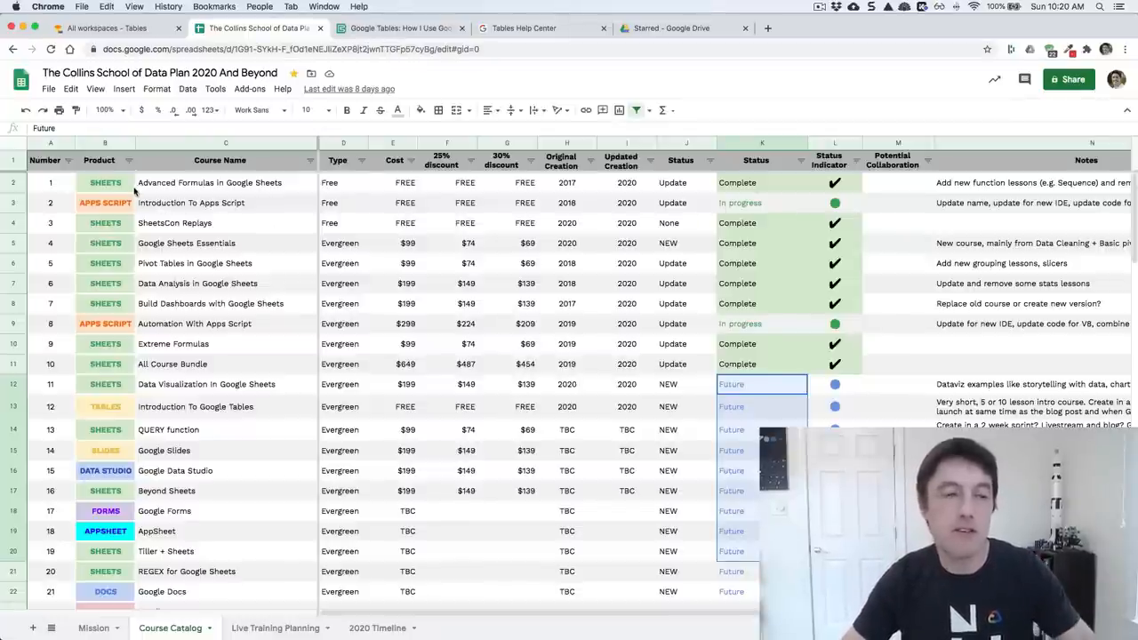
- Return to the Tables workspaces and load the imported Course Catalog table grouped by status
{"action": "left_click", "coordinate": [107, 29]}
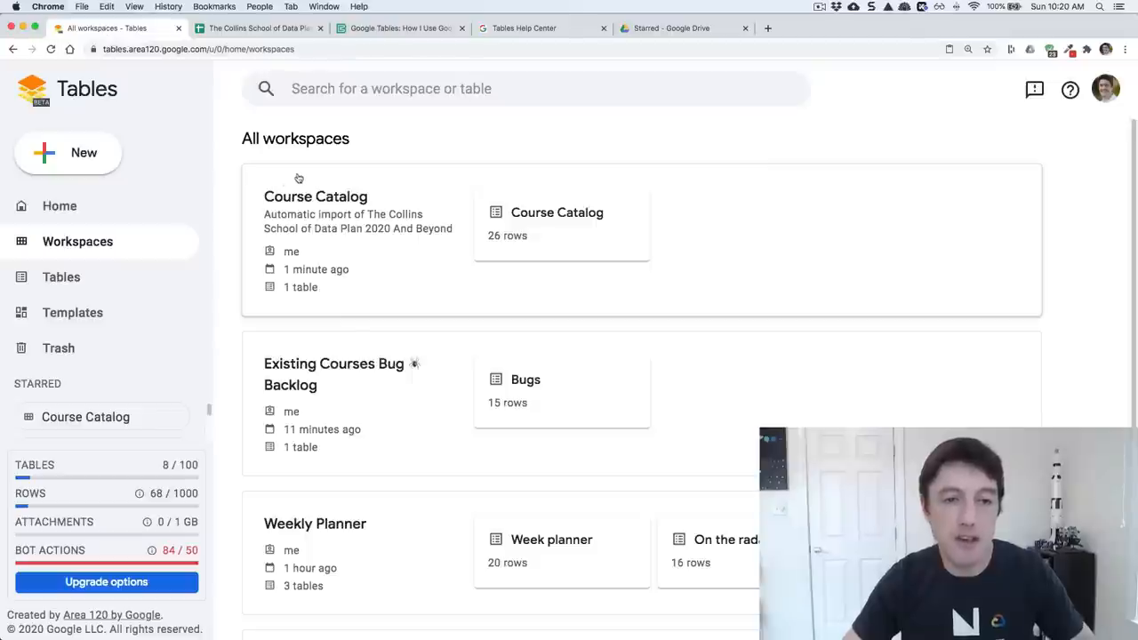
{"action": "mouse_move", "coordinate": [423, 201]}
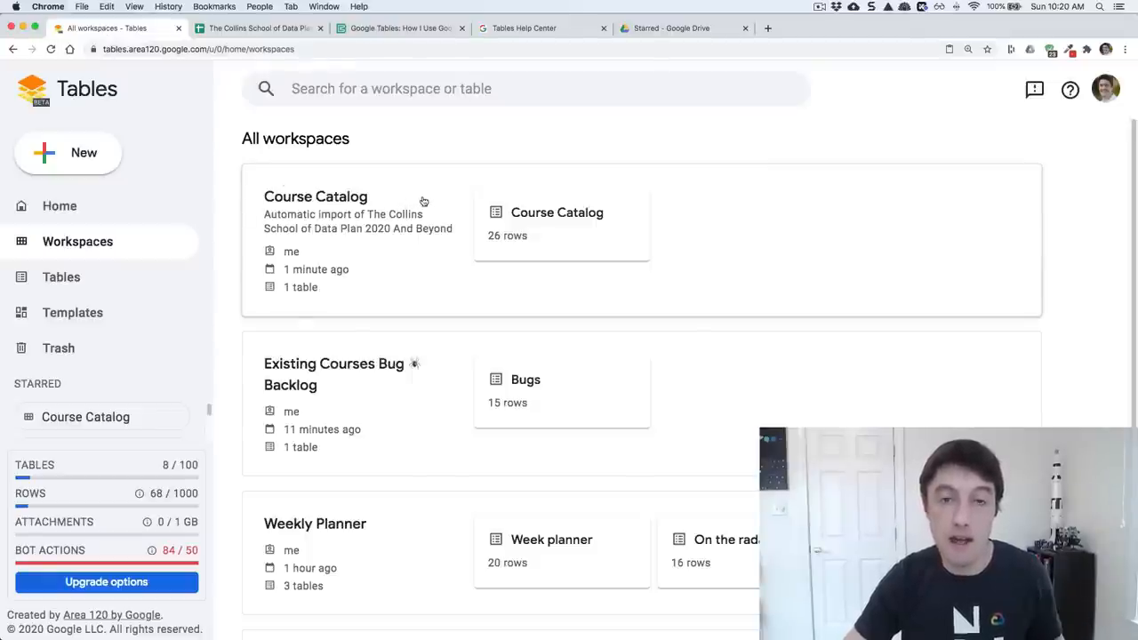
{"action": "left_click", "coordinate": [316, 196]}
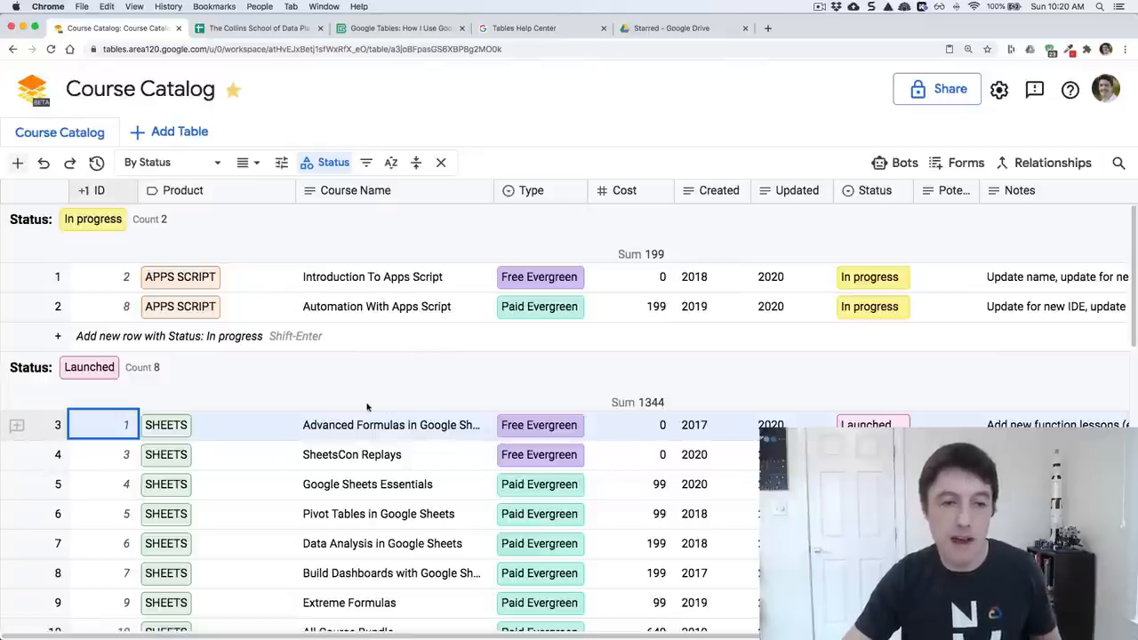
{"action": "mouse_move", "coordinate": [483, 368]}
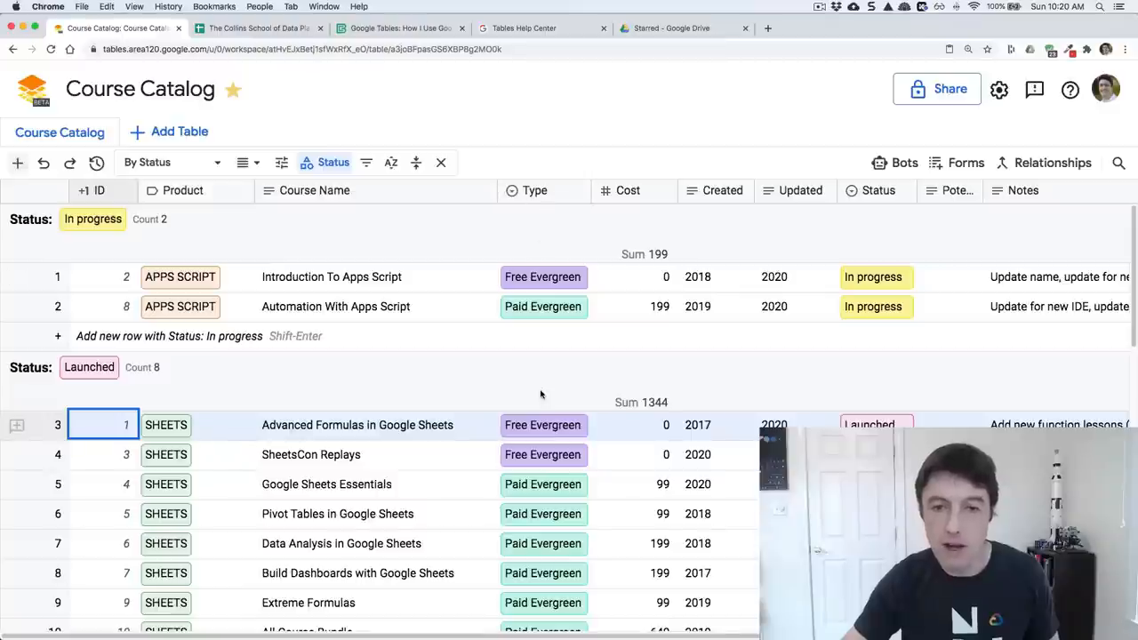
{"action": "mouse_move", "coordinate": [737, 318]}
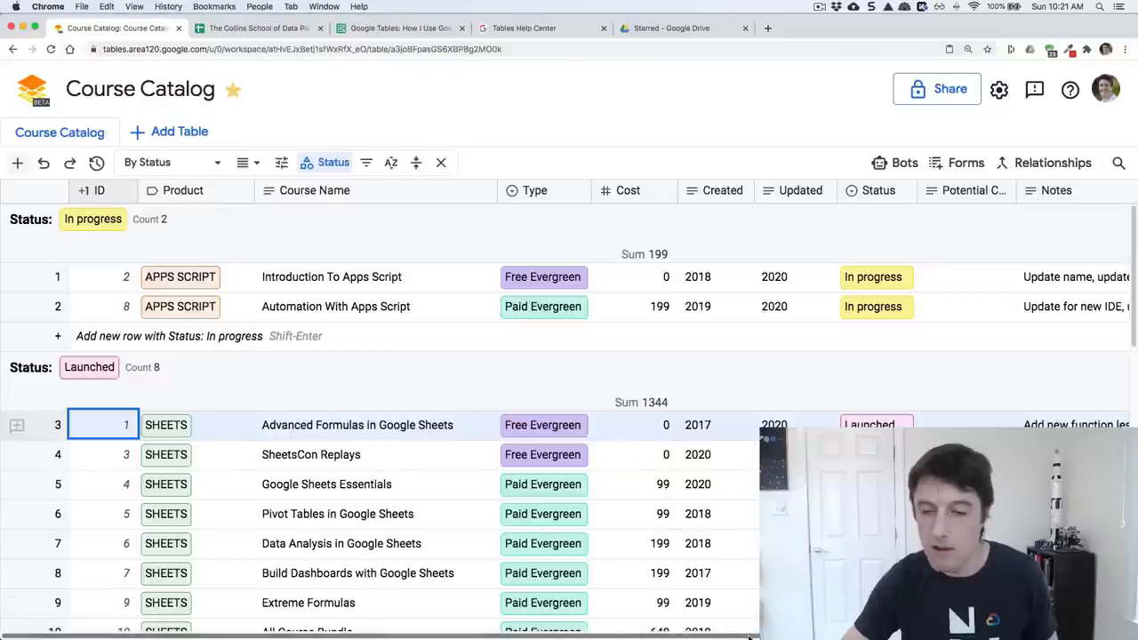
- Scroll the Course Catalog through its In progress, Launched and Future status groups
{"action": "scroll", "scroll_direction": "right", "scroll_amount": 3}
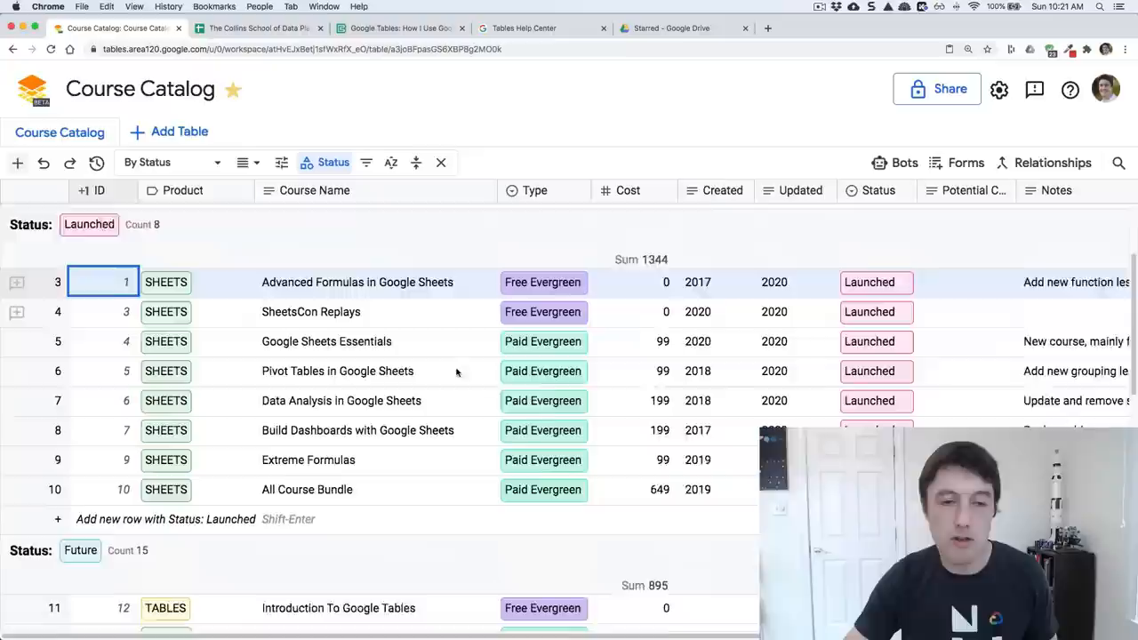
{"action": "scroll", "scroll_direction": "down", "scroll_amount": 3}
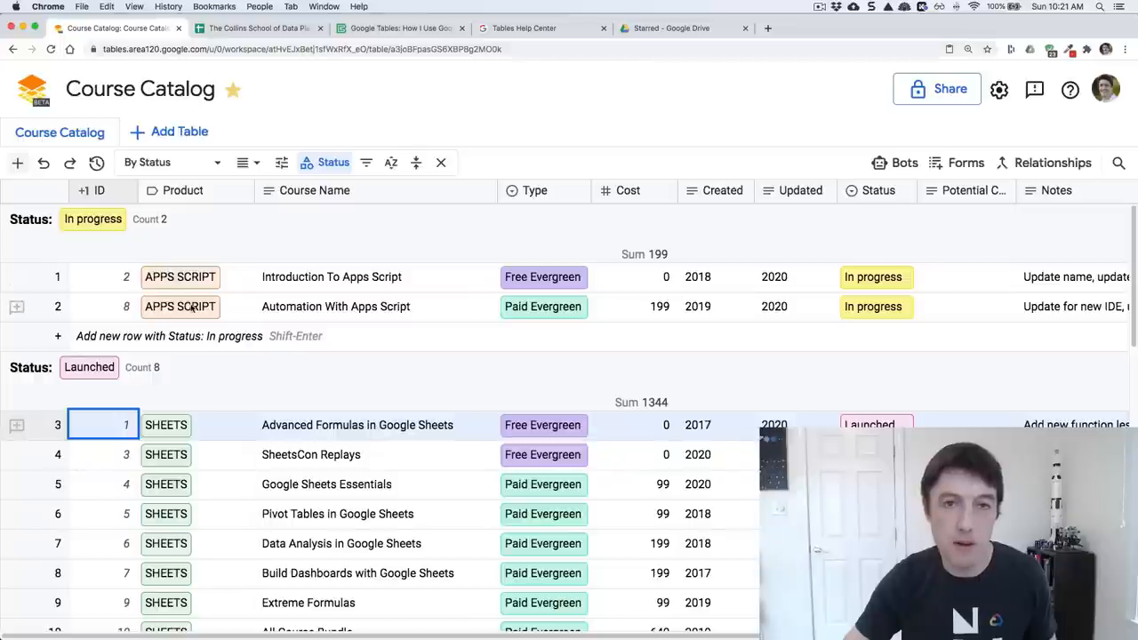
{"action": "mouse_move", "coordinate": [196, 354]}
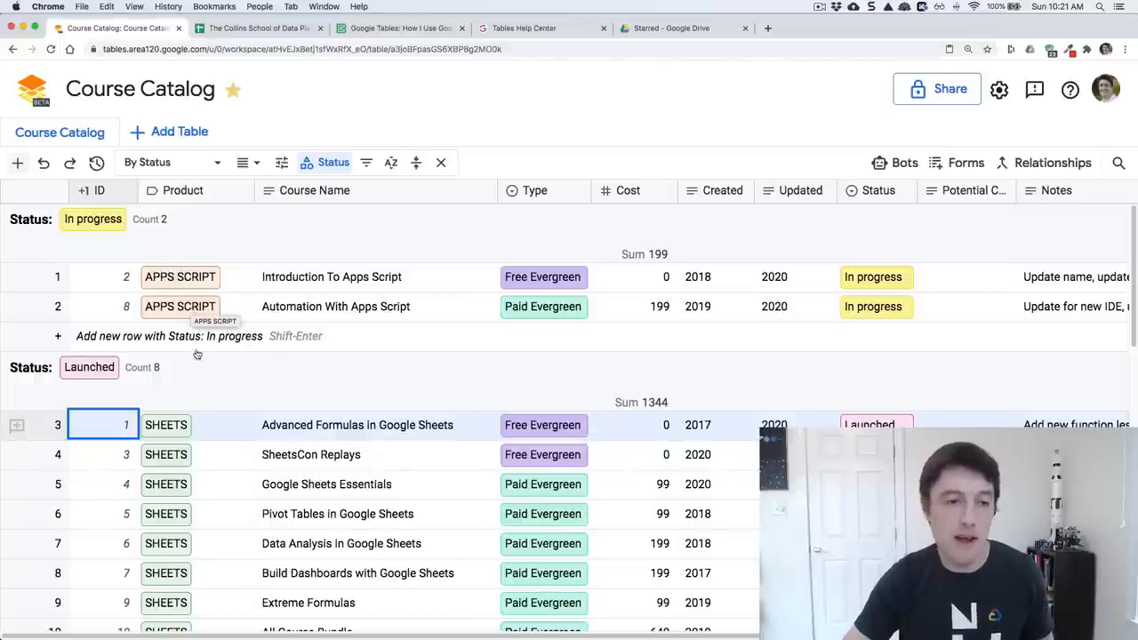
{"action": "scroll", "scroll_direction": "down", "scroll_amount": 3}
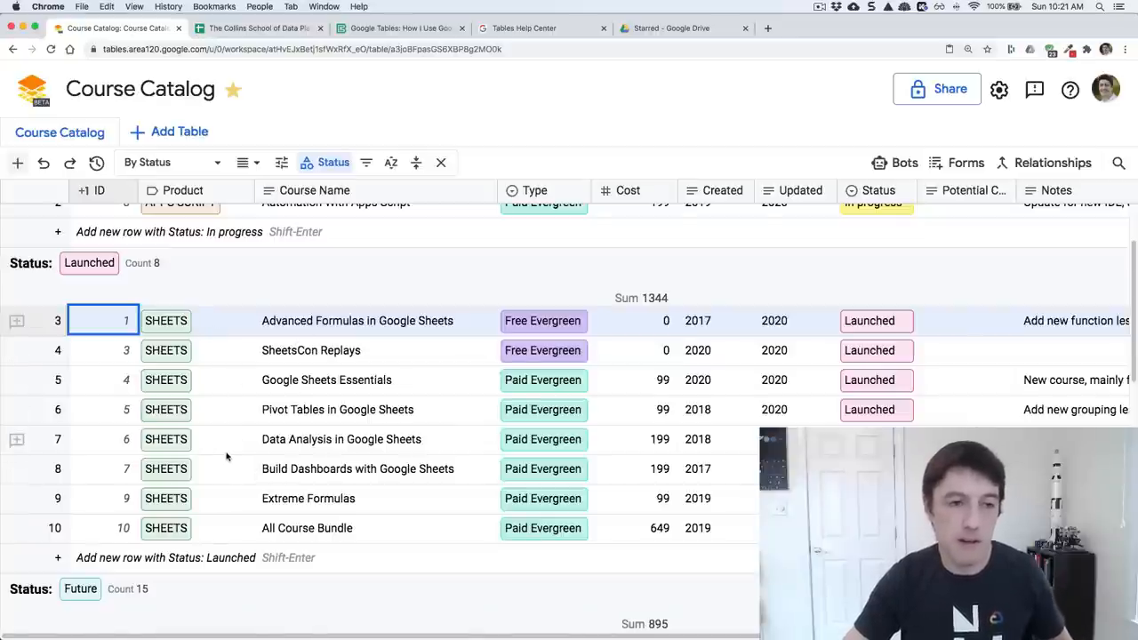
{"action": "scroll", "scroll_direction": "down", "scroll_amount": 3}
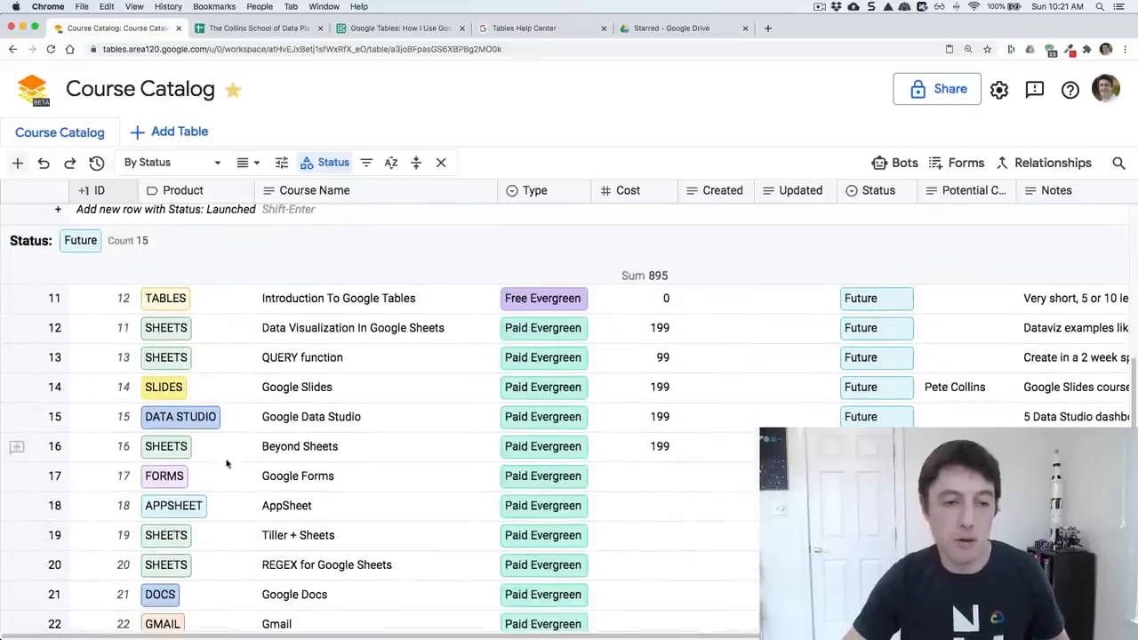
{"action": "mouse_move", "coordinate": [233, 505]}
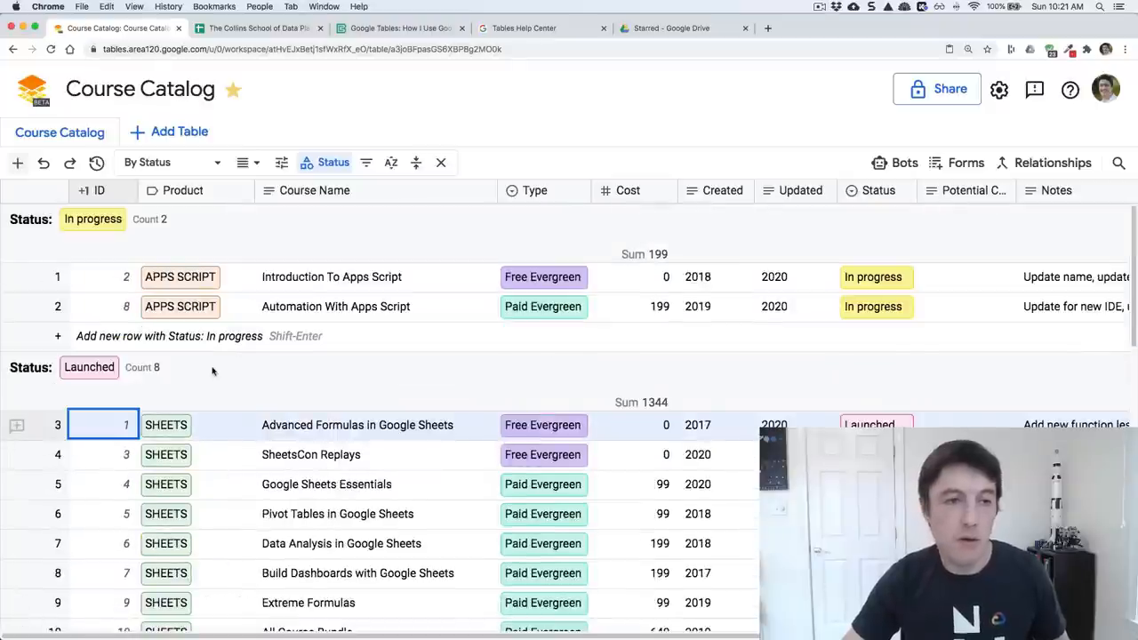
{"action": "mouse_move", "coordinate": [217, 162]}
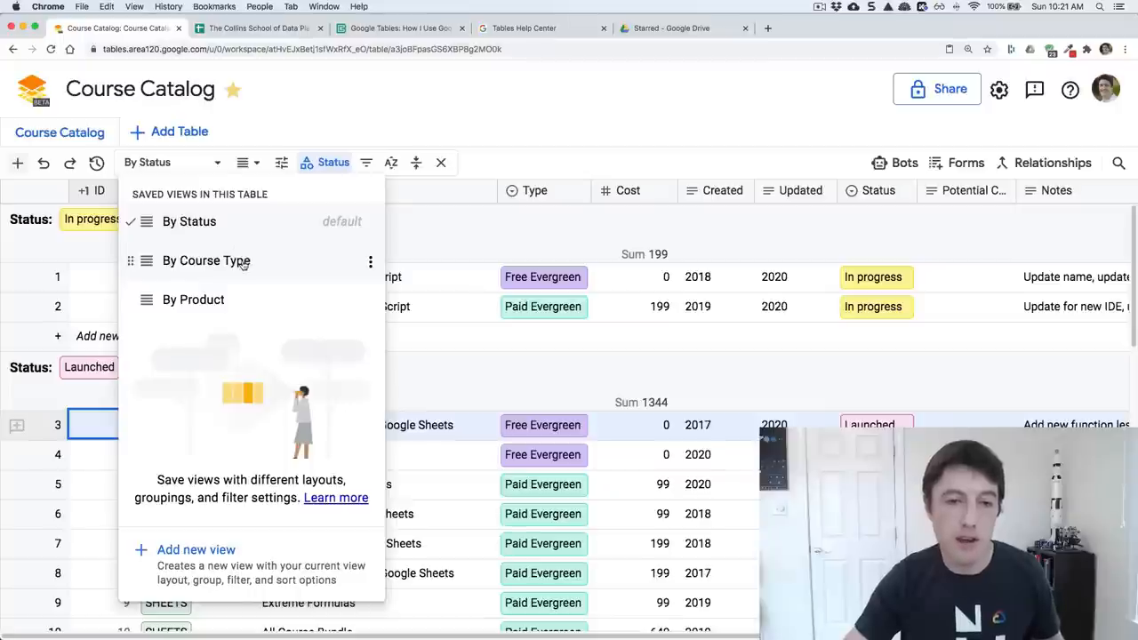
- Switch Course Catalog to the By Course Type view, scroll its Paid Evergreen and Live Cohorts groups, and list the saved views
{"action": "left_click", "coordinate": [206, 259]}
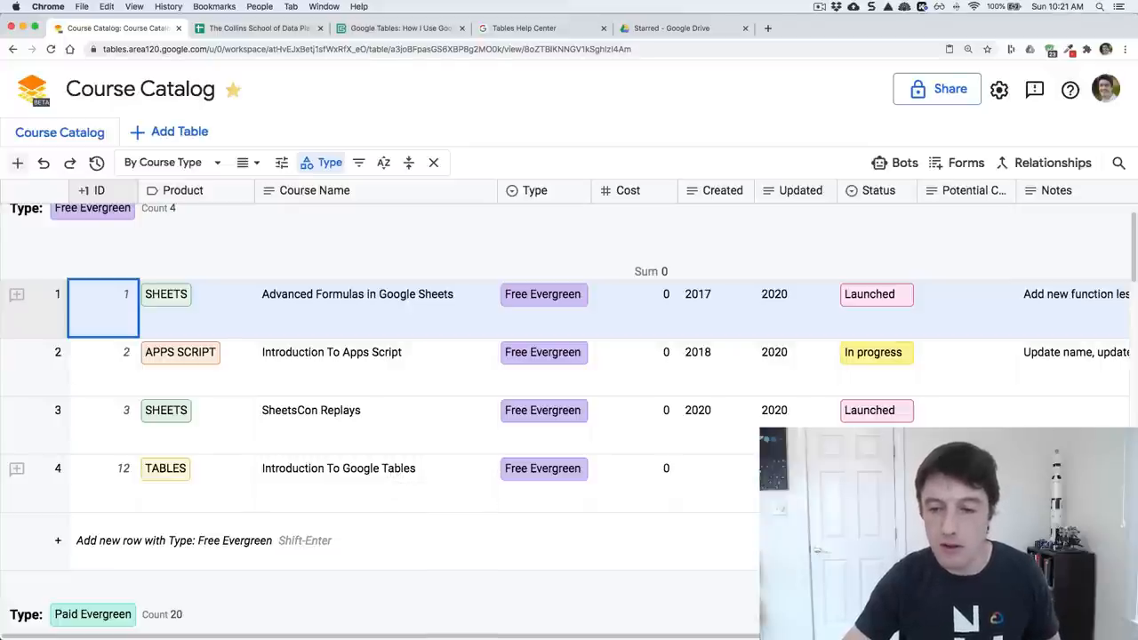
{"action": "scroll", "scroll_direction": "down", "scroll_amount": 3}
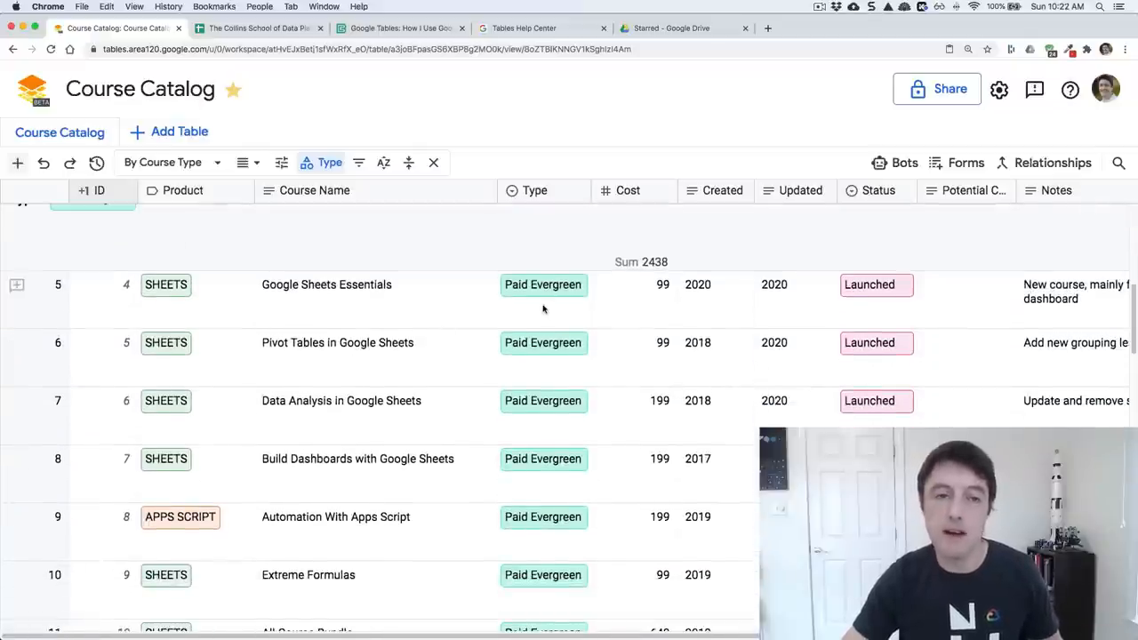
{"action": "mouse_move", "coordinate": [407, 164]}
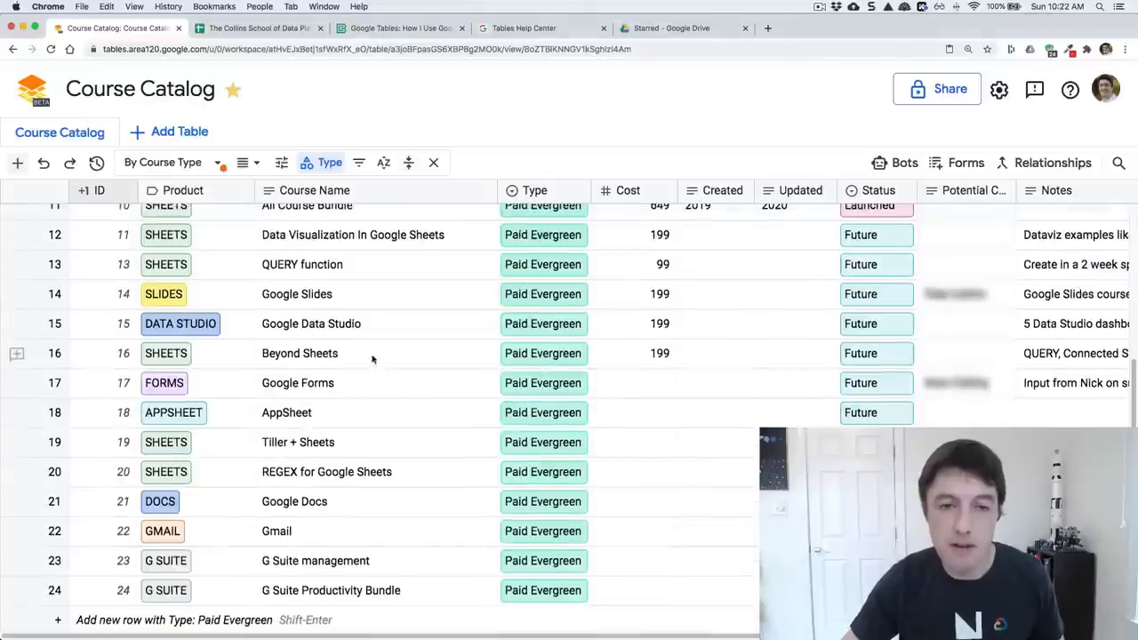
{"action": "scroll", "scroll_direction": "down", "scroll_amount": 3}
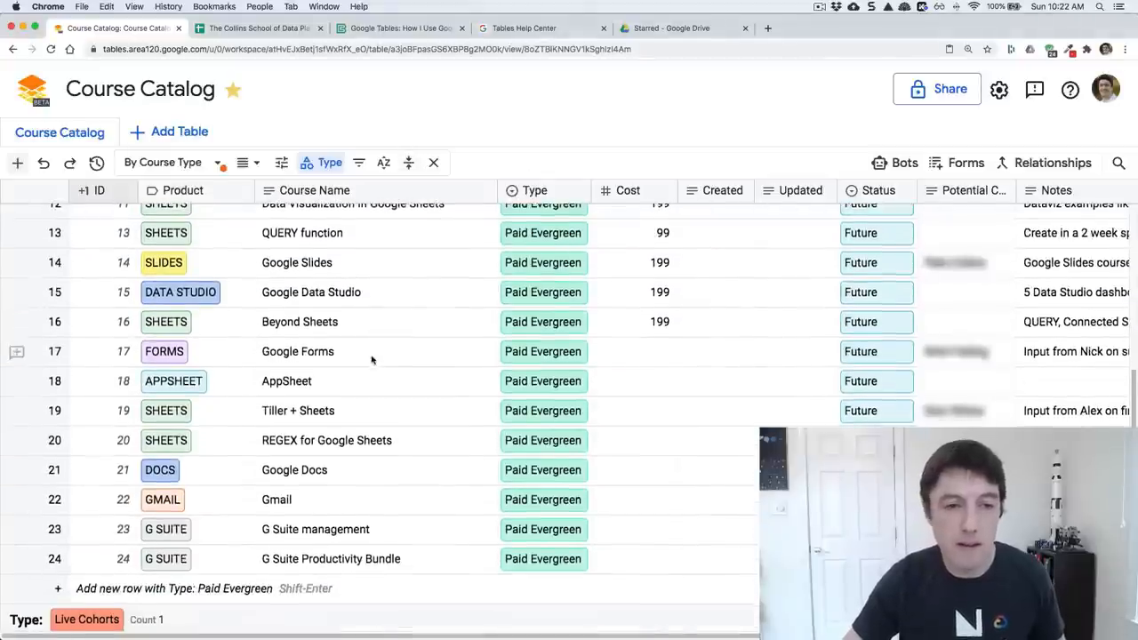
{"action": "scroll", "scroll_direction": "down", "scroll_amount": 3}
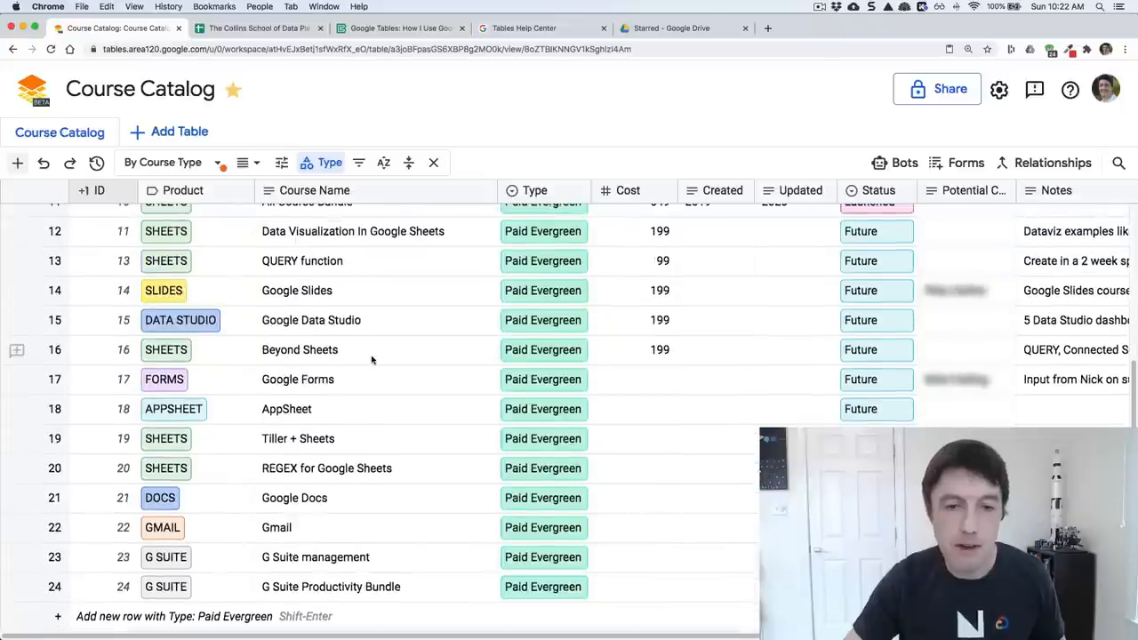
{"action": "scroll", "scroll_direction": "down", "scroll_amount": 3}
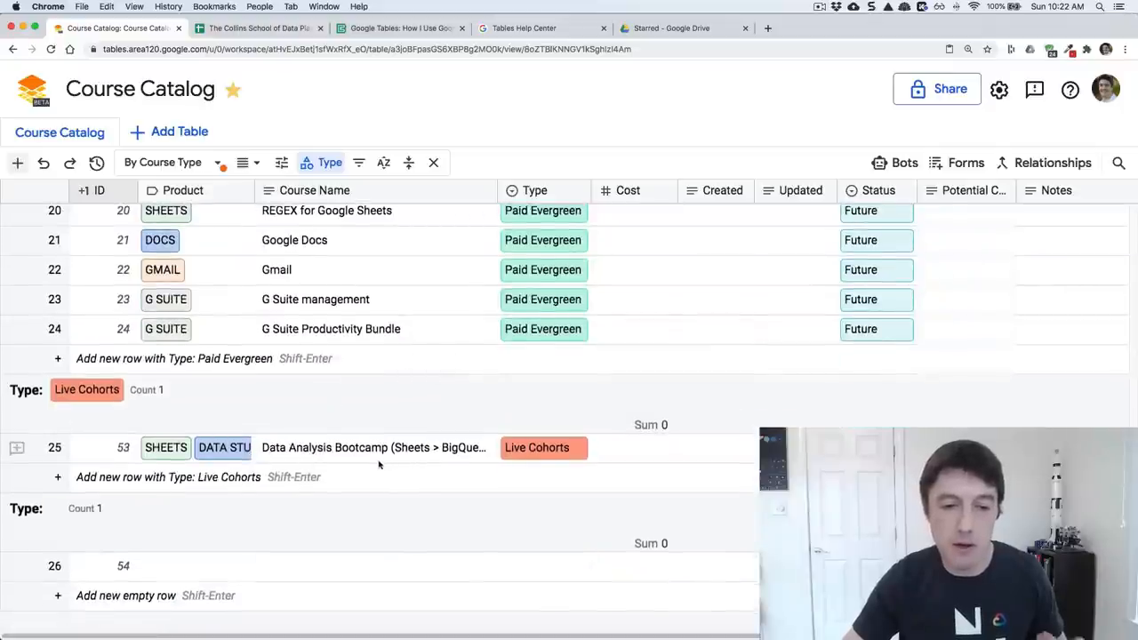
{"action": "mouse_move", "coordinate": [373, 448]}
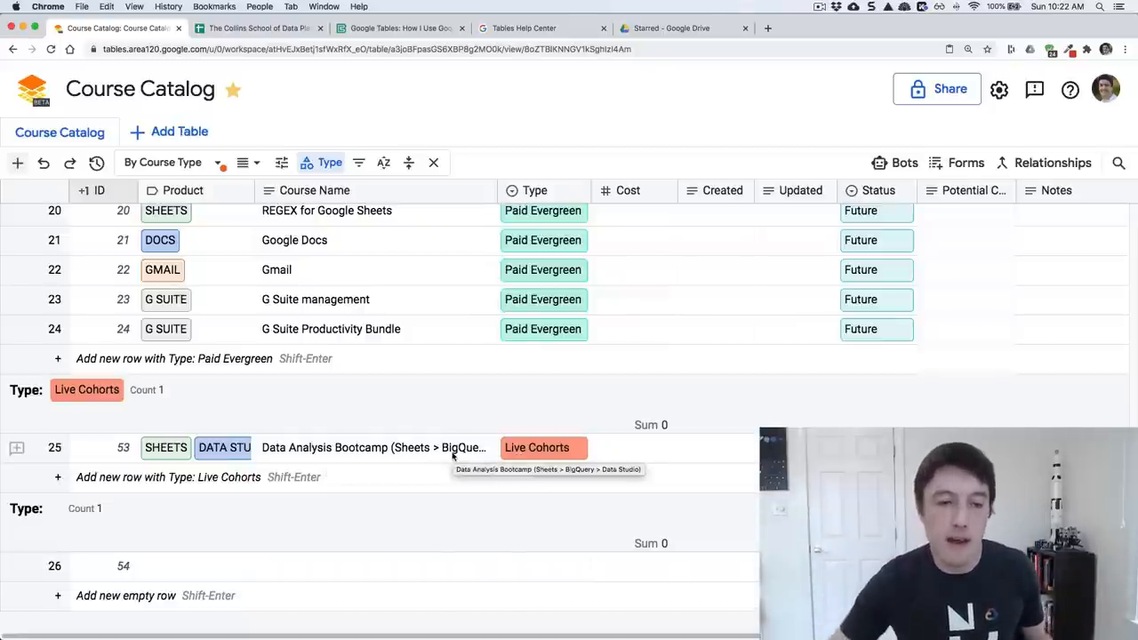
{"action": "left_click", "coordinate": [537, 448]}
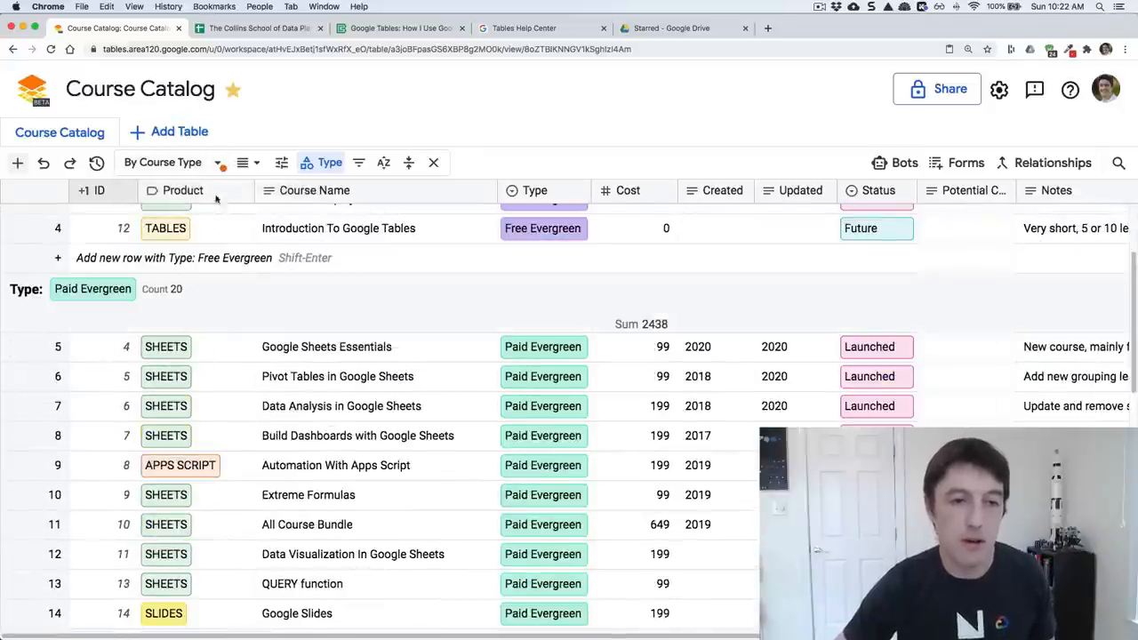
{"action": "left_click", "coordinate": [220, 162]}
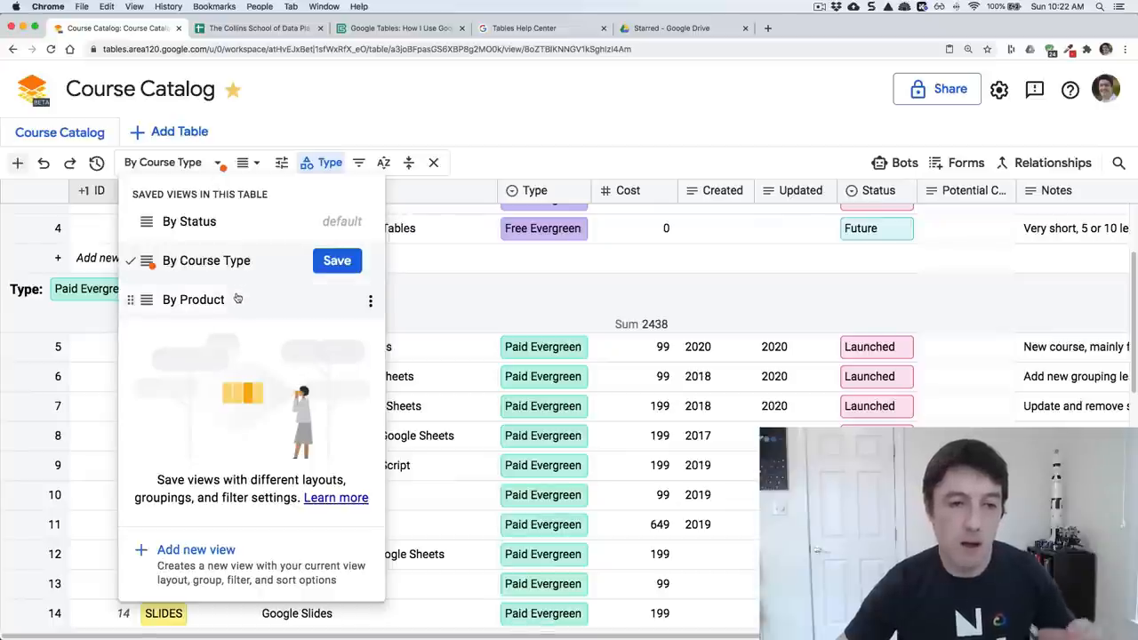
- Switch Course Catalog to the By Product view and scroll its groups, returning to Sheets' 13 courses
{"action": "left_click", "coordinate": [192, 299]}
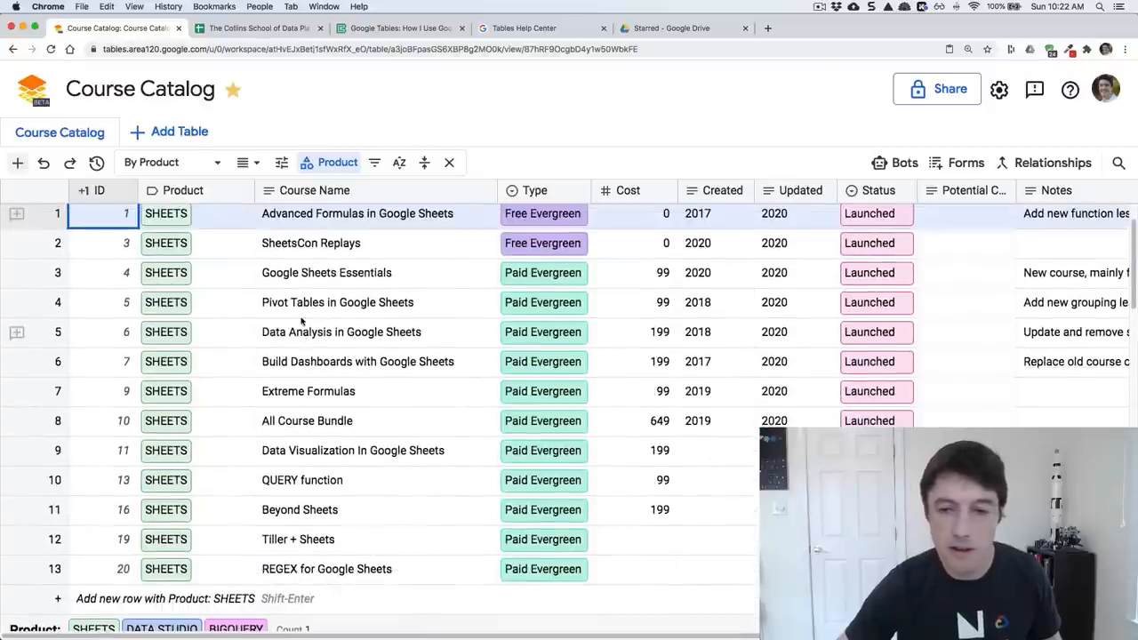
{"action": "scroll", "scroll_direction": "down", "scroll_amount": 3}
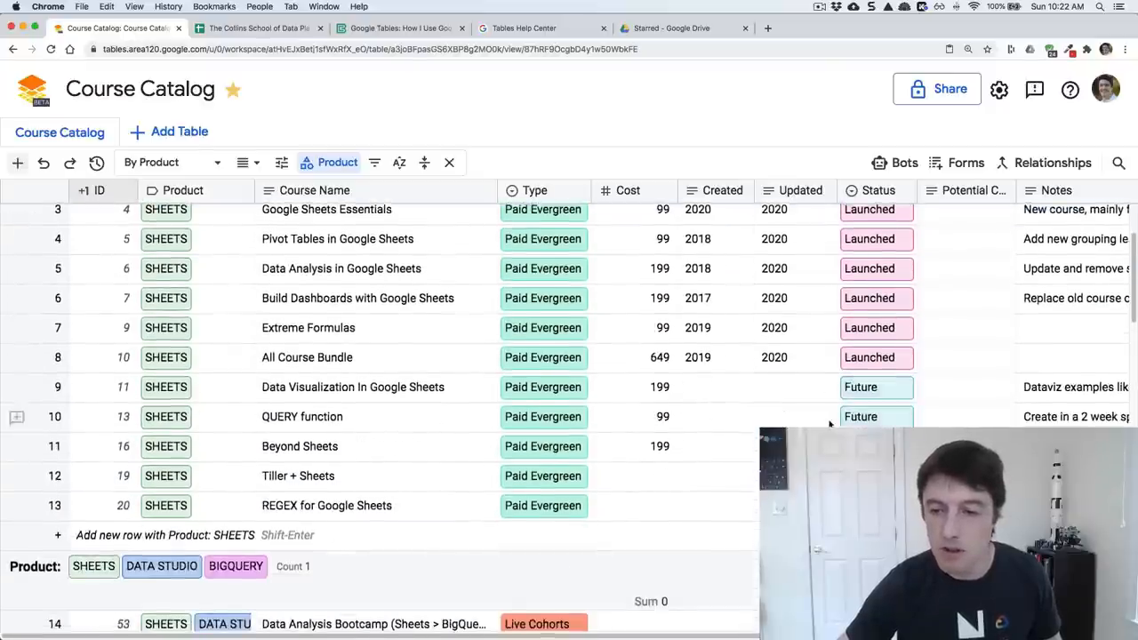
{"action": "scroll", "scroll_direction": "down", "scroll_amount": 3}
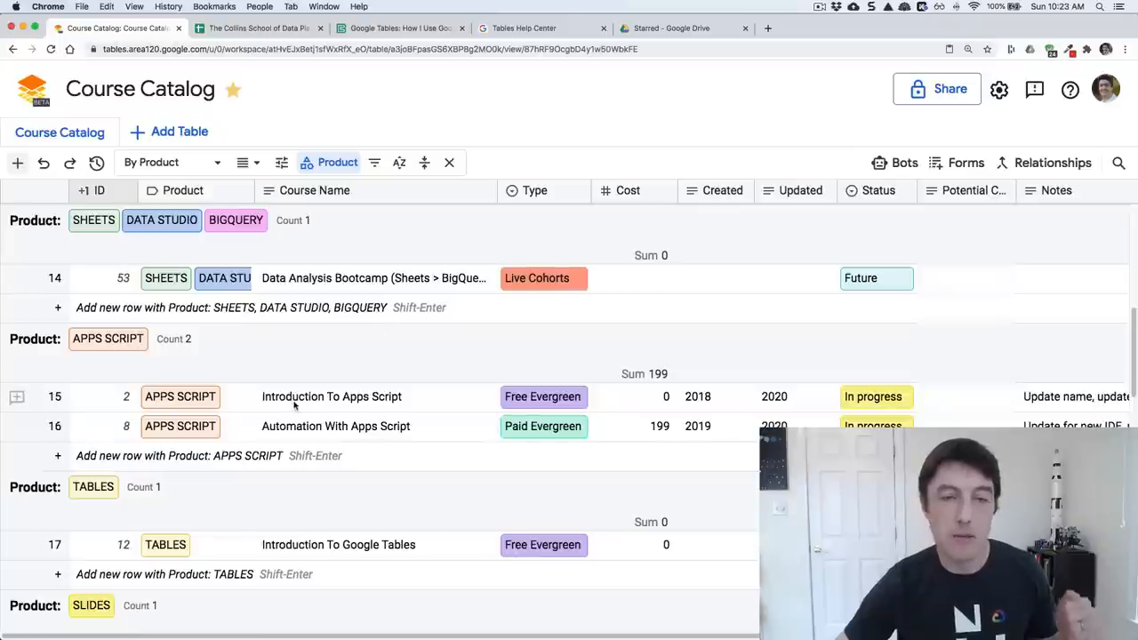
{"action": "scroll", "scroll_direction": "down", "scroll_amount": 3}
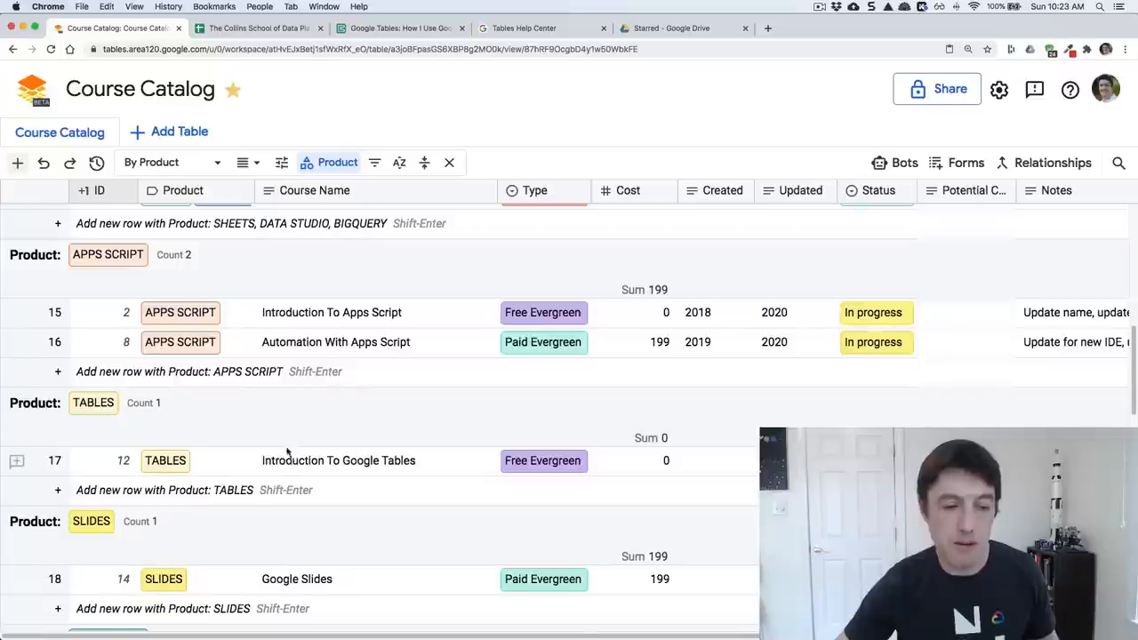
{"action": "scroll", "scroll_direction": "down", "scroll_amount": 3}
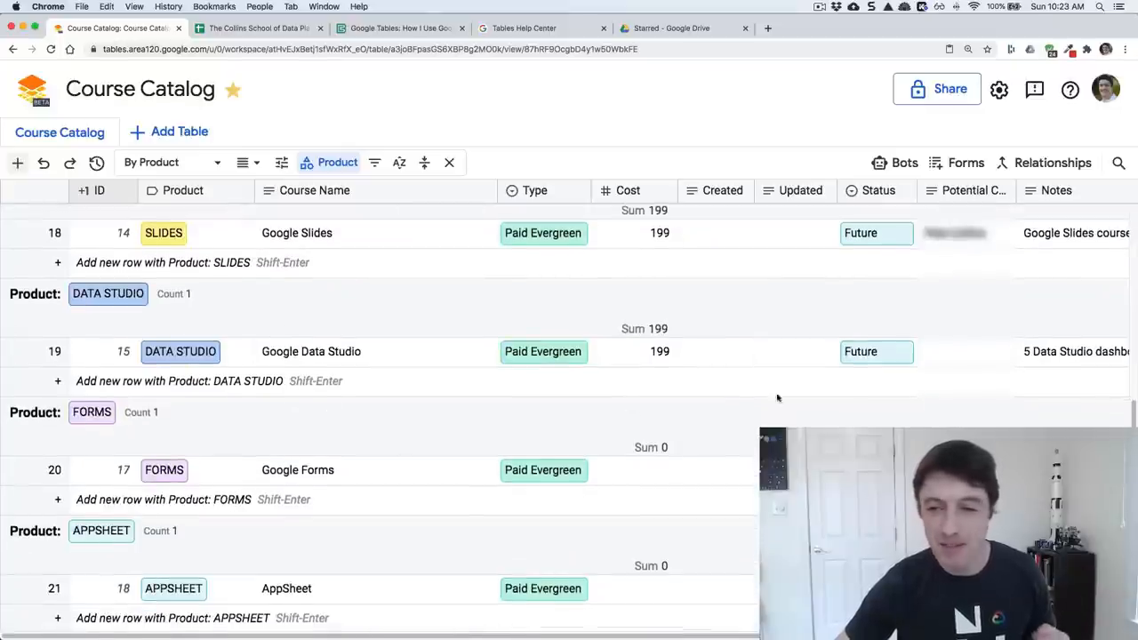
{"action": "scroll", "scroll_direction": "down", "scroll_amount": 3}
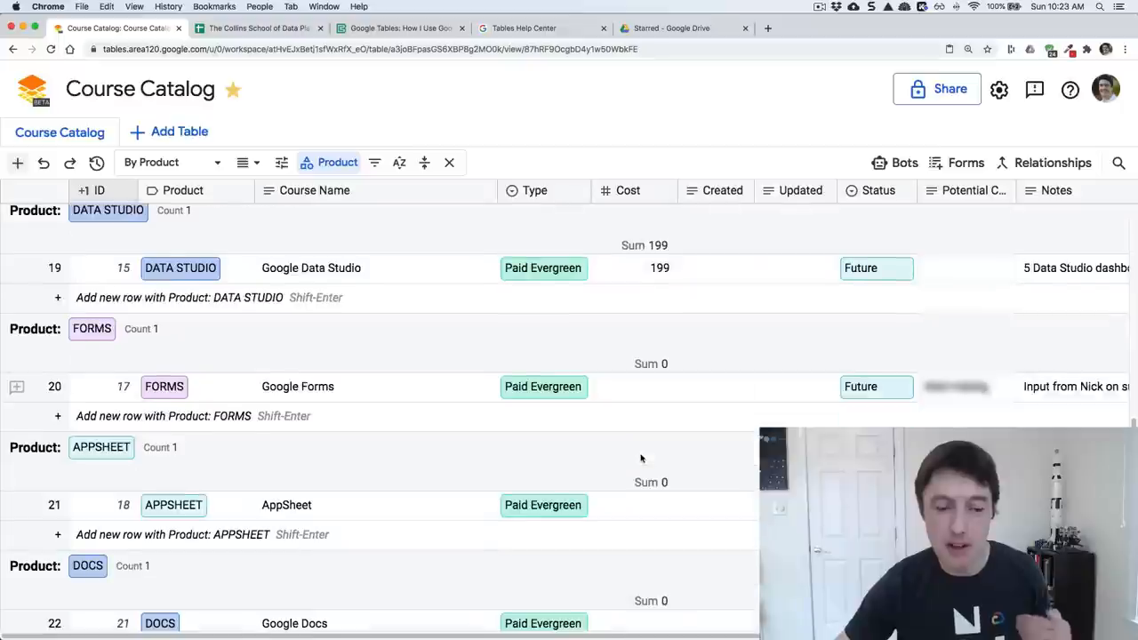
{"action": "scroll", "scroll_direction": "up", "scroll_amount": 3}
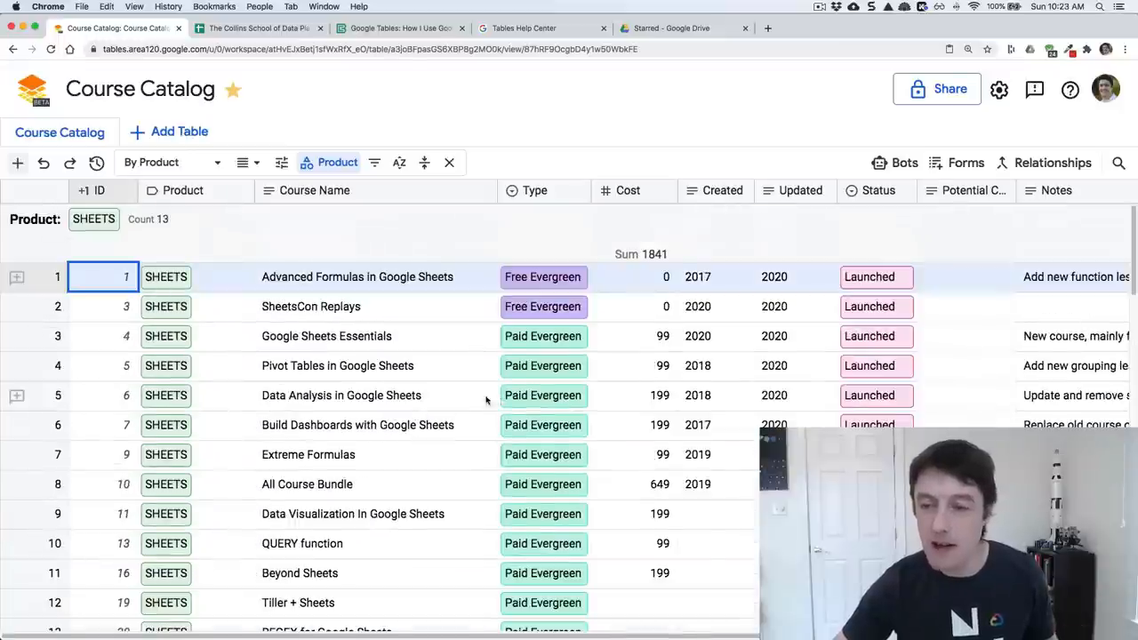
{"action": "mouse_move", "coordinate": [932, 320]}
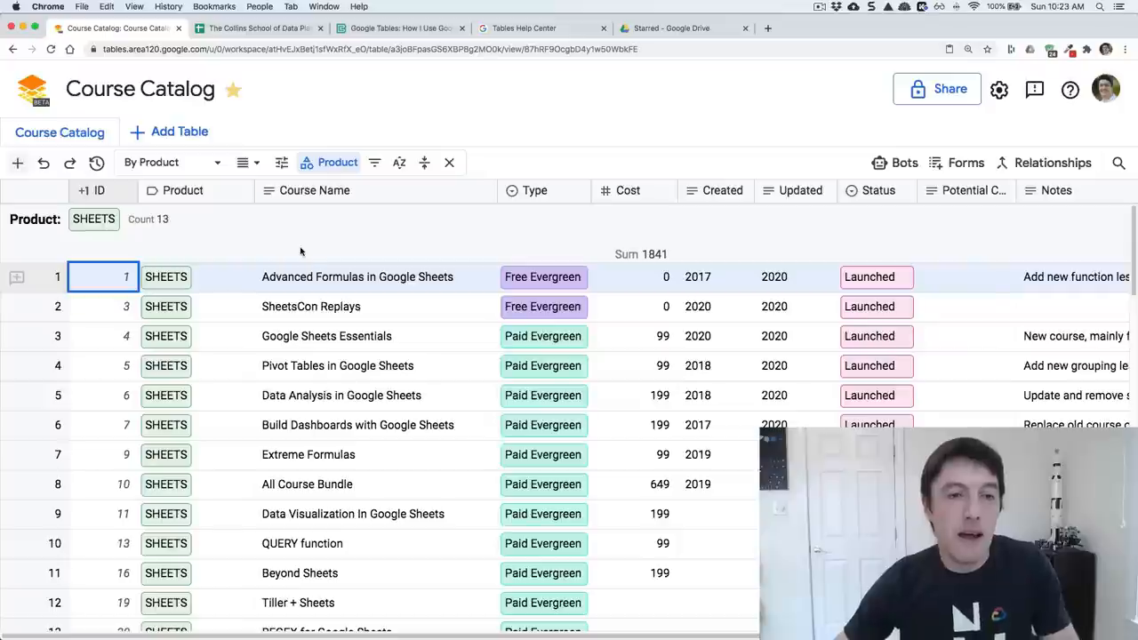
{"action": "mouse_move", "coordinate": [195, 249]}
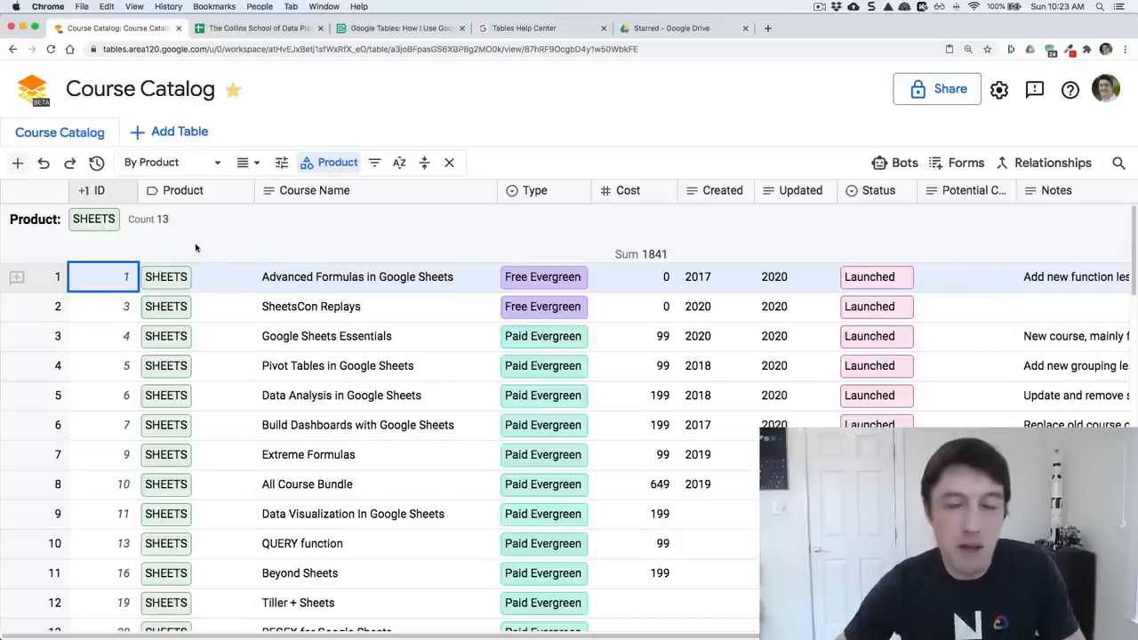
{"action": "mouse_move", "coordinate": [626, 242]}
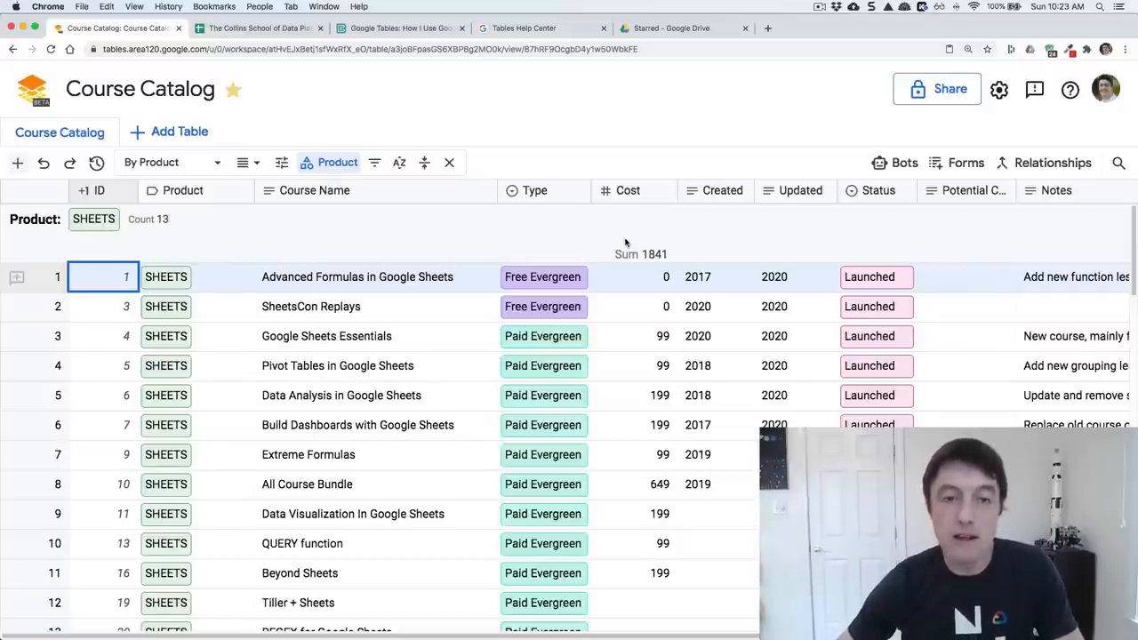
{"action": "mouse_move", "coordinate": [306, 204]}
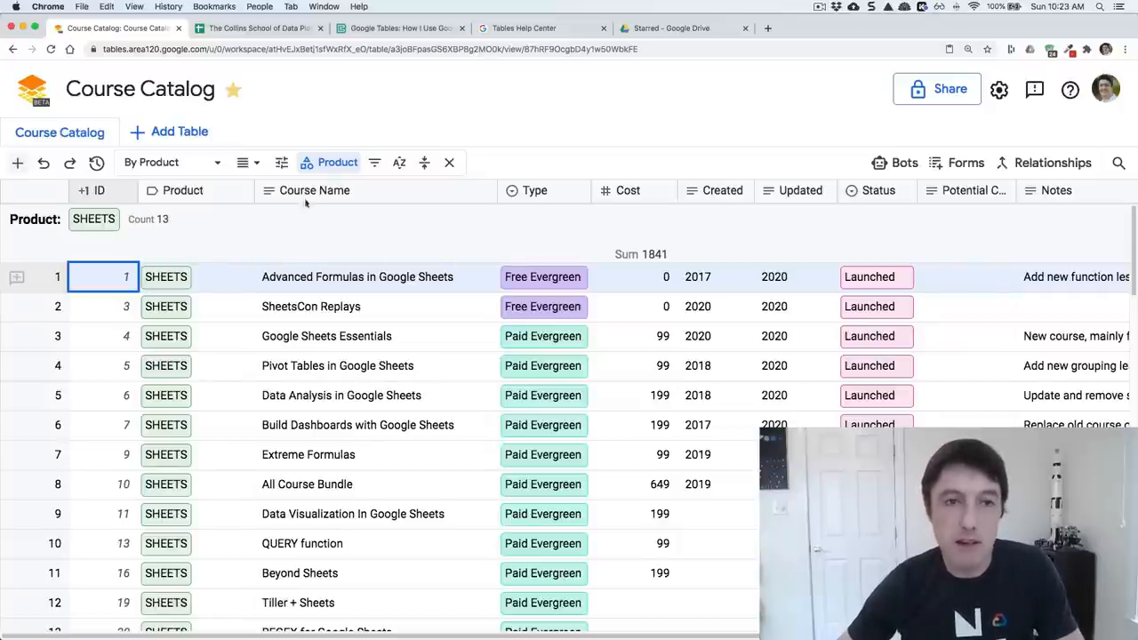
{"action": "left_click", "coordinate": [257, 28]}
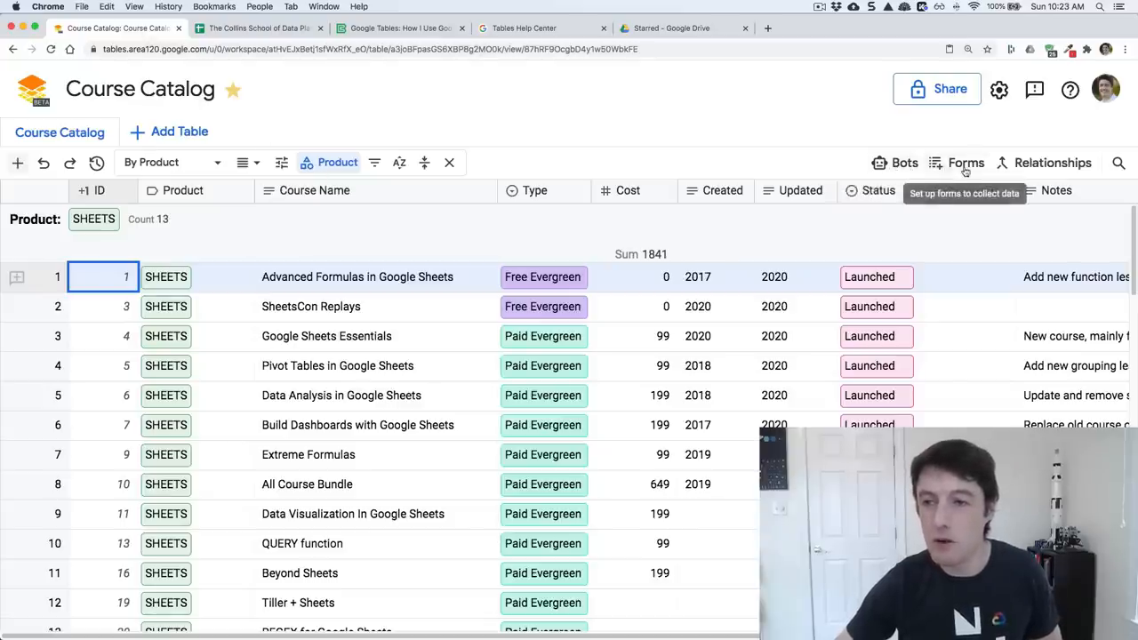
{"action": "mouse_move", "coordinate": [1053, 164]}
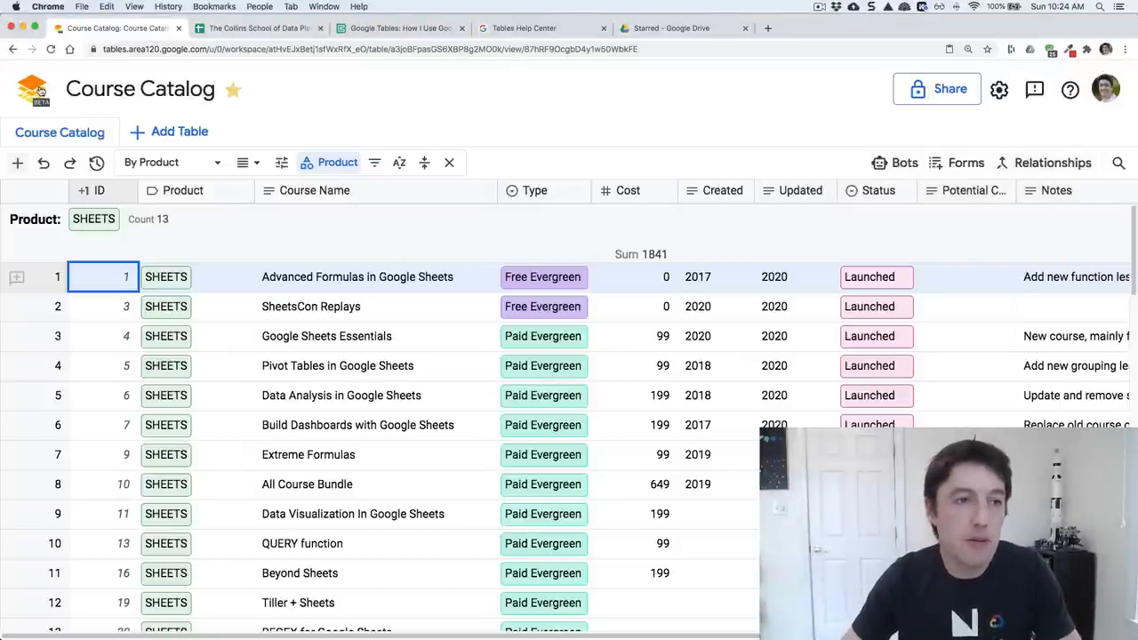
- Go home via the Tables logo and show the All workspaces list with plan usage counts
{"action": "left_click", "coordinate": [32, 89]}
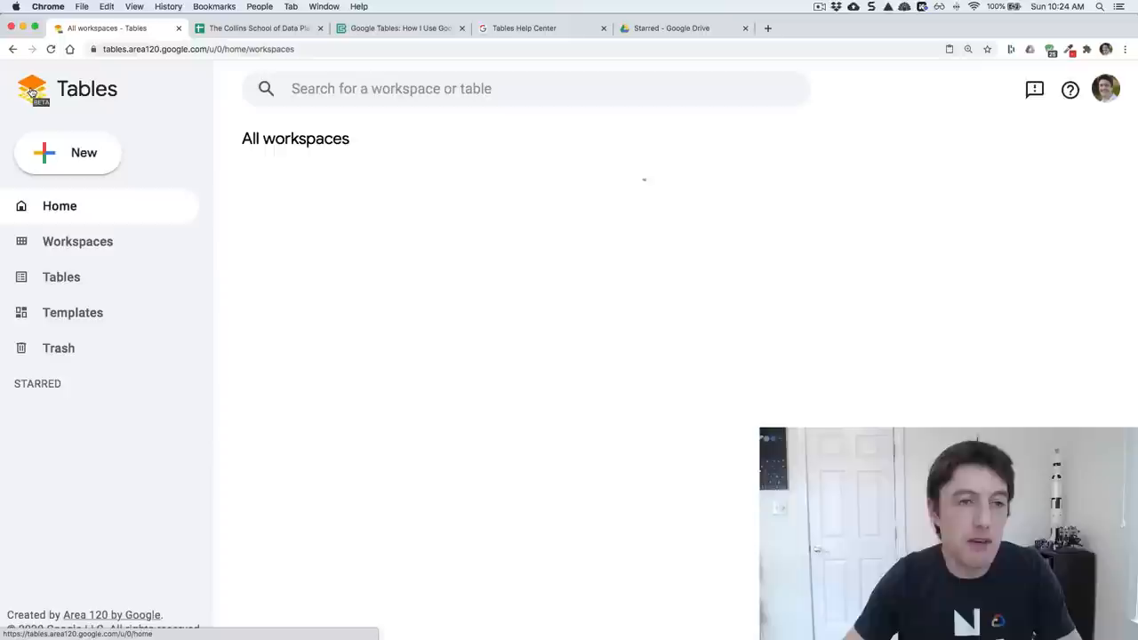
{"action": "left_click", "coordinate": [79, 241]}
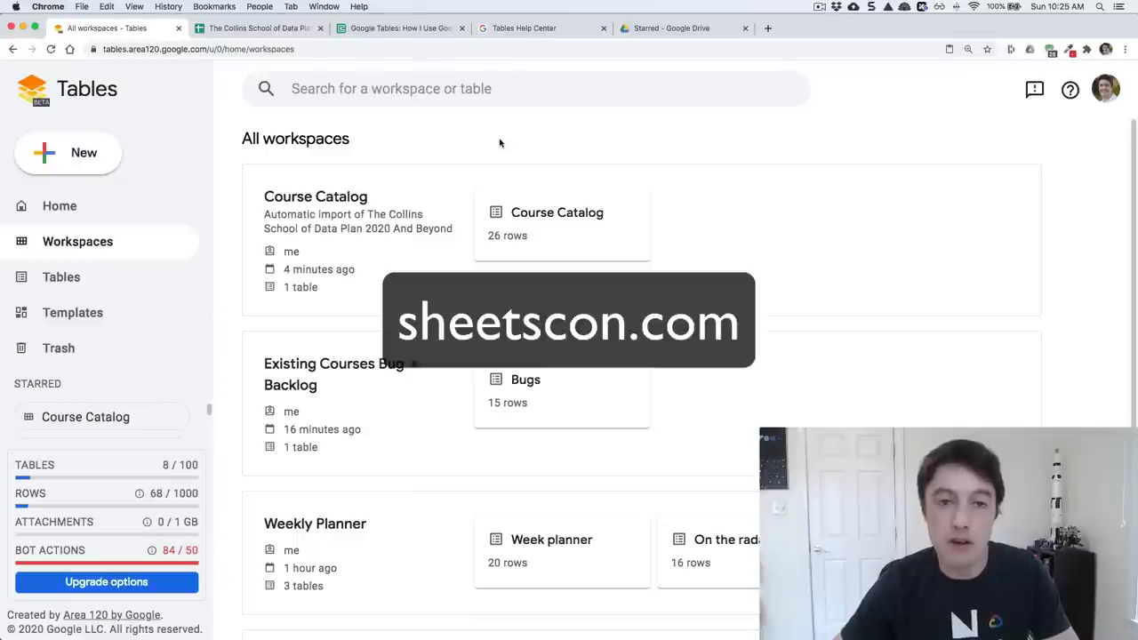
- Locate and load the Weekly Planner workspace, shown as a weekday board of tasks
{"action": "scroll", "scroll_direction": "down", "scroll_amount": 3}
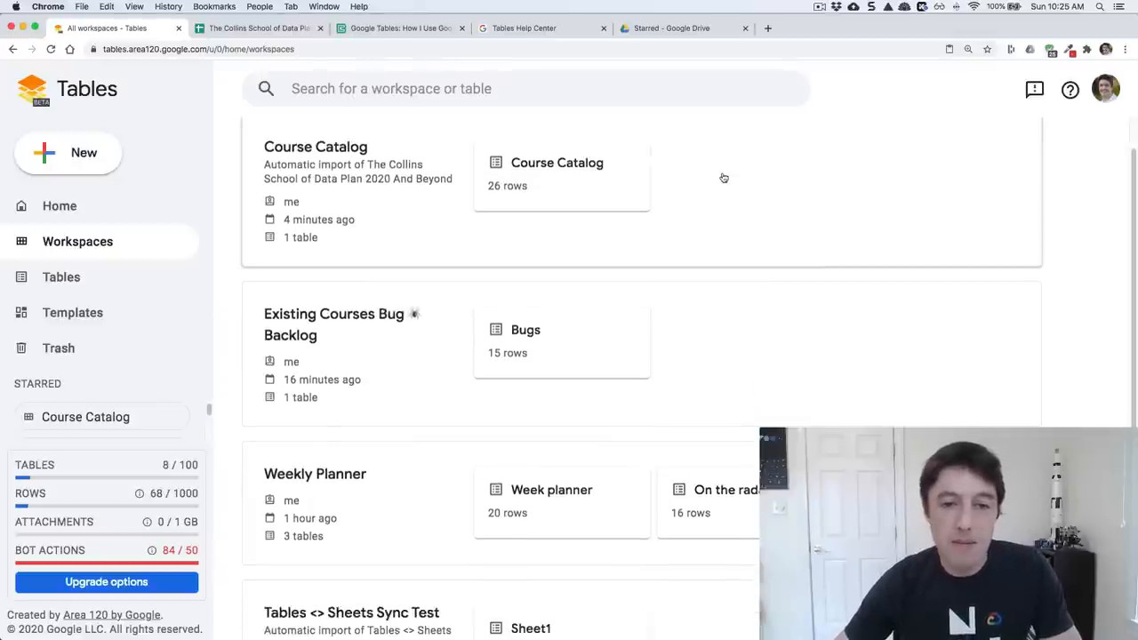
{"action": "scroll", "scroll_direction": "down", "scroll_amount": 3}
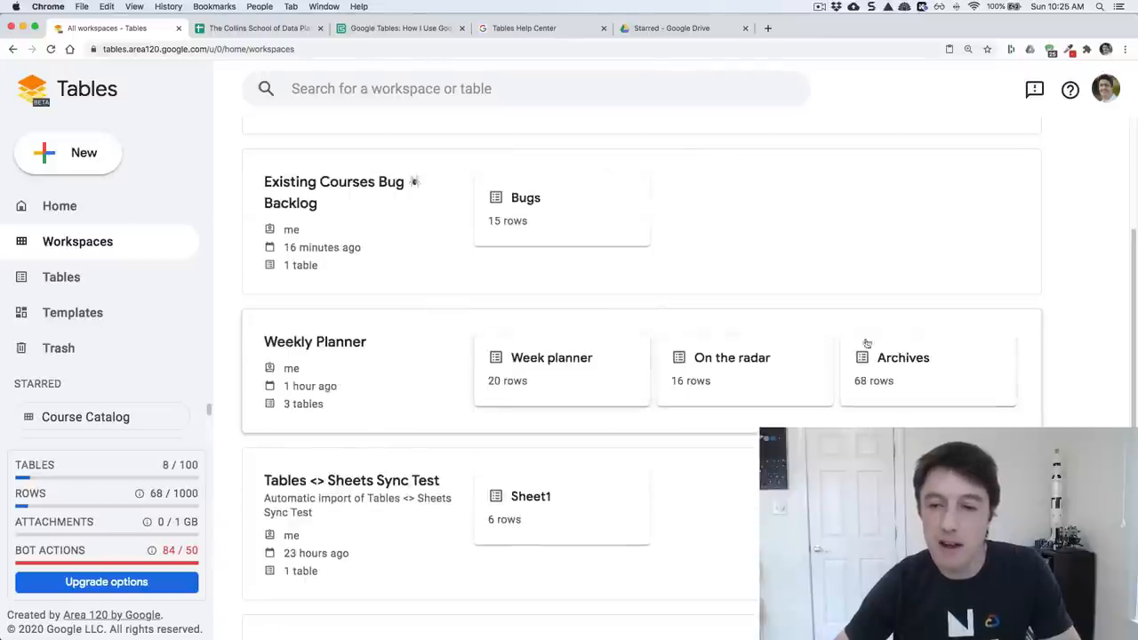
{"action": "mouse_move", "coordinate": [424, 356]}
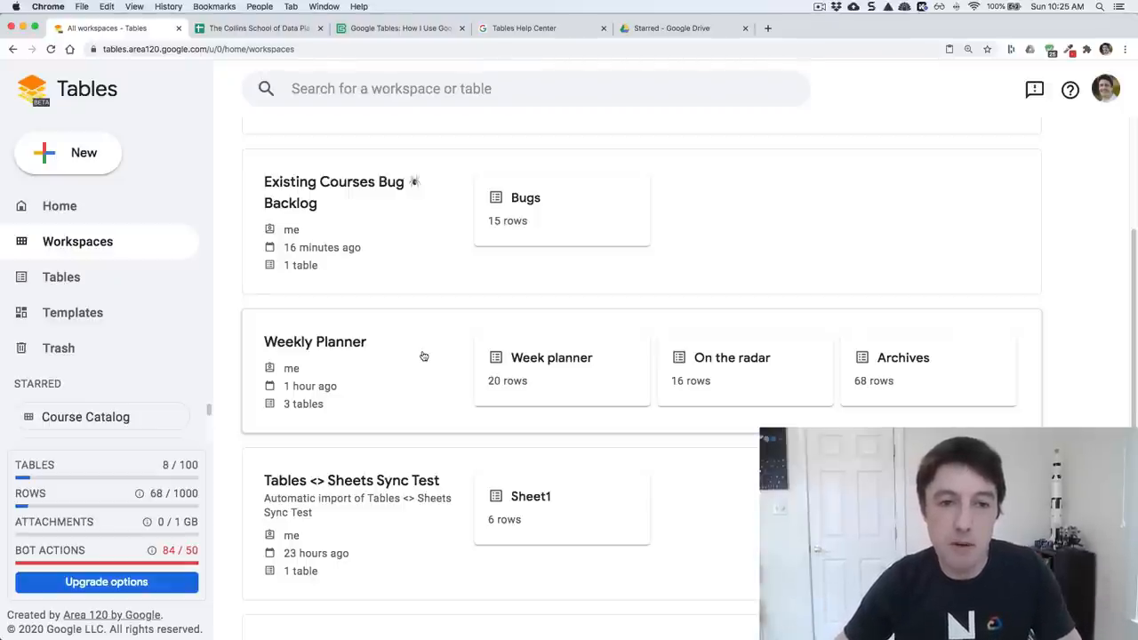
{"action": "left_click", "coordinate": [552, 357]}
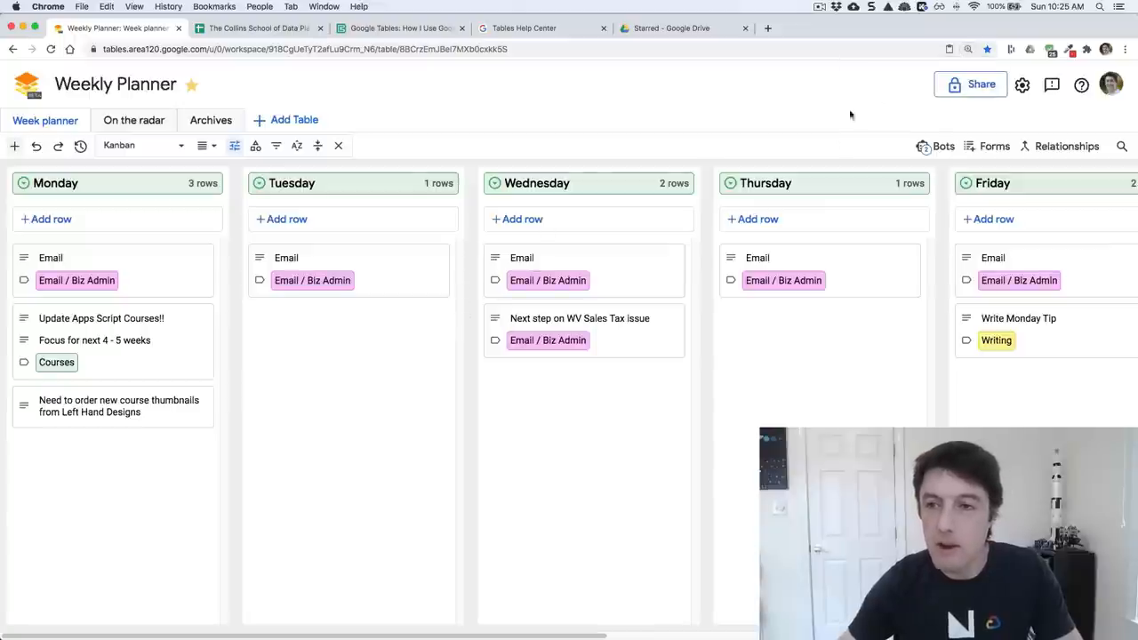
{"action": "mouse_move", "coordinate": [628, 514]}
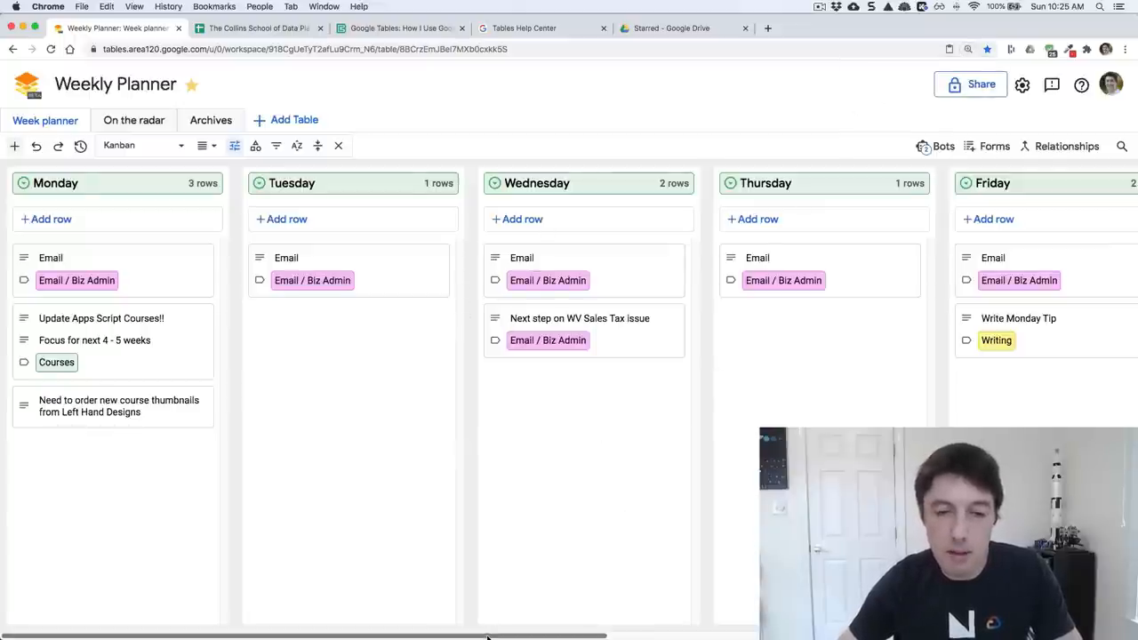
{"action": "scroll", "scroll_direction": "right", "scroll_amount": 3}
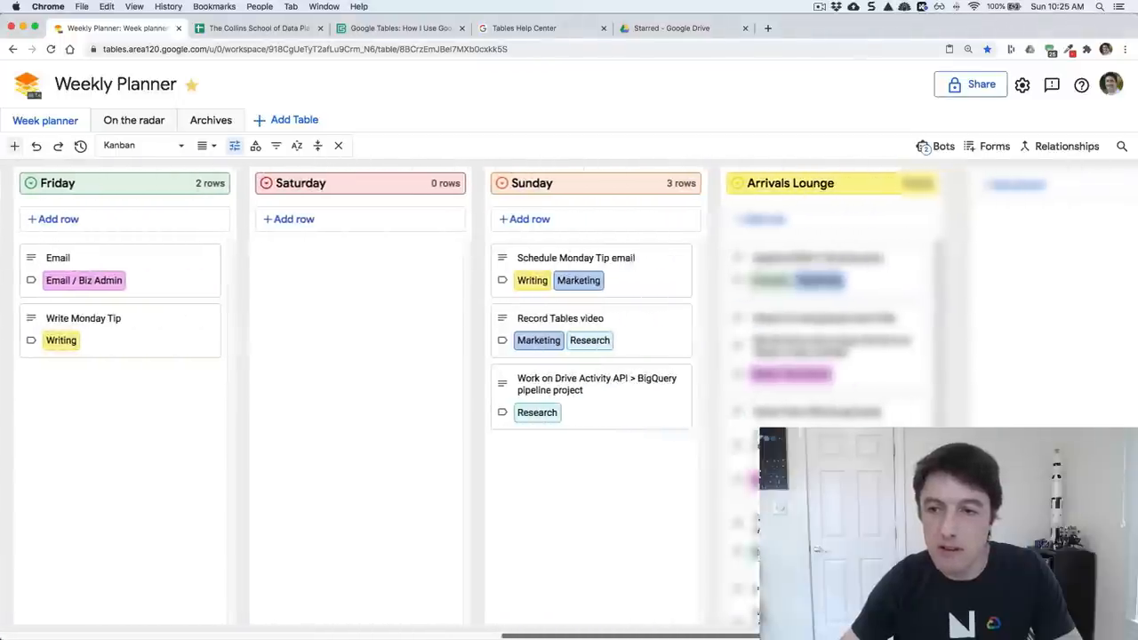
{"action": "scroll", "scroll_direction": "right", "scroll_amount": 3}
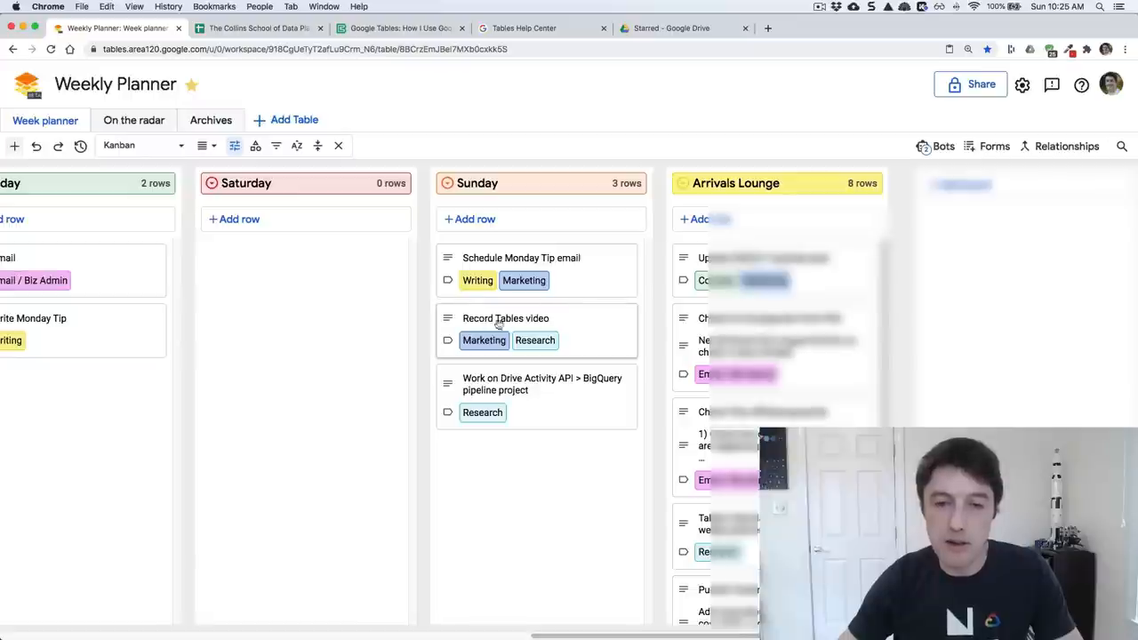
{"action": "mouse_move", "coordinate": [566, 328]}
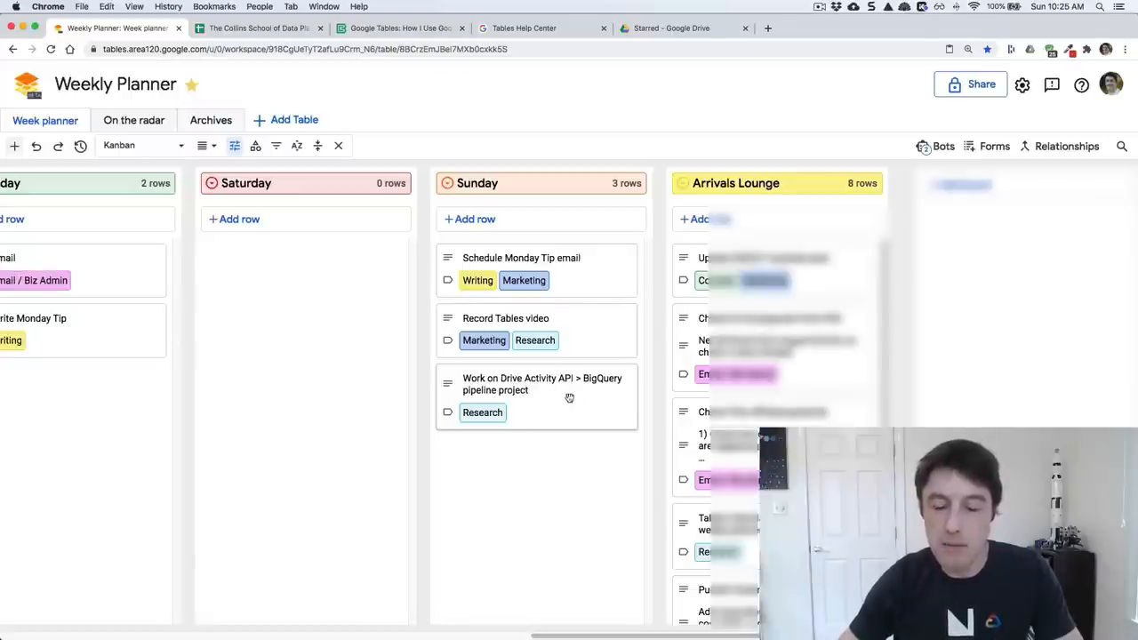
{"action": "mouse_move", "coordinate": [584, 395]}
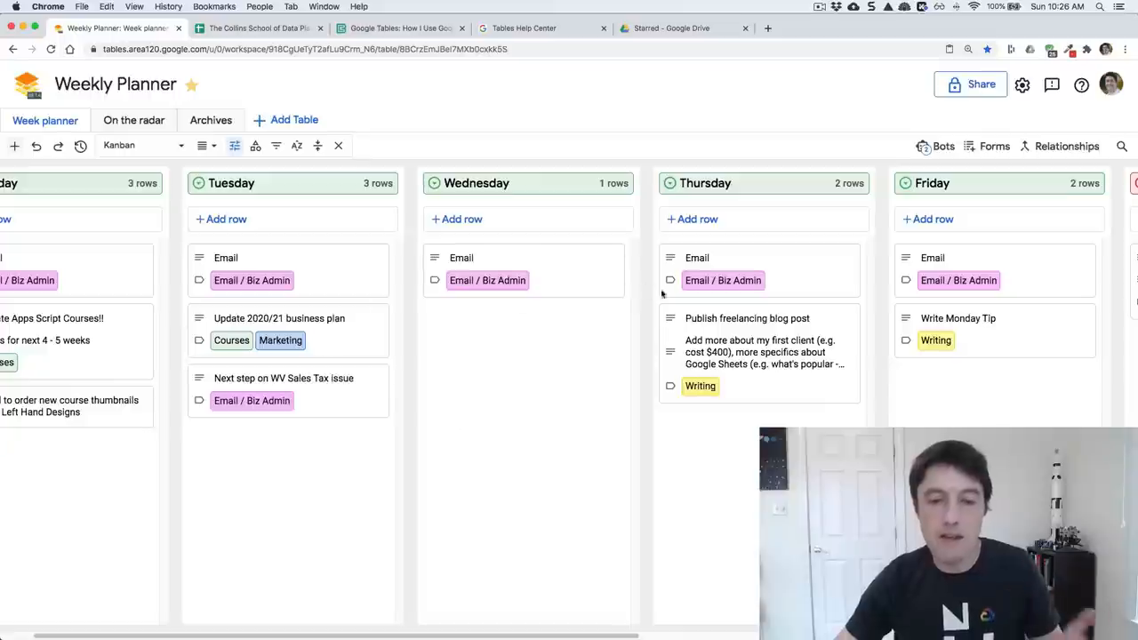
{"action": "mouse_move", "coordinate": [461, 390]}
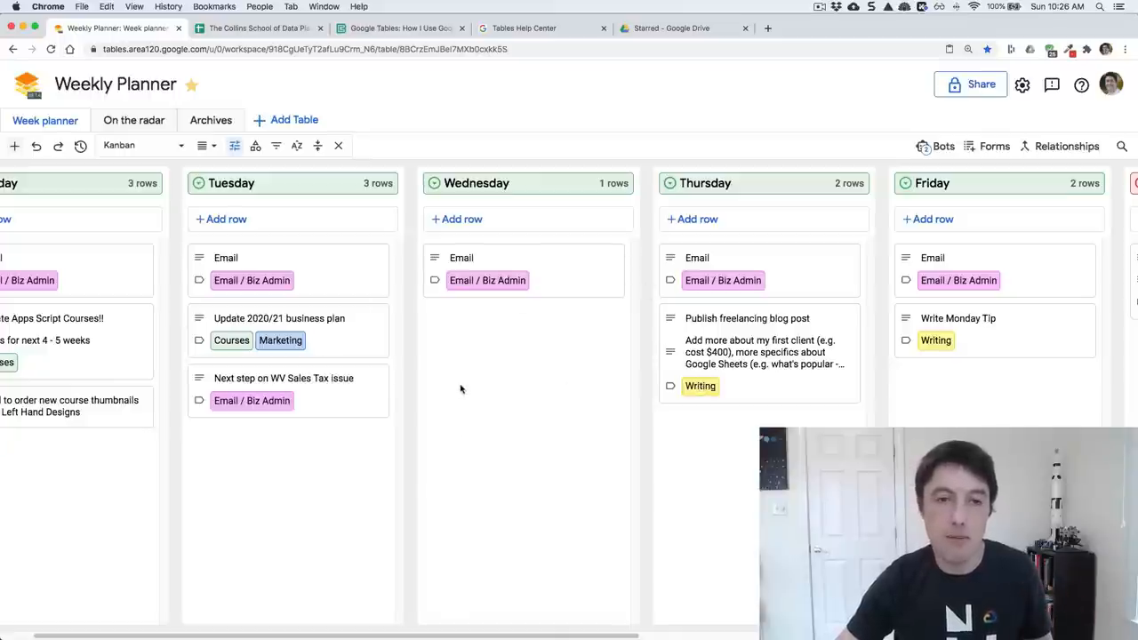
{"action": "mouse_move", "coordinate": [459, 395]}
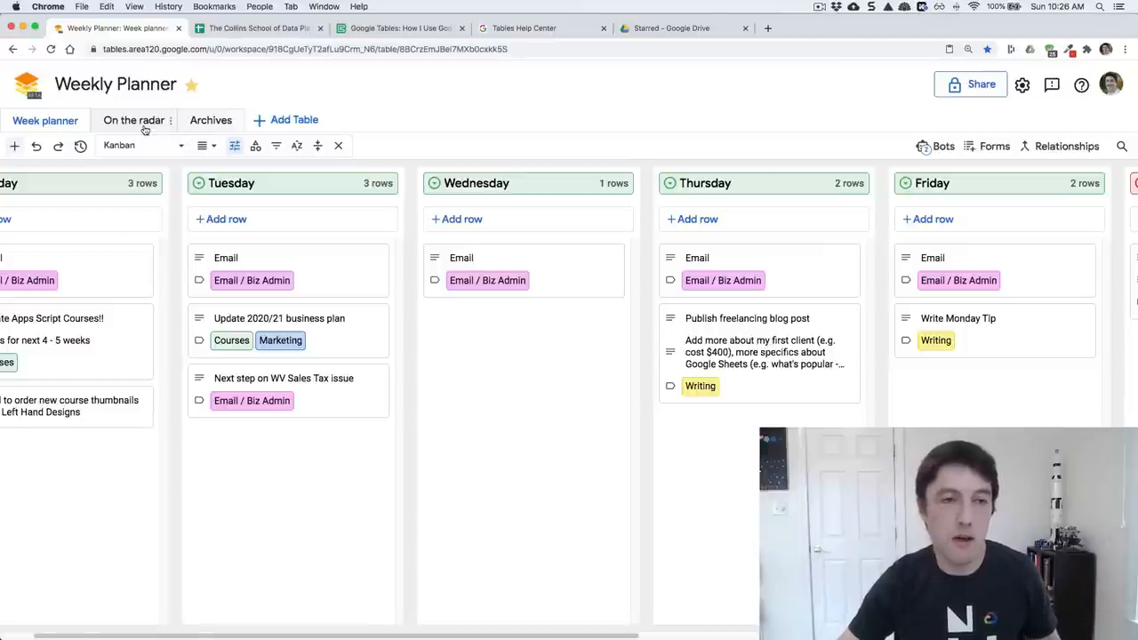
- In the On the radar table, add a new row named 'Demo' with 'description' as its Description
{"action": "left_click", "coordinate": [133, 121]}
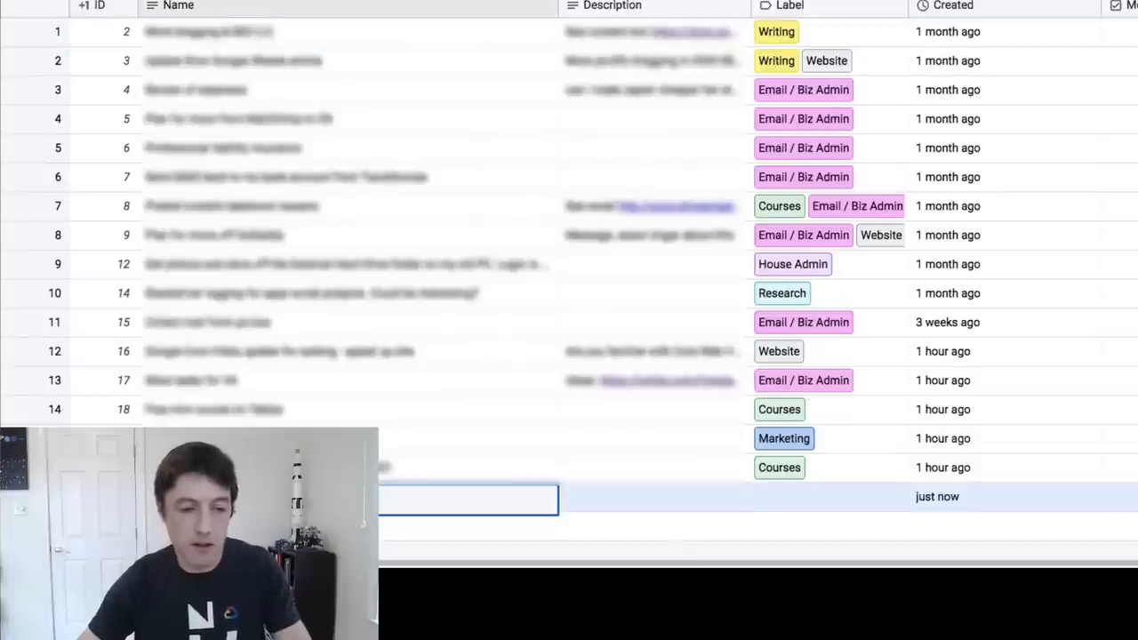
{"action": "scroll", "scroll_direction": "down", "scroll_amount": 3}
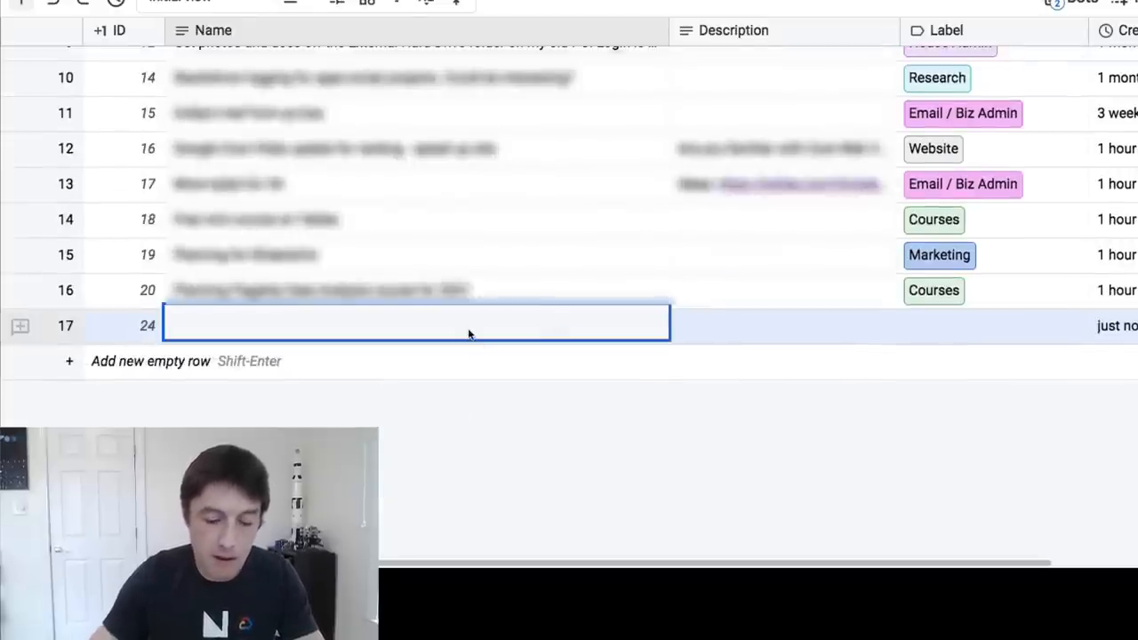
{"action": "type", "text": "Demo"}
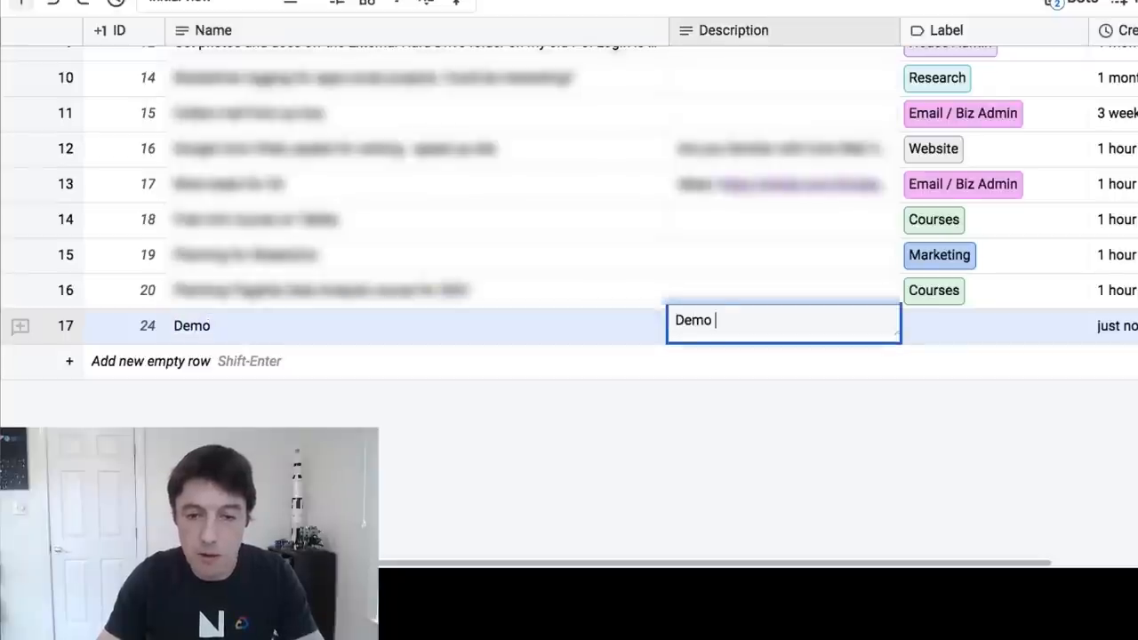
{"action": "type", "text": "description"}
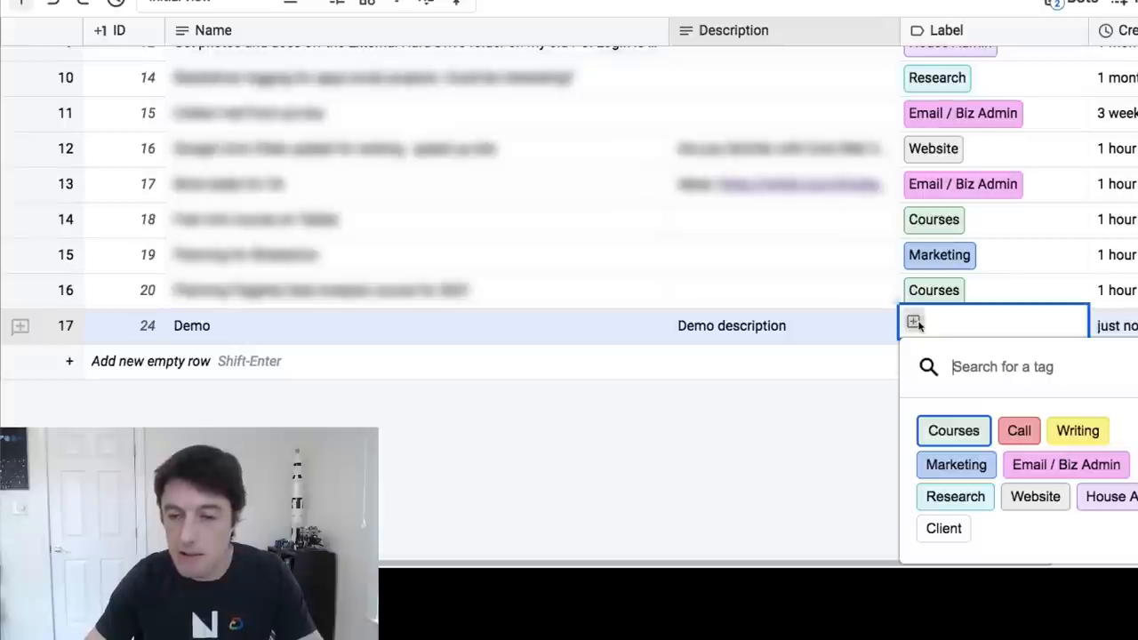
- Tag the Demo row with the Writing and Courses labels alongside Research and Website
{"action": "left_click", "coordinate": [1078, 431]}
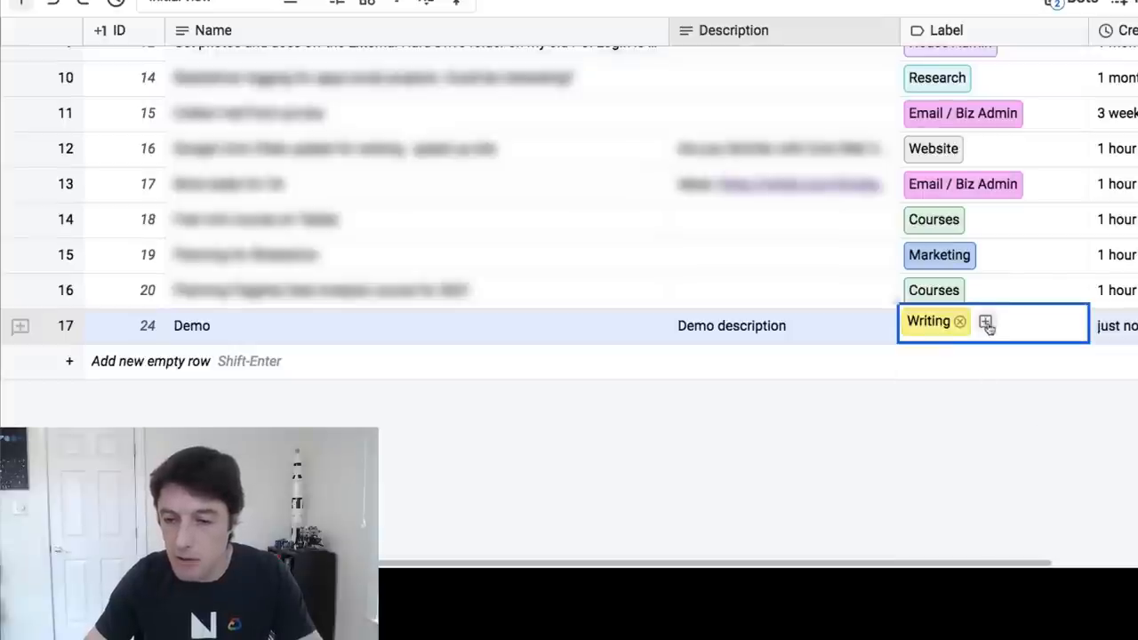
{"action": "left_click", "coordinate": [986, 322]}
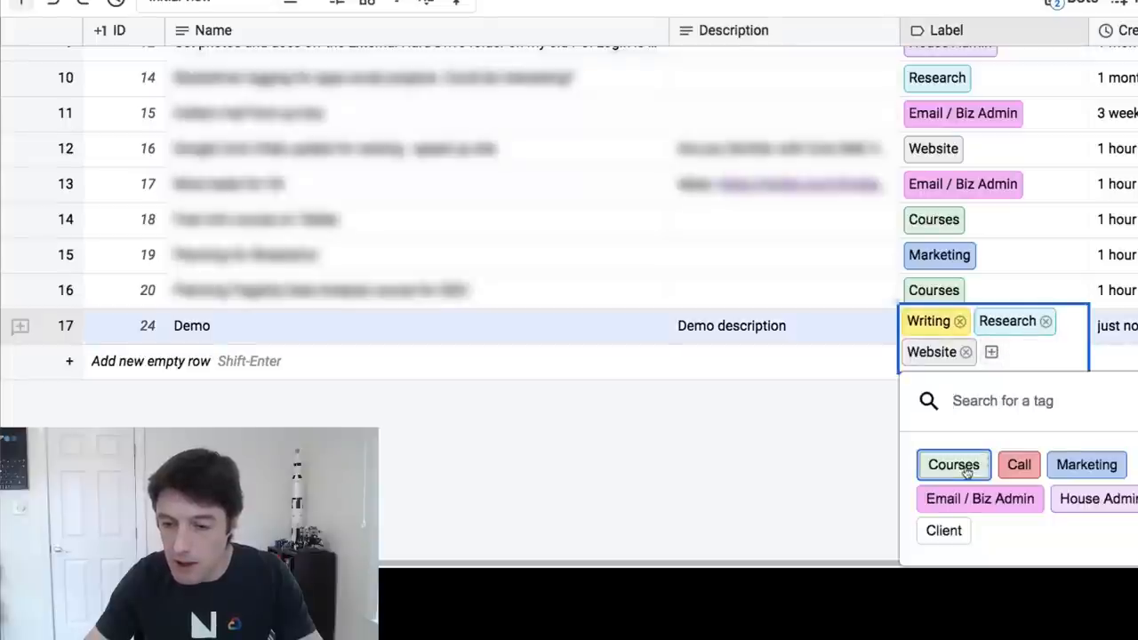
{"action": "left_click", "coordinate": [953, 464]}
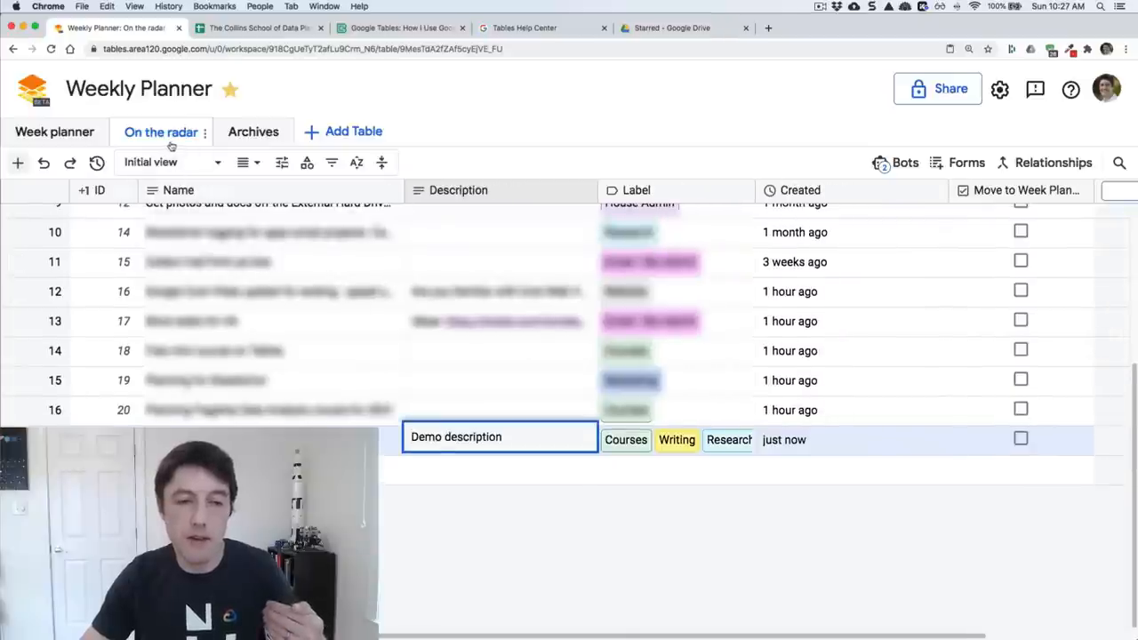
{"action": "scroll", "scroll_direction": "up", "scroll_amount": 3}
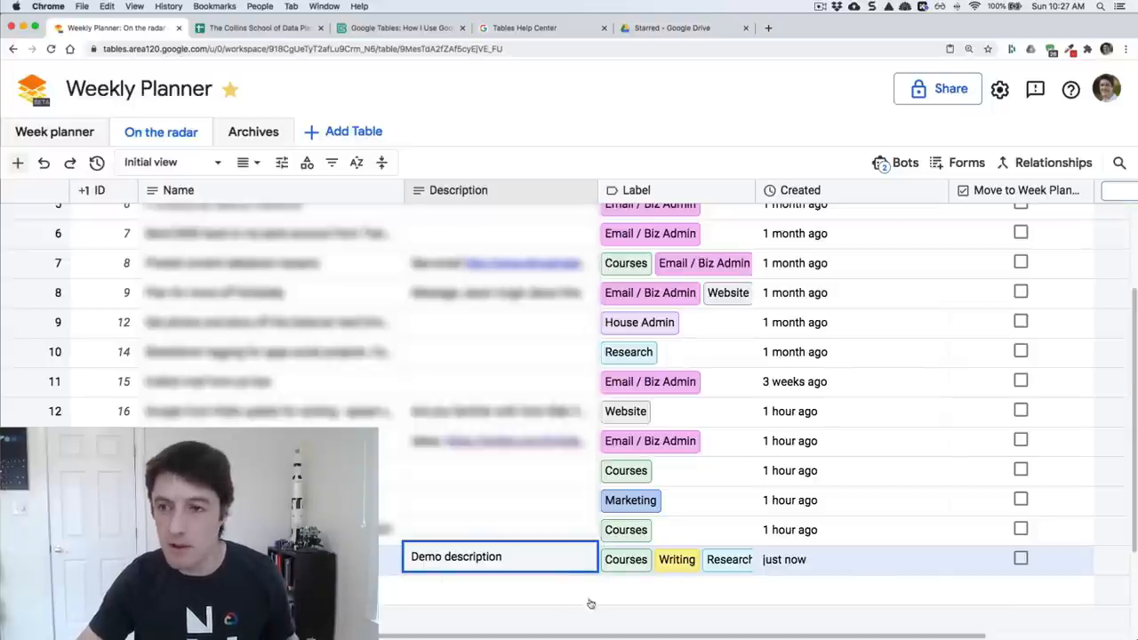
{"action": "scroll", "scroll_direction": "down", "scroll_amount": 3}
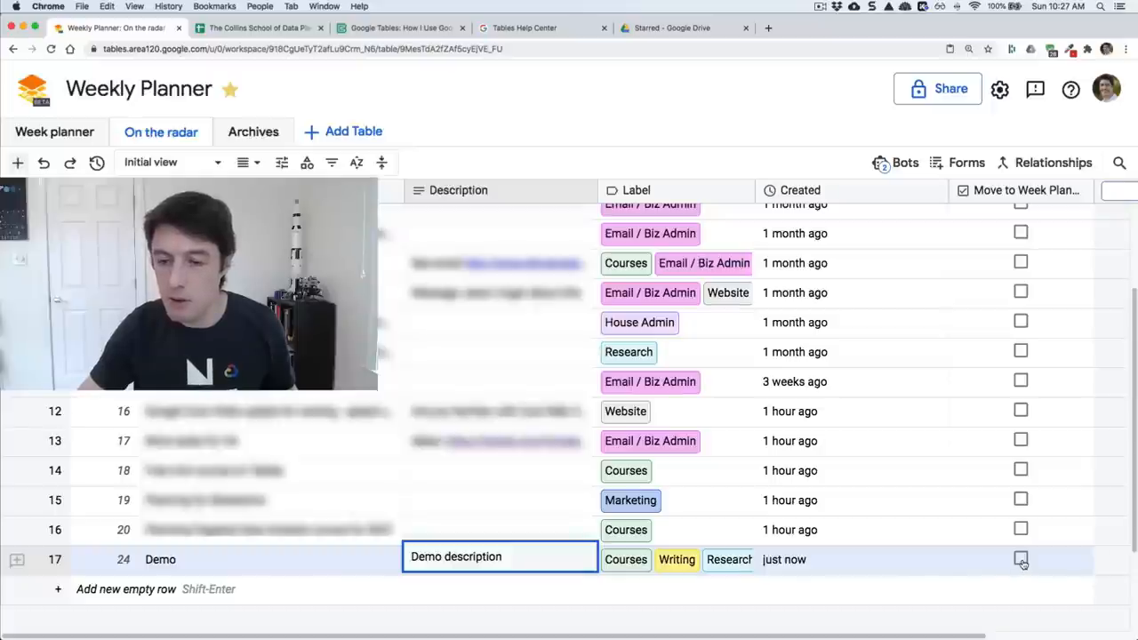
- Tick Move to Week Planner on the Demo row, review the Bots panel, and return to Week planner
{"action": "left_click", "coordinate": [1021, 559]}
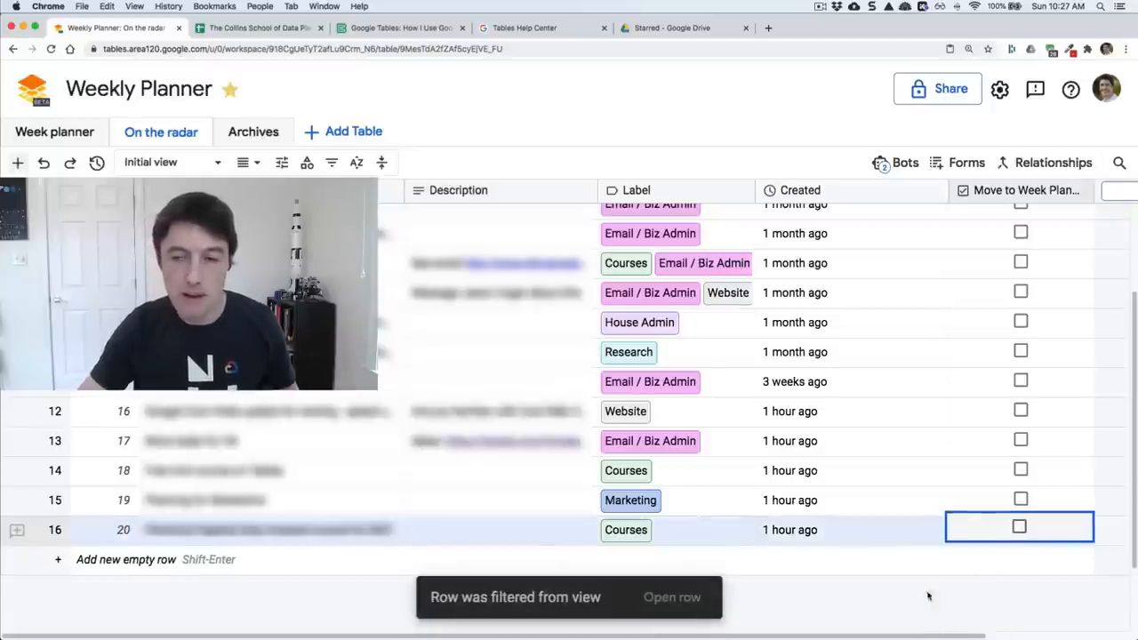
{"action": "left_click", "coordinate": [903, 162]}
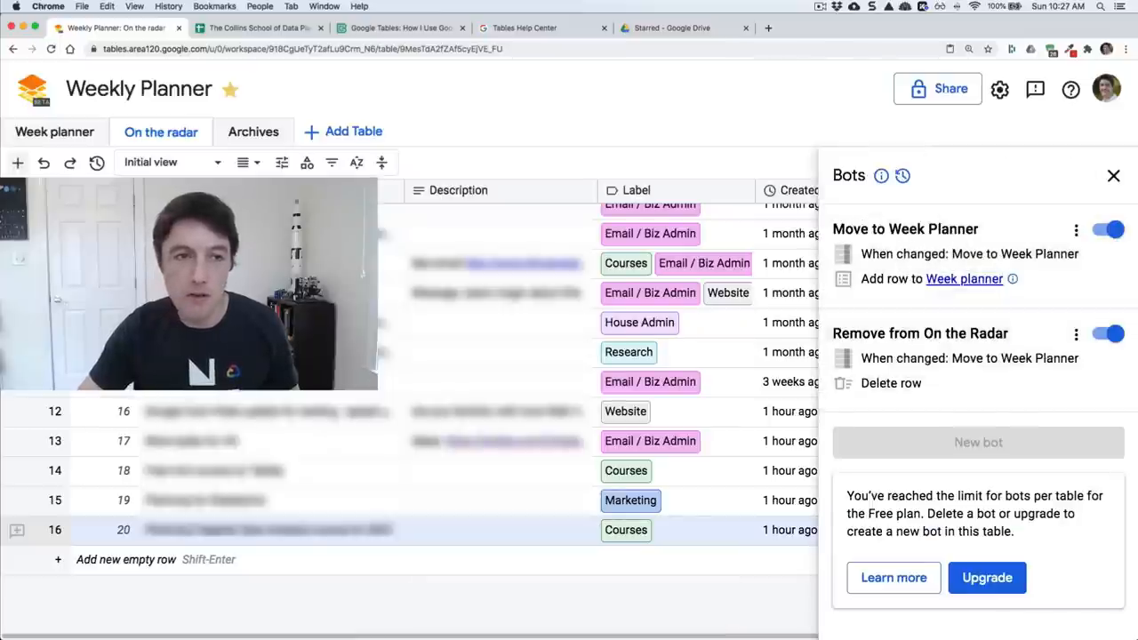
{"action": "left_click", "coordinate": [1113, 176]}
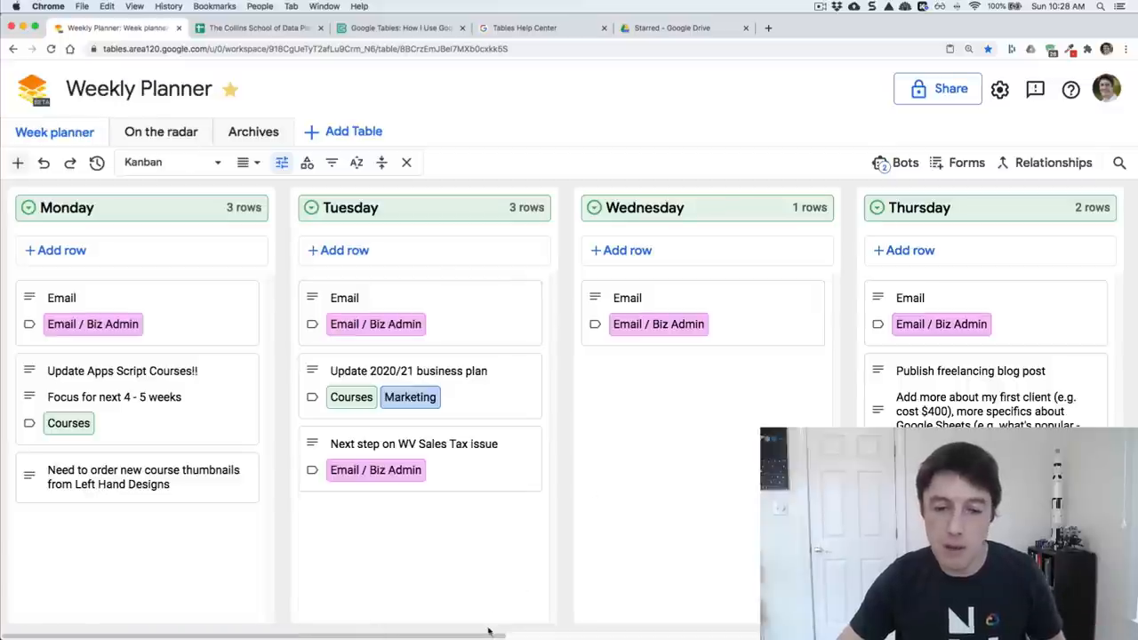
- Locate the Demo card in the Arrivals Lounge column and place it under Friday
{"action": "scroll", "scroll_direction": "right", "scroll_amount": 3}
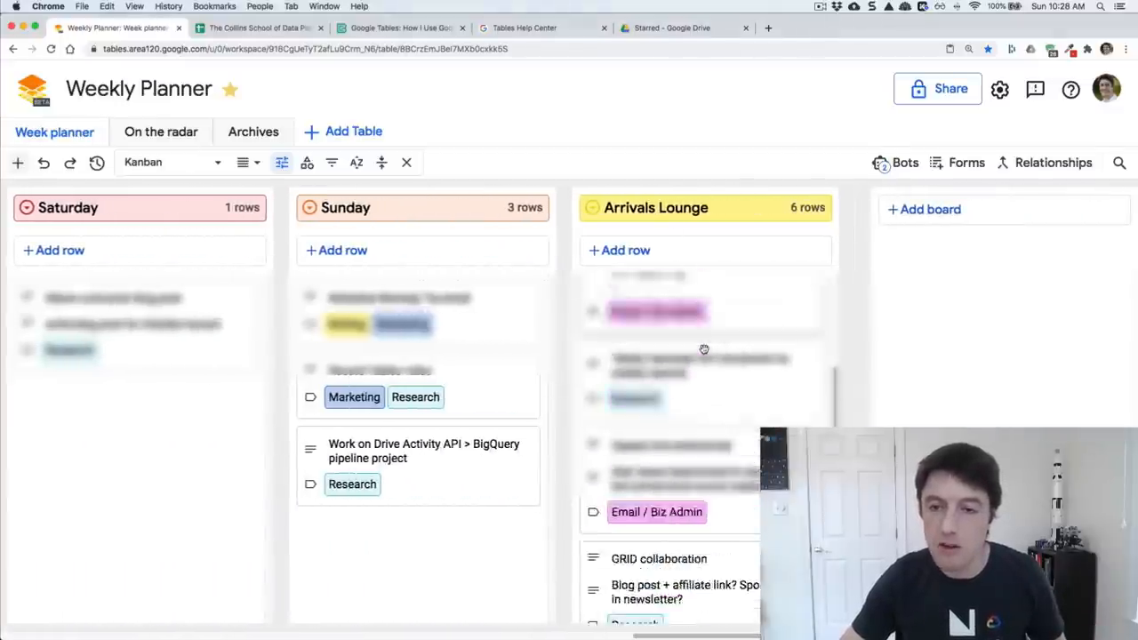
{"action": "scroll", "scroll_direction": "down", "scroll_amount": 3}
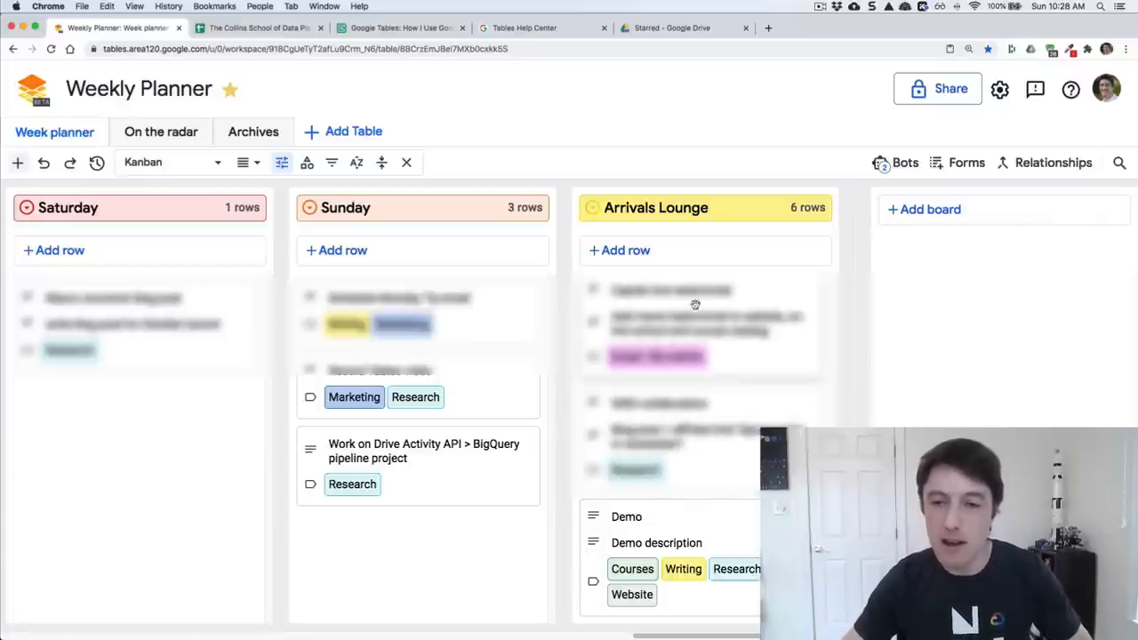
{"action": "mouse_move", "coordinate": [710, 416]}
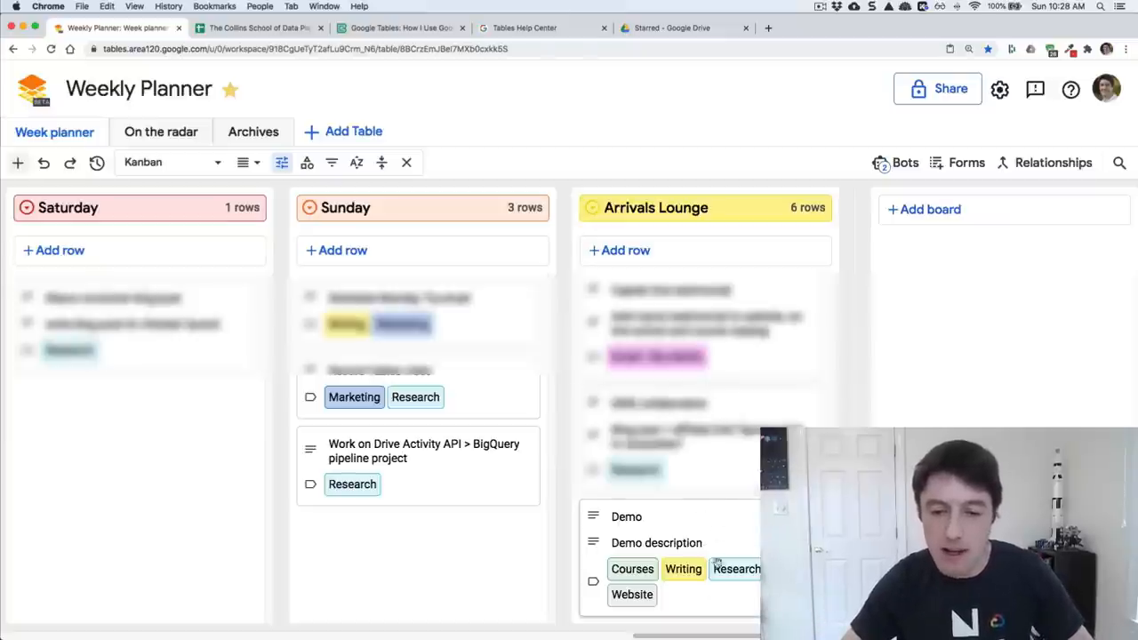
{"action": "scroll", "scroll_direction": "left", "scroll_amount": 3}
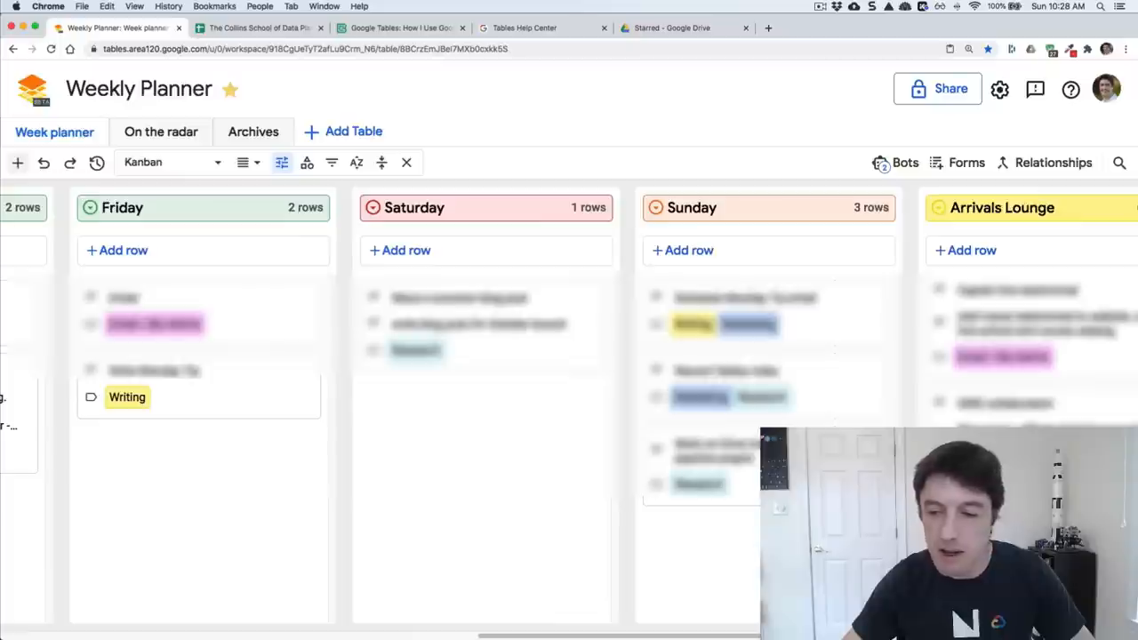
{"action": "left_click", "coordinate": [117, 249]}
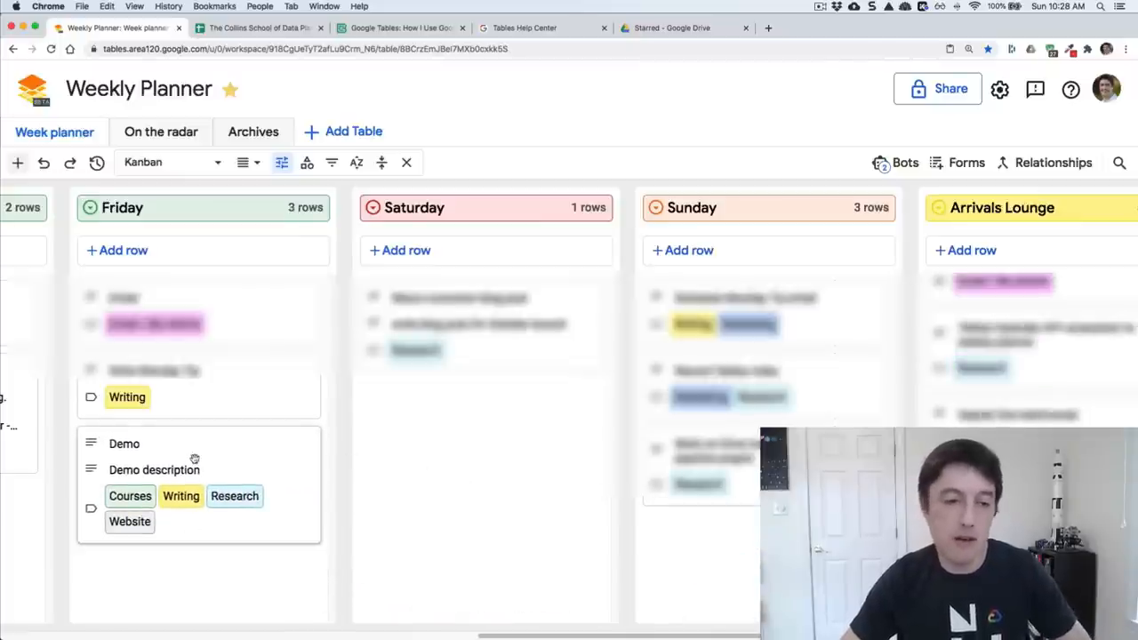
{"action": "mouse_move", "coordinate": [438, 483]}
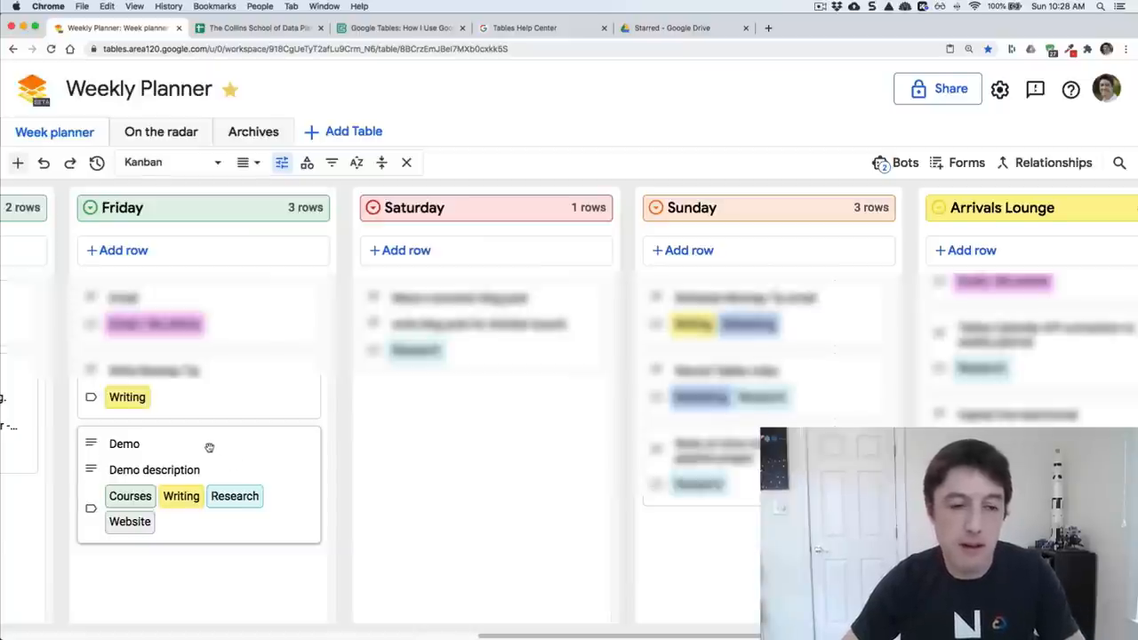
- Mark the Demo card's Archive checkbox, save it, and switch to the Archives table
{"action": "left_click", "coordinate": [125, 445]}
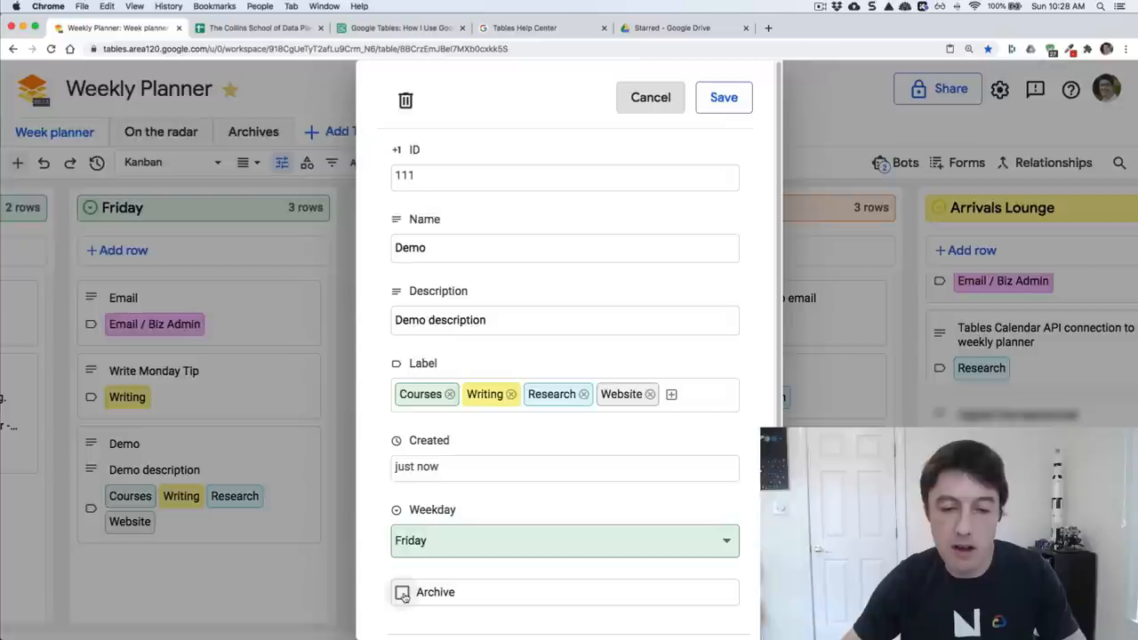
{"action": "left_click", "coordinate": [402, 592]}
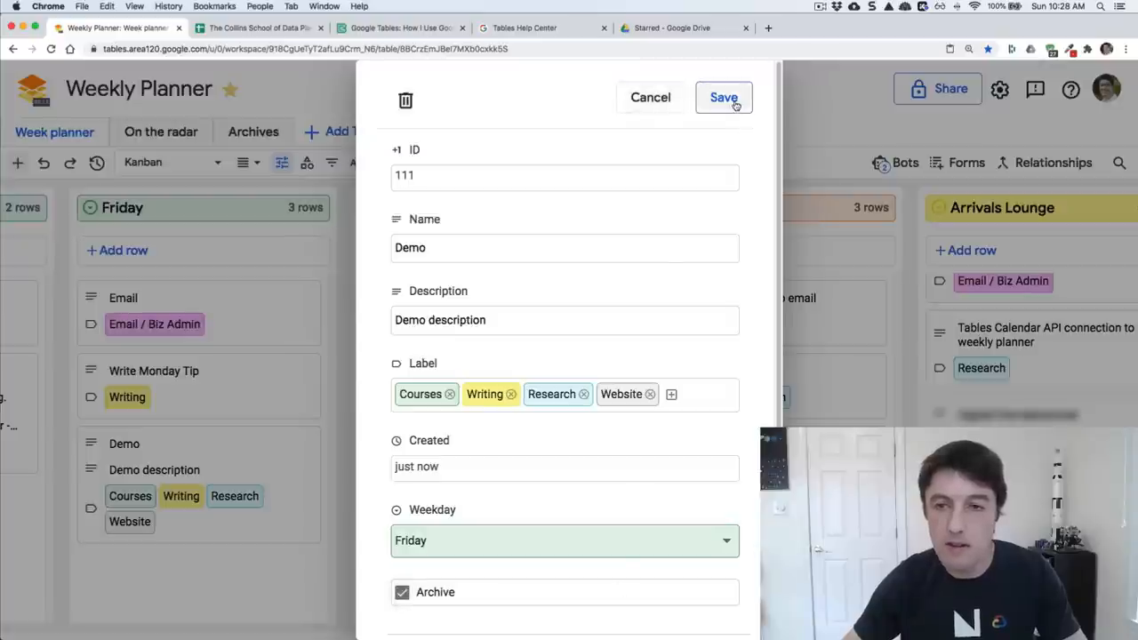
{"action": "left_click", "coordinate": [723, 98]}
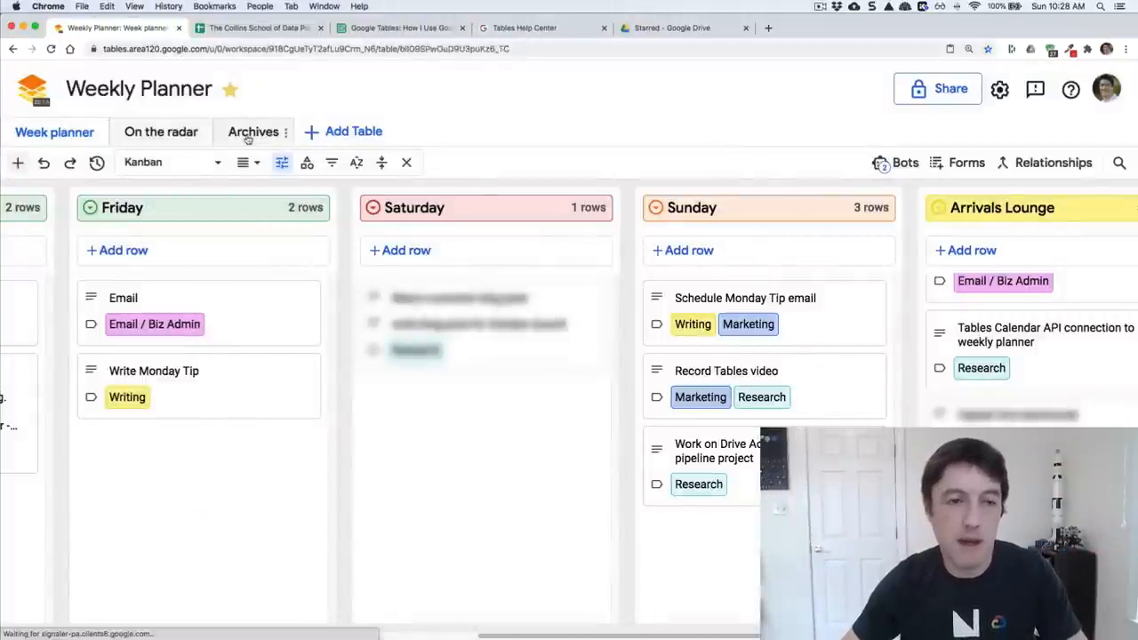
{"action": "left_click", "coordinate": [253, 132]}
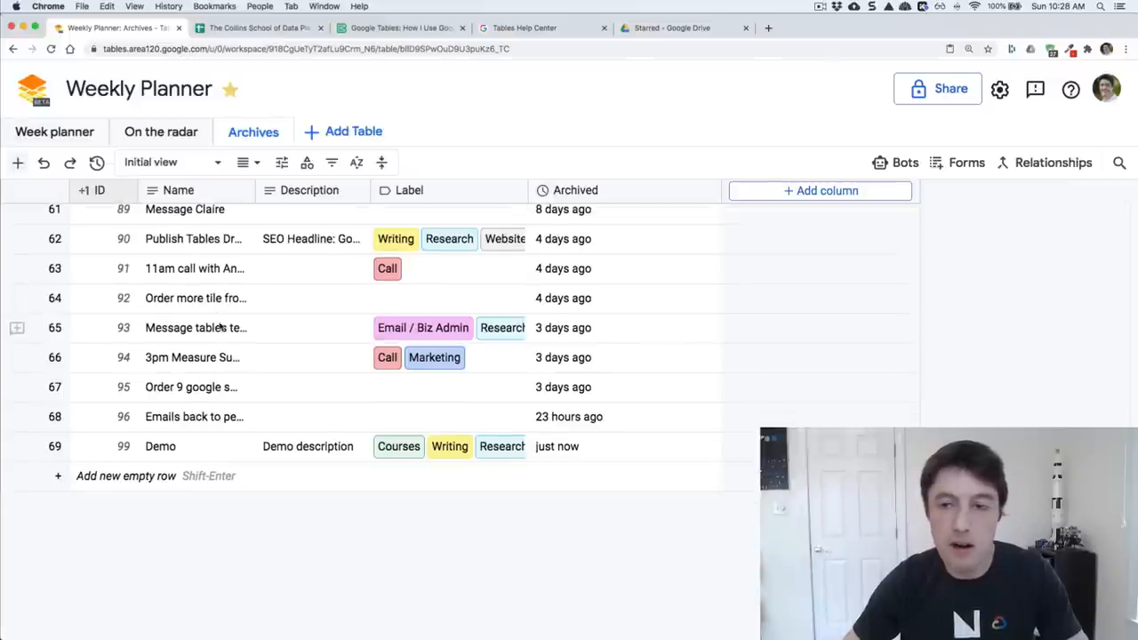
{"action": "mouse_move", "coordinate": [238, 428]}
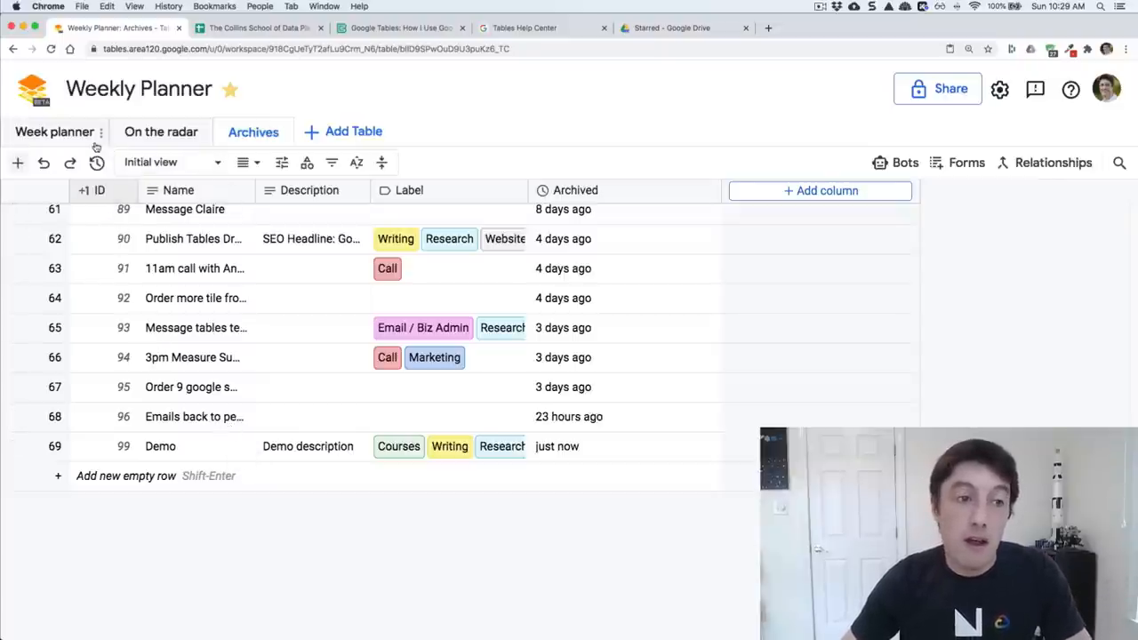
{"action": "left_click", "coordinate": [54, 132]}
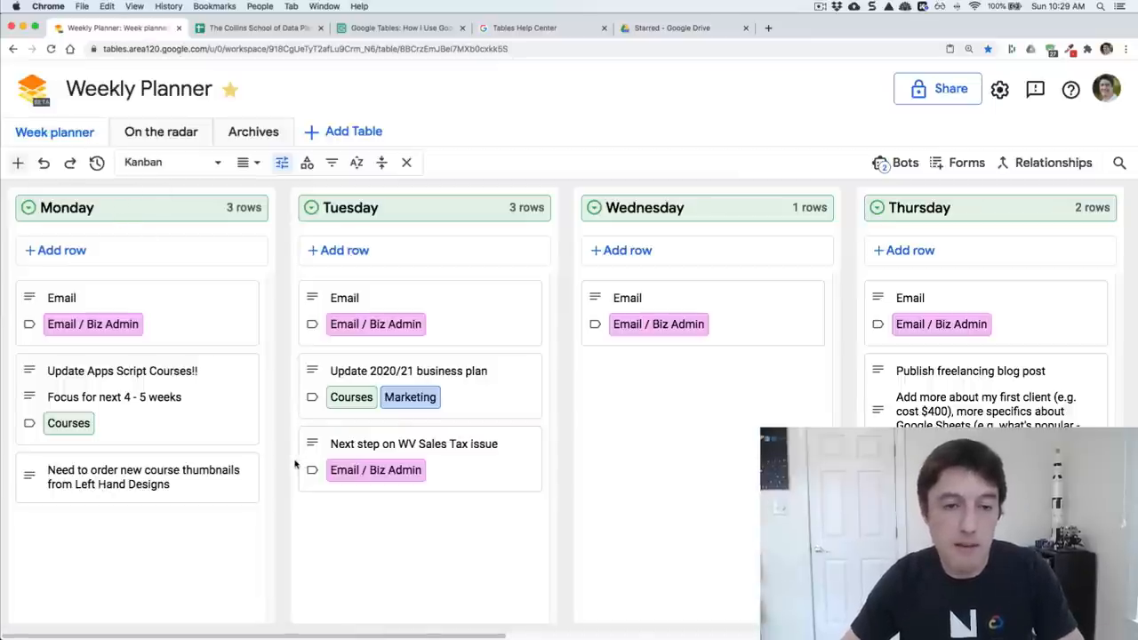
{"action": "mouse_move", "coordinate": [281, 162]}
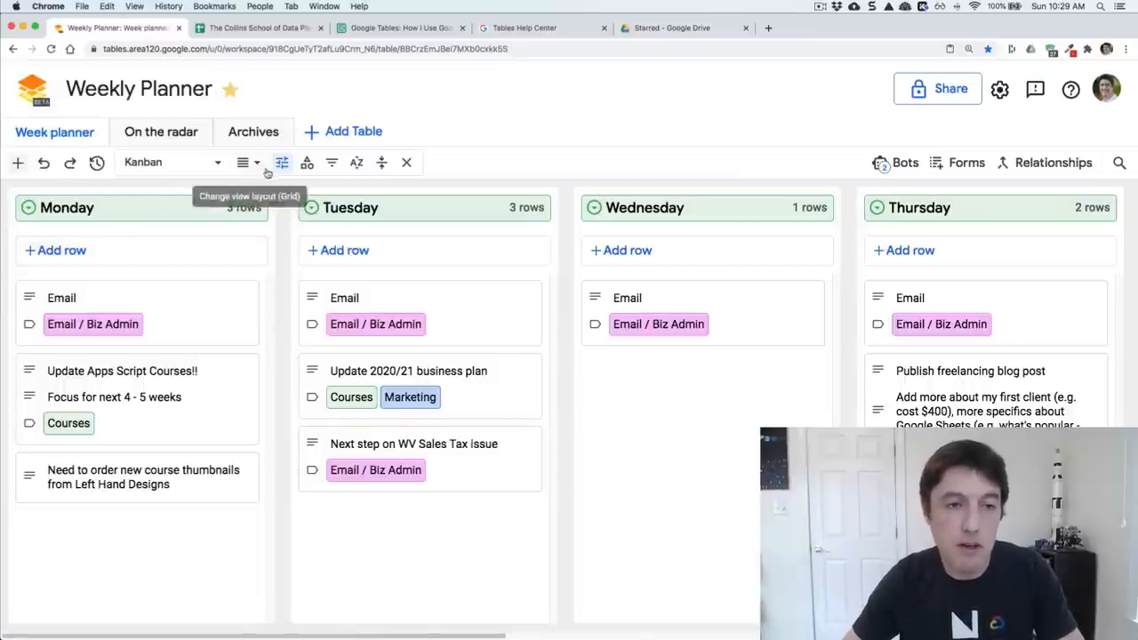
{"action": "left_click", "coordinate": [242, 164]}
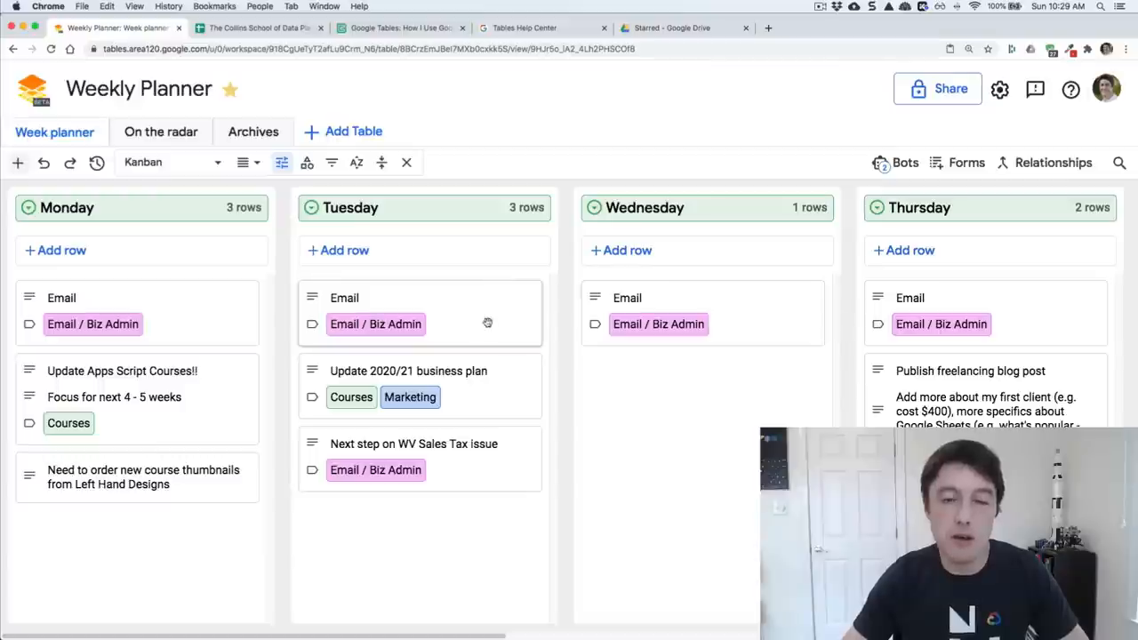
{"action": "mouse_move", "coordinate": [514, 317]}
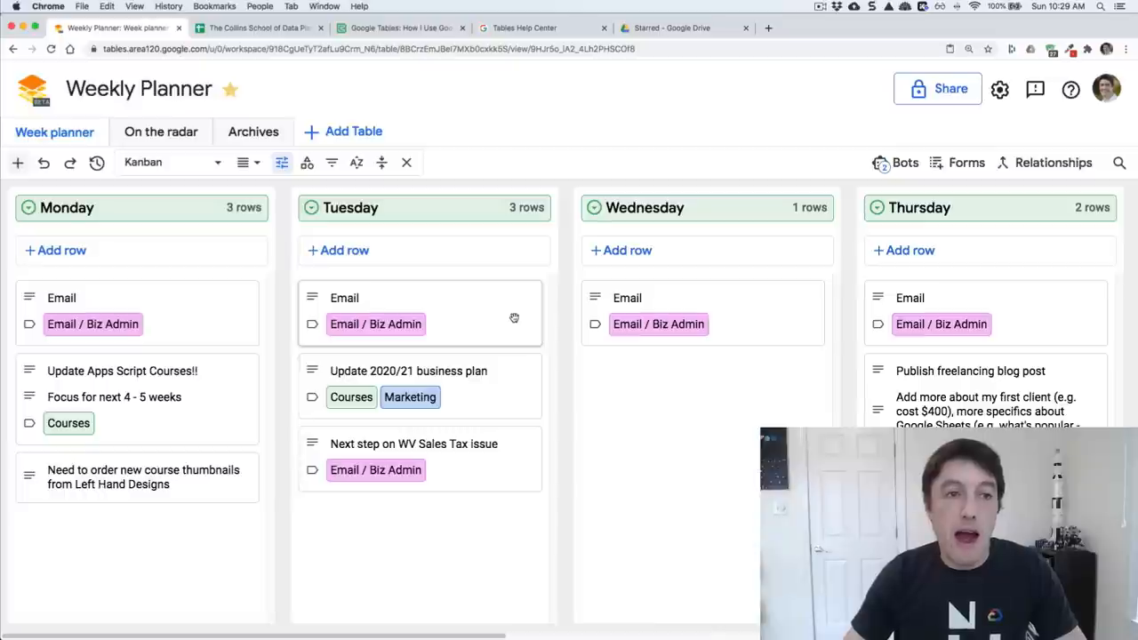
{"action": "mouse_move", "coordinate": [555, 307]}
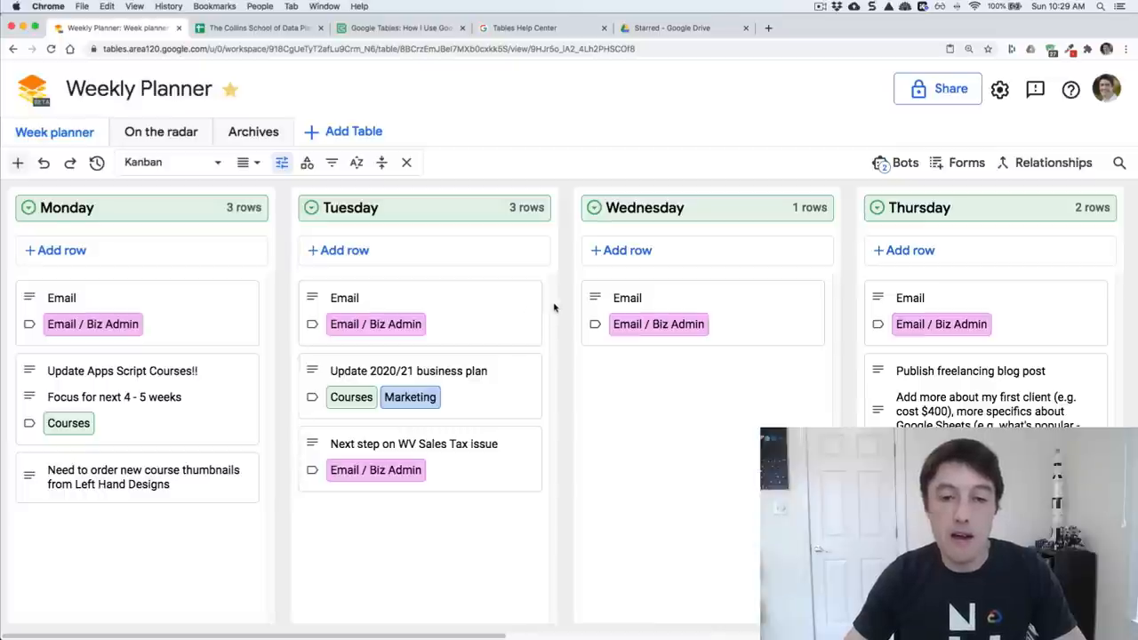
{"action": "mouse_move", "coordinate": [558, 306]}
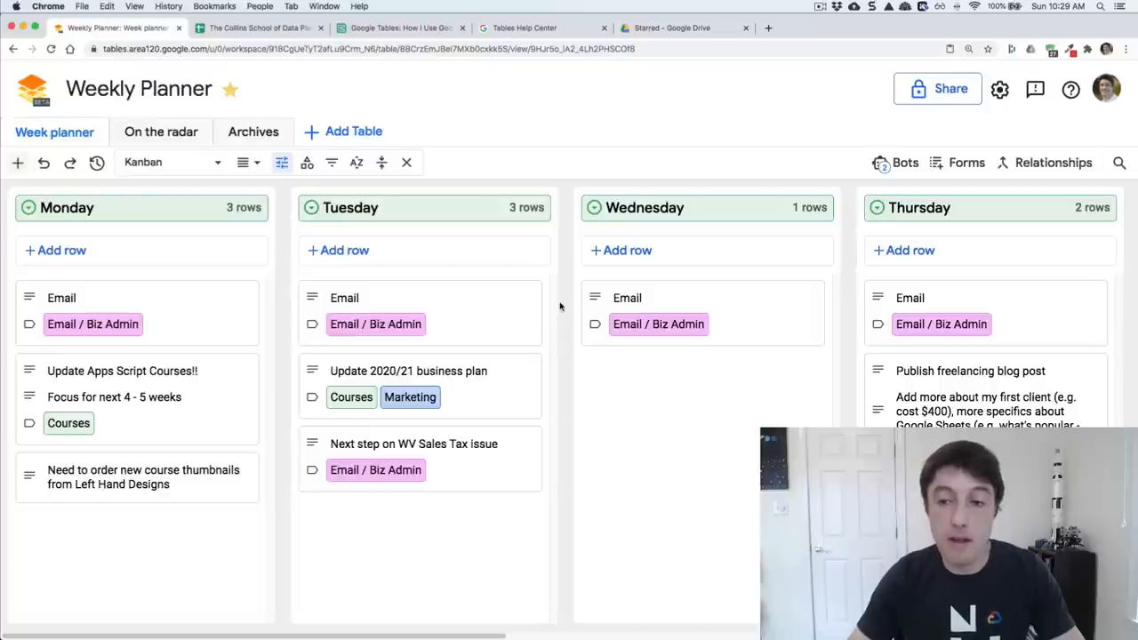
{"action": "mouse_move", "coordinate": [566, 245]}
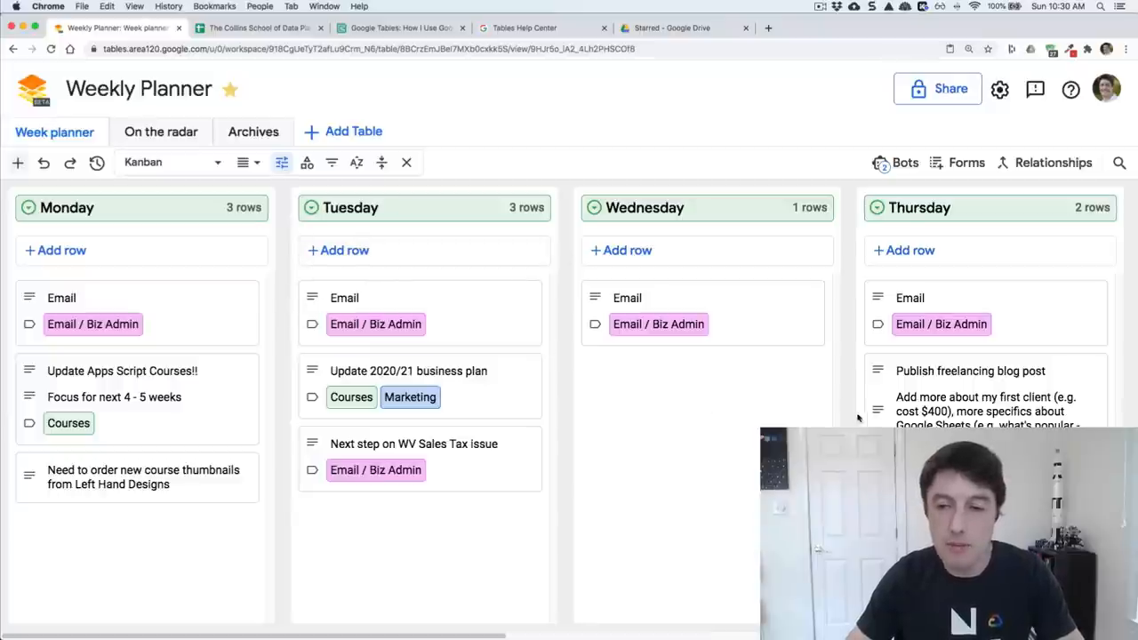
{"action": "mouse_move", "coordinate": [271, 364]}
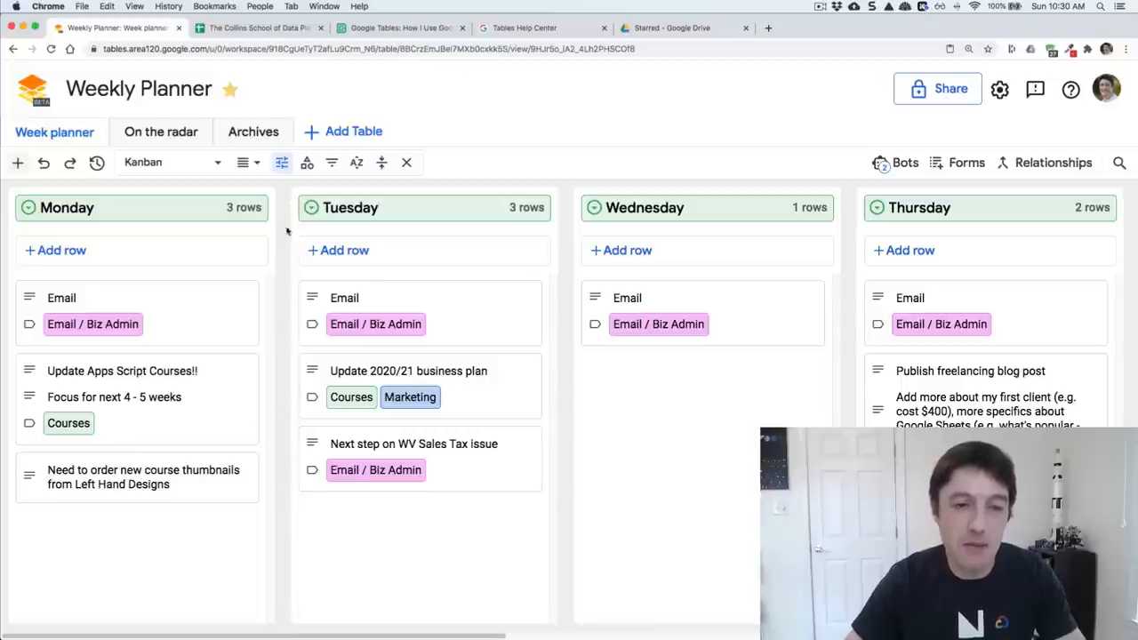
{"action": "mouse_move", "coordinate": [455, 617]}
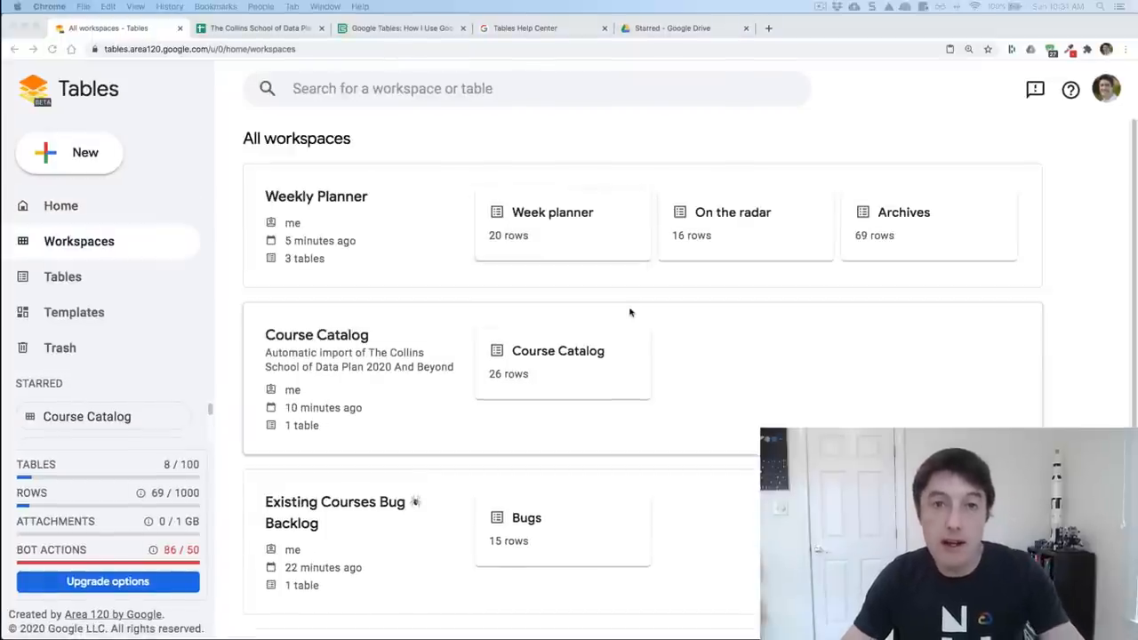
- Scroll the All workspaces list down to the Existing Courses Bug Backlog workspace
{"action": "scroll", "scroll_direction": "down", "scroll_amount": 3}
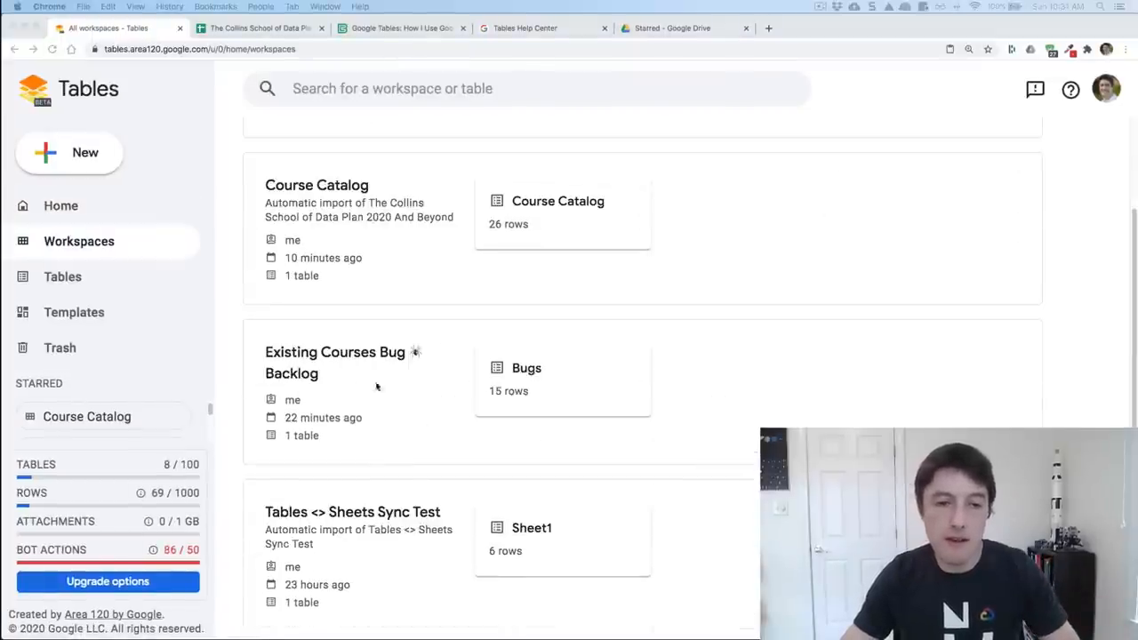
{"action": "mouse_move", "coordinate": [690, 371]}
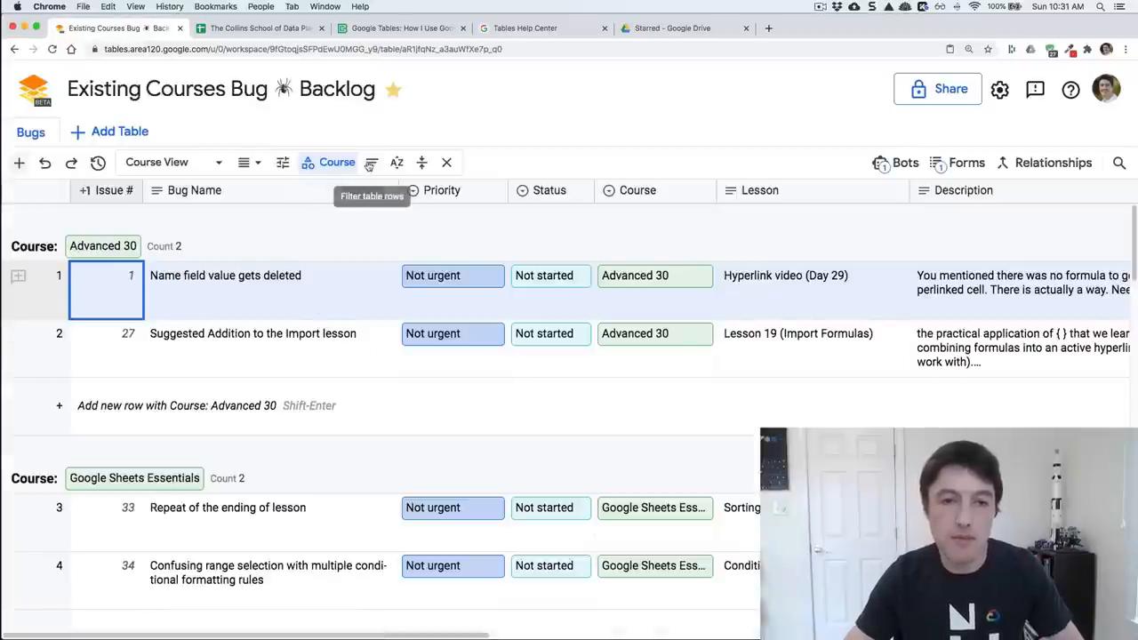
- Remove the Course grouping chip so the Bugs table lists ungrouped, then review its columns
{"action": "left_click", "coordinate": [421, 162]}
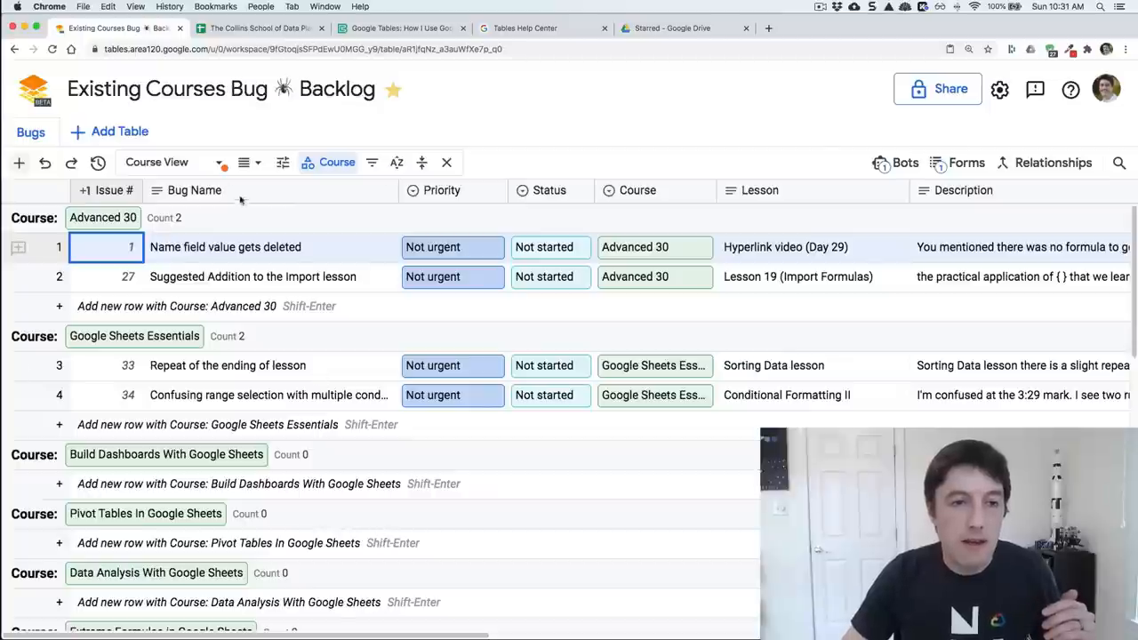
{"action": "left_click", "coordinate": [336, 161]}
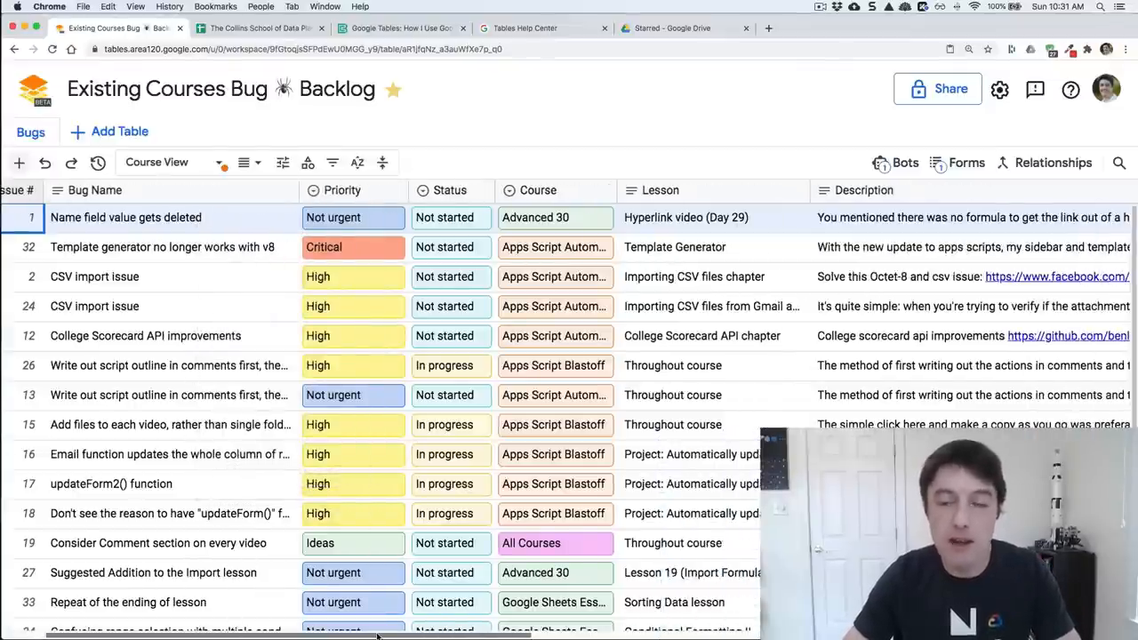
{"action": "scroll", "scroll_direction": "right", "scroll_amount": 3}
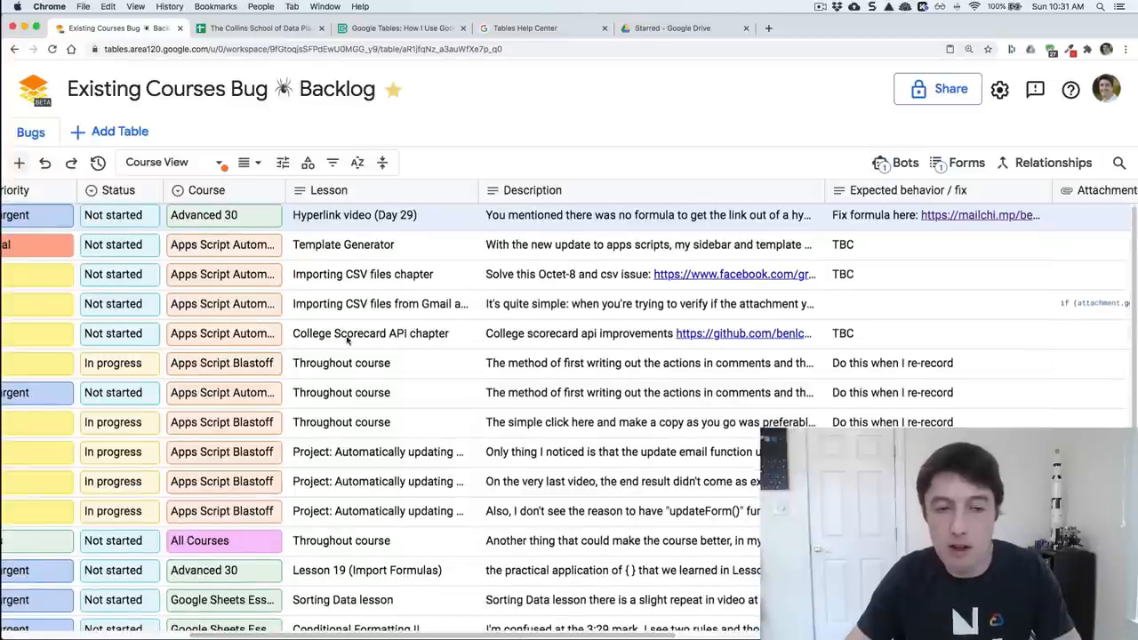
{"action": "mouse_move", "coordinate": [370, 334]}
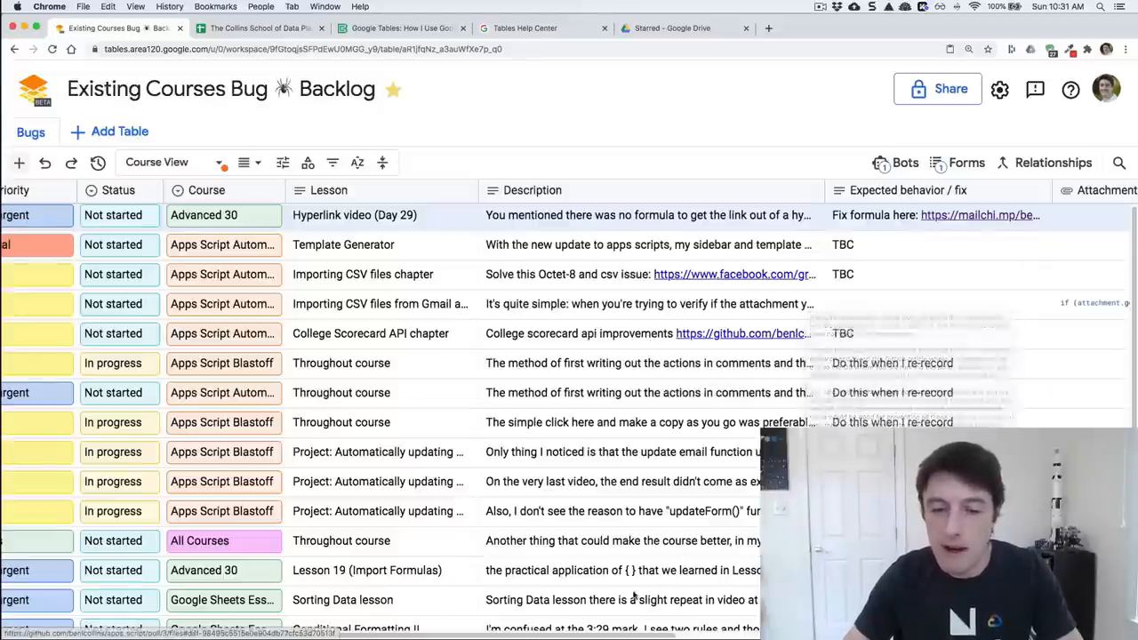
{"action": "scroll", "scroll_direction": "right", "scroll_amount": 3}
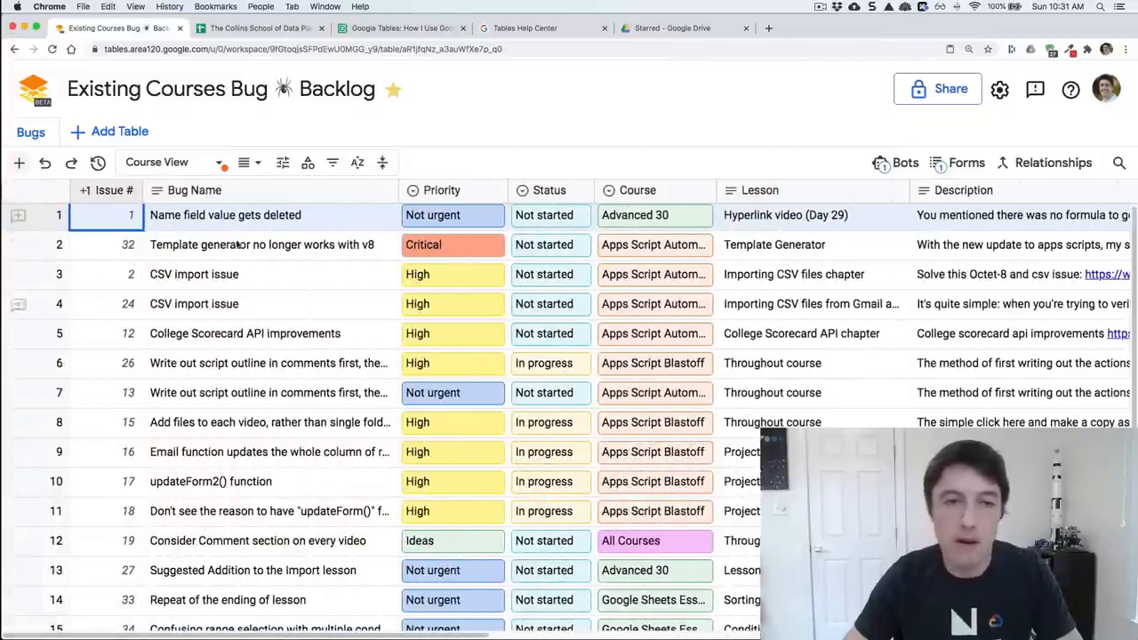
{"action": "mouse_move", "coordinate": [308, 164]}
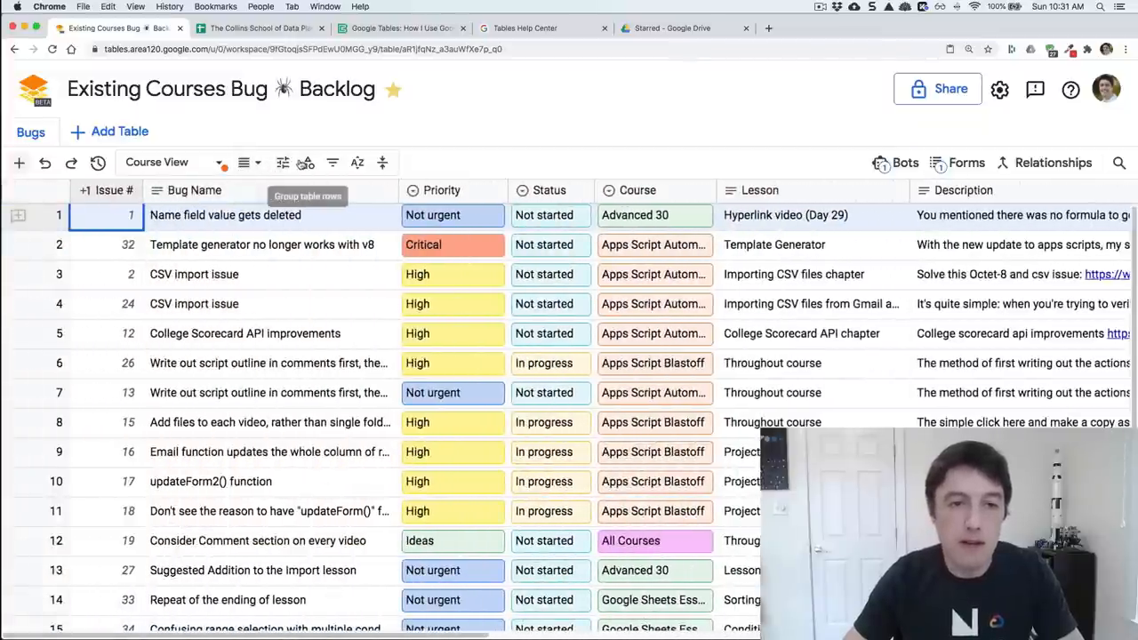
- Group the Bugs table rows by Course and scroll through the per-course groups
{"action": "left_click", "coordinate": [307, 164]}
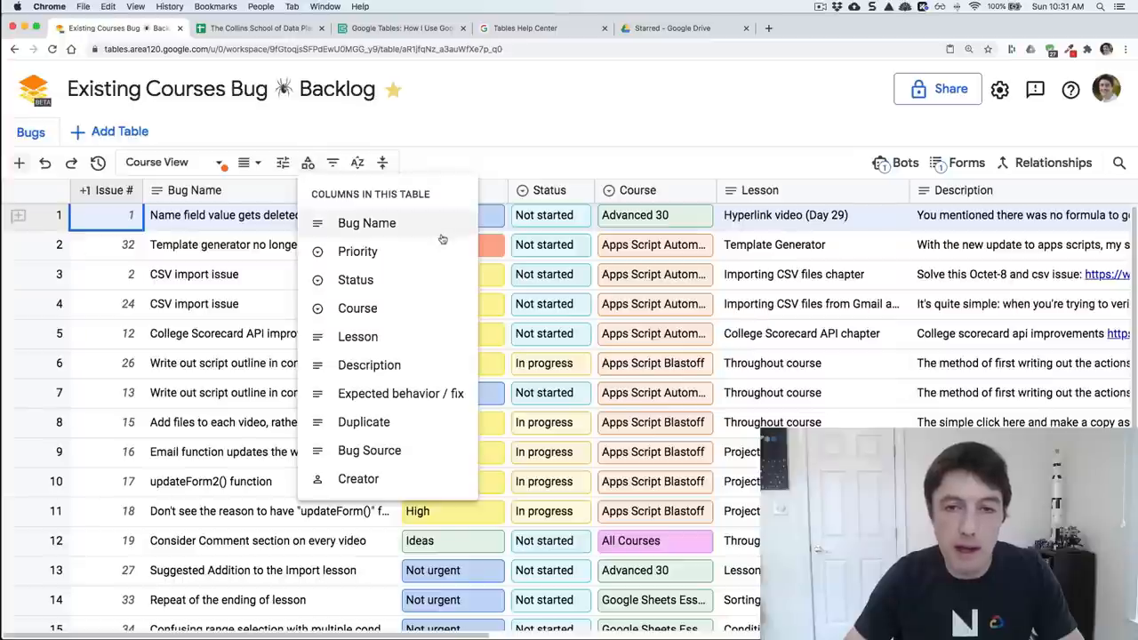
{"action": "mouse_move", "coordinate": [416, 280]}
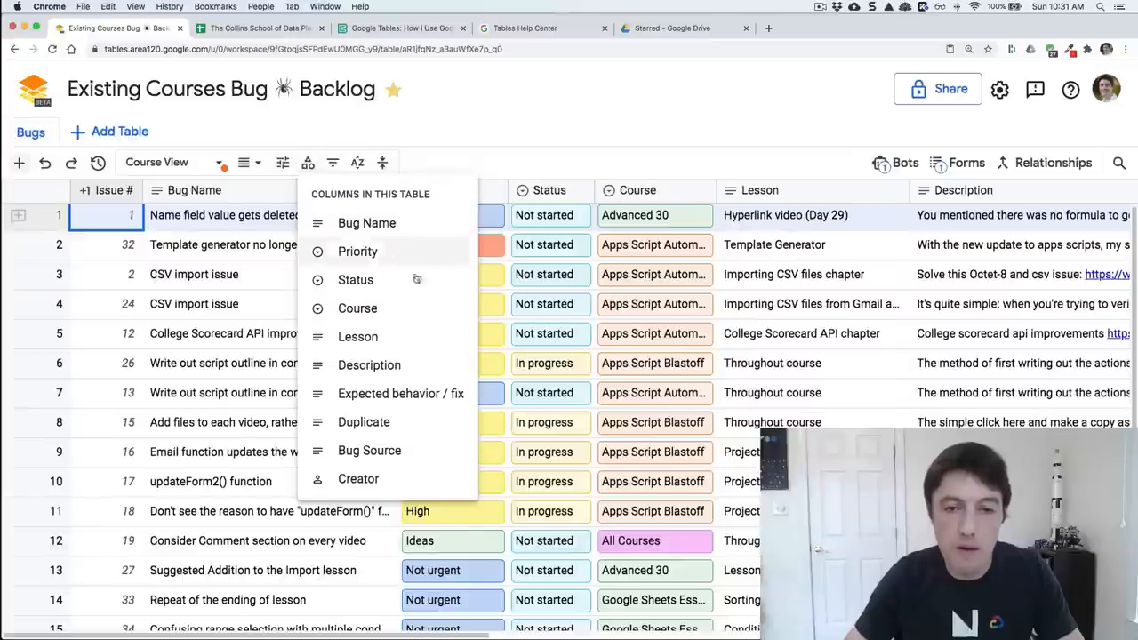
{"action": "left_click", "coordinate": [357, 307]}
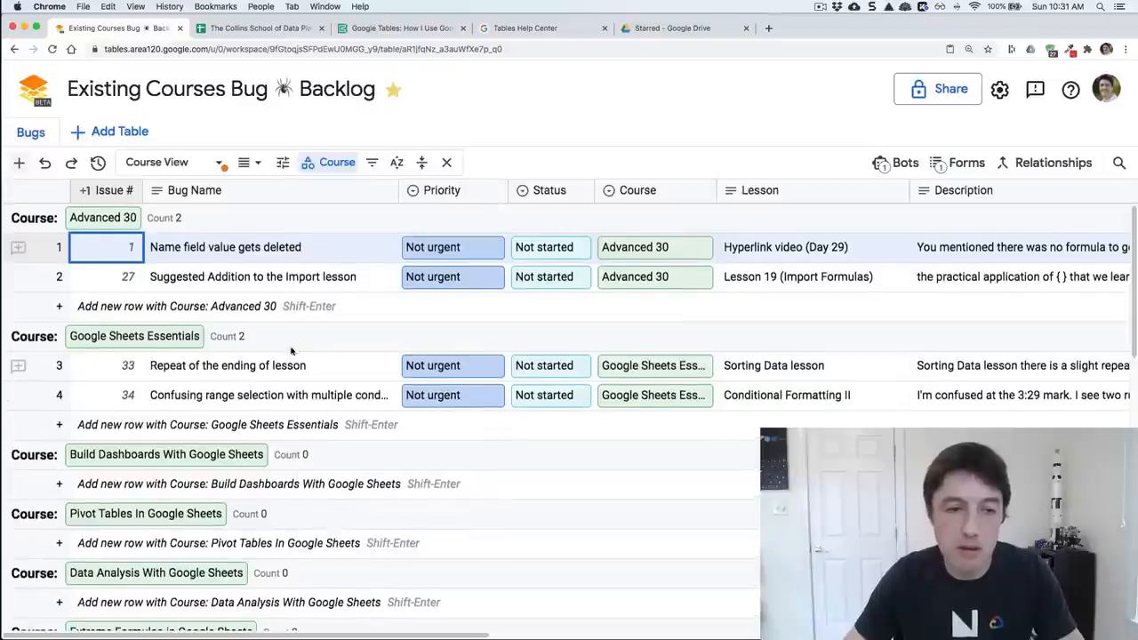
{"action": "scroll", "scroll_direction": "down", "scroll_amount": 3}
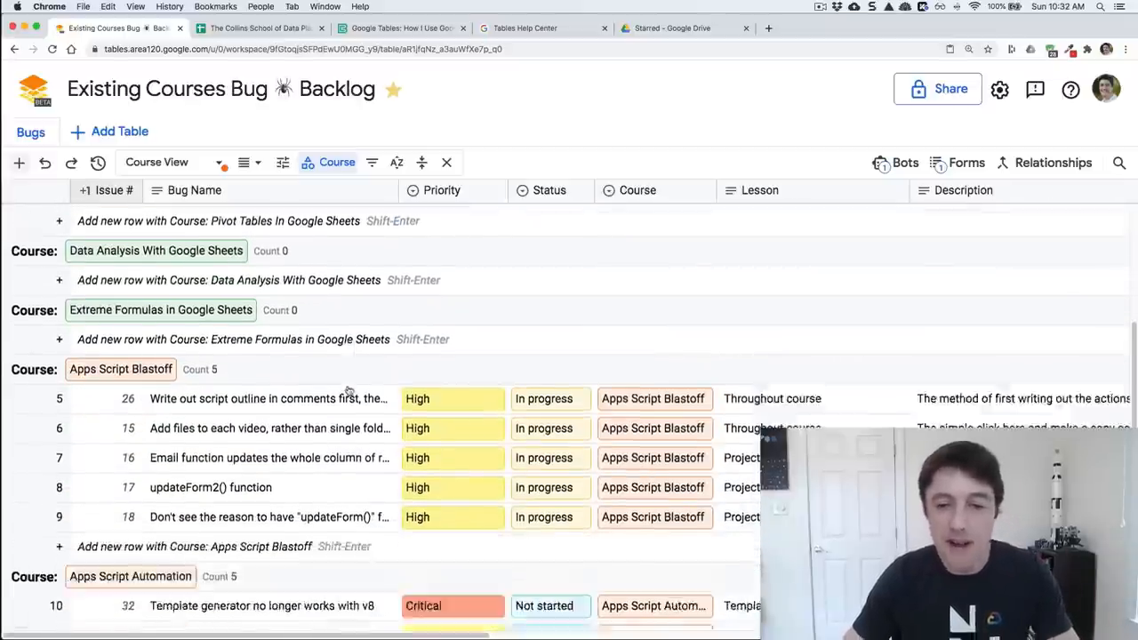
{"action": "scroll", "scroll_direction": "down", "scroll_amount": 3}
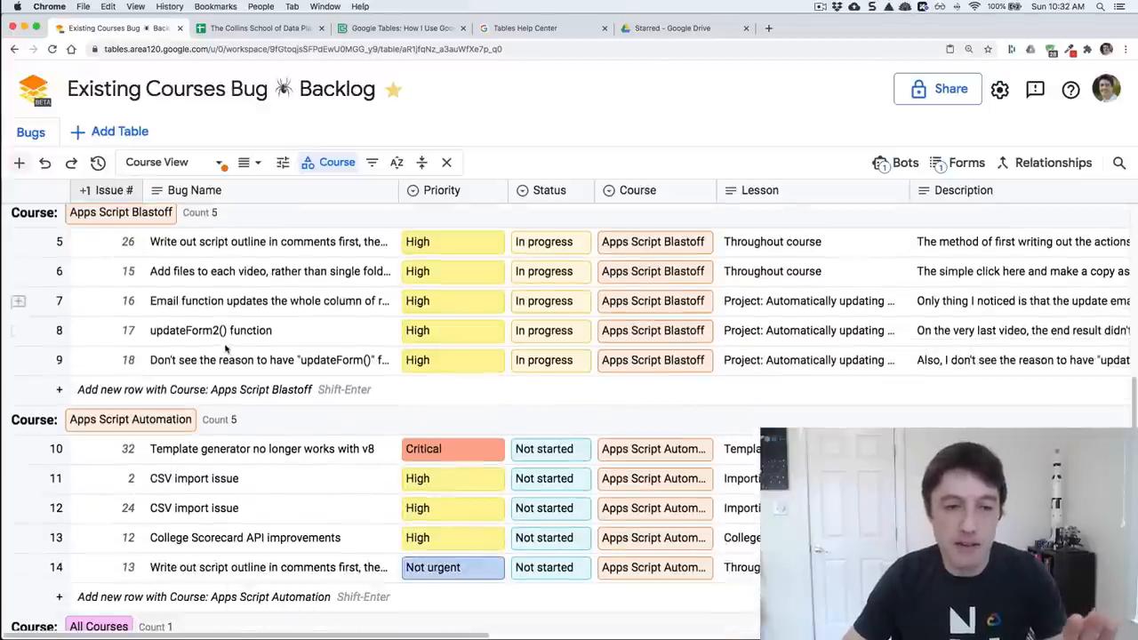
{"action": "scroll", "scroll_direction": "down", "scroll_amount": 3}
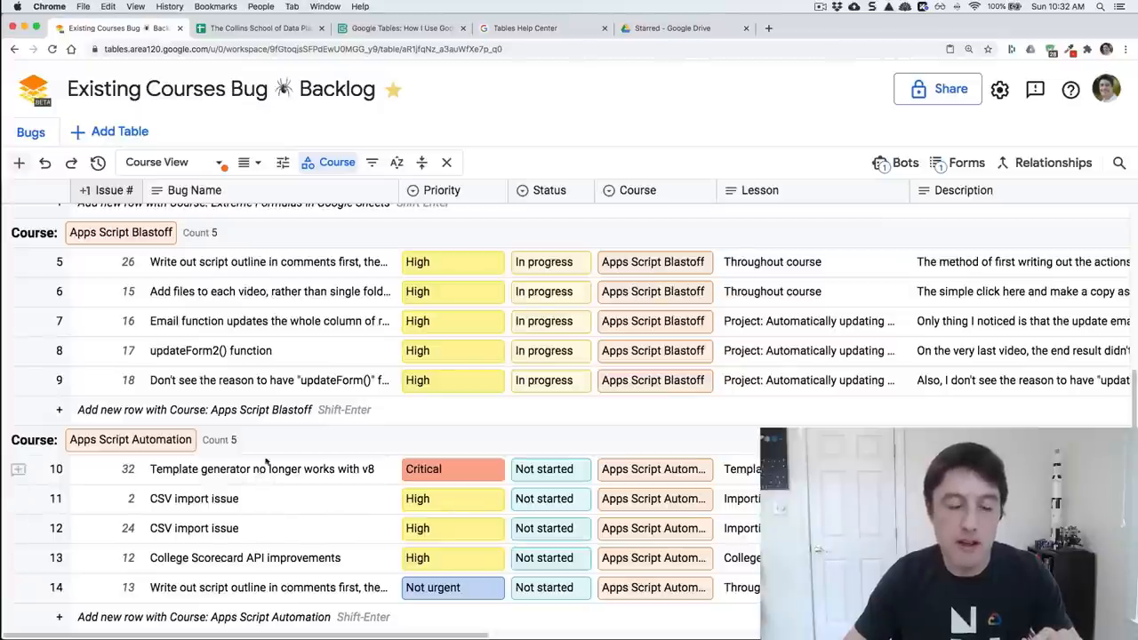
{"action": "mouse_move", "coordinate": [282, 335]}
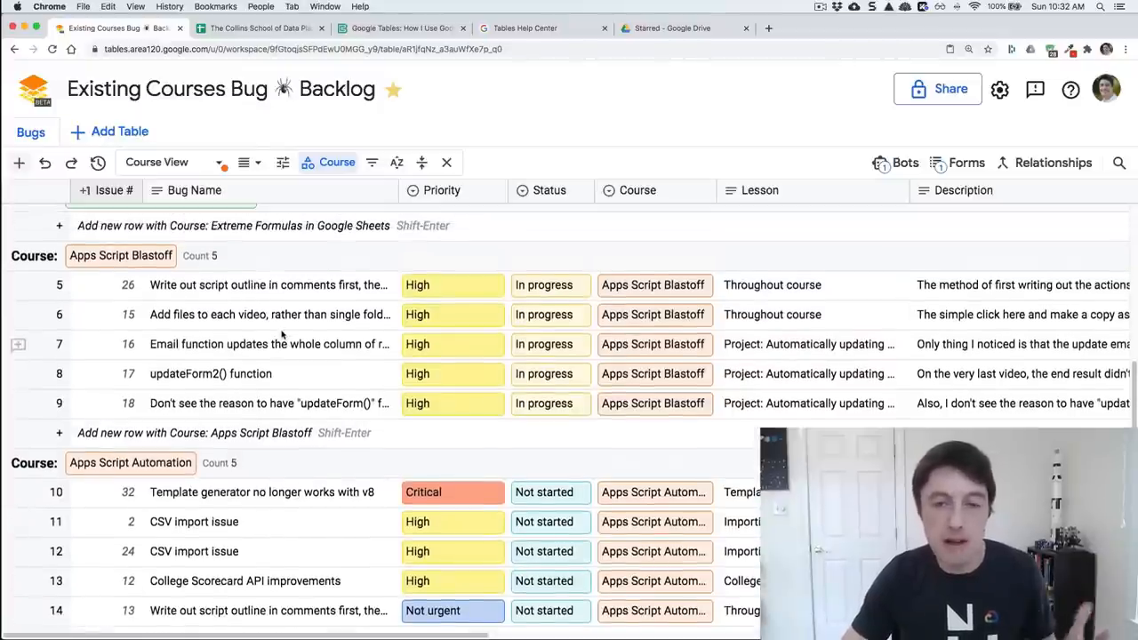
{"action": "mouse_move", "coordinate": [217, 162]}
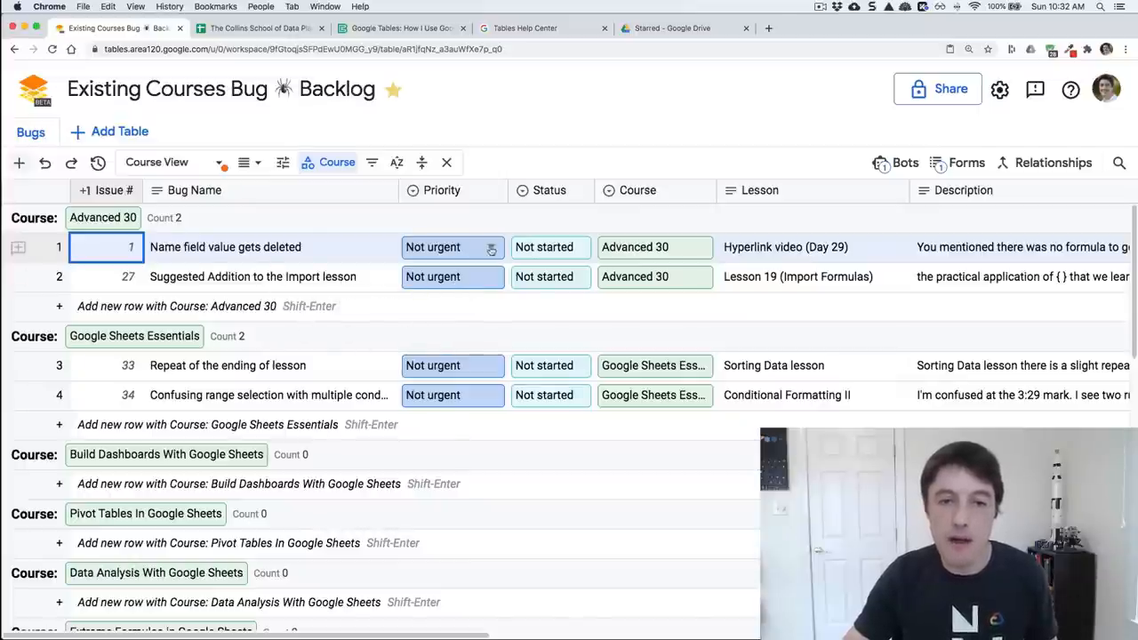
{"action": "left_click", "coordinate": [454, 247]}
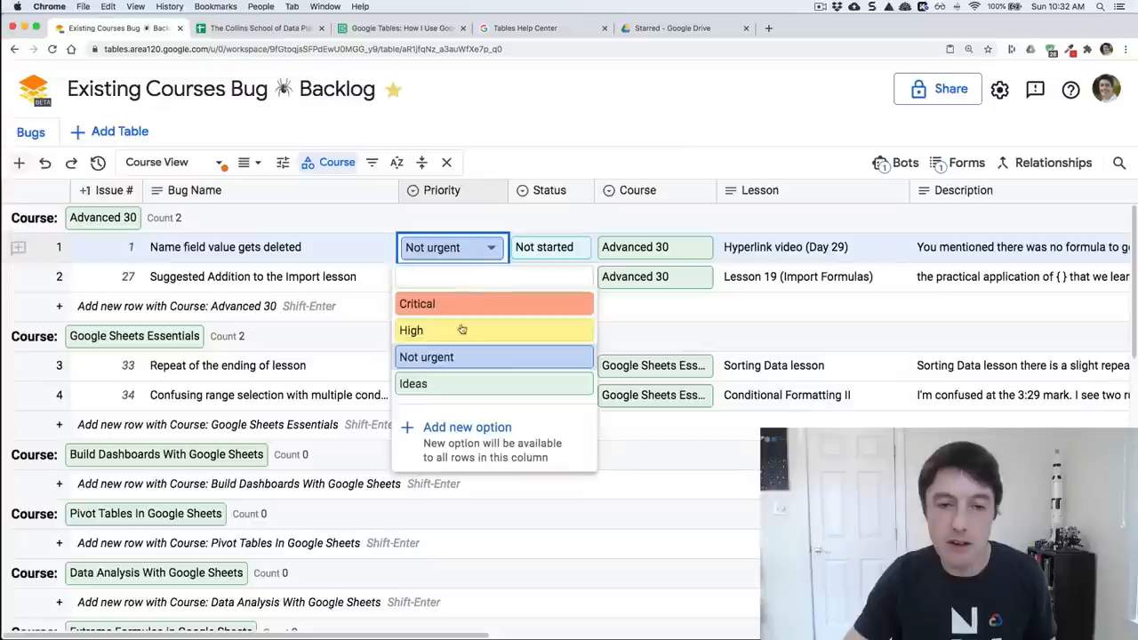
{"action": "left_click", "coordinate": [416, 302]}
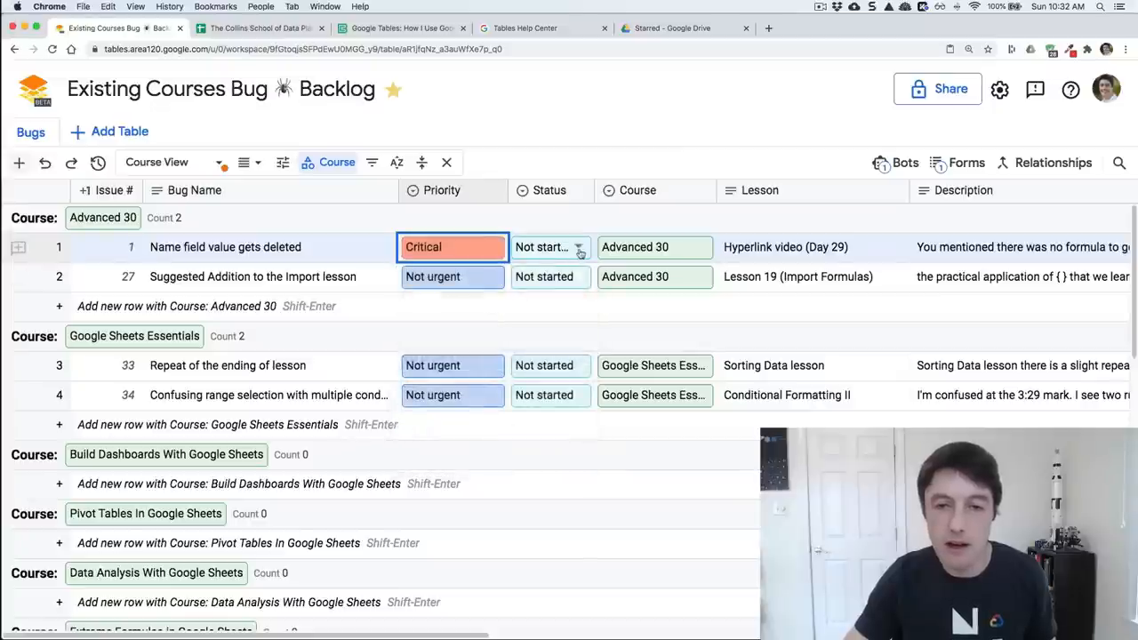
{"action": "left_click", "coordinate": [580, 247]}
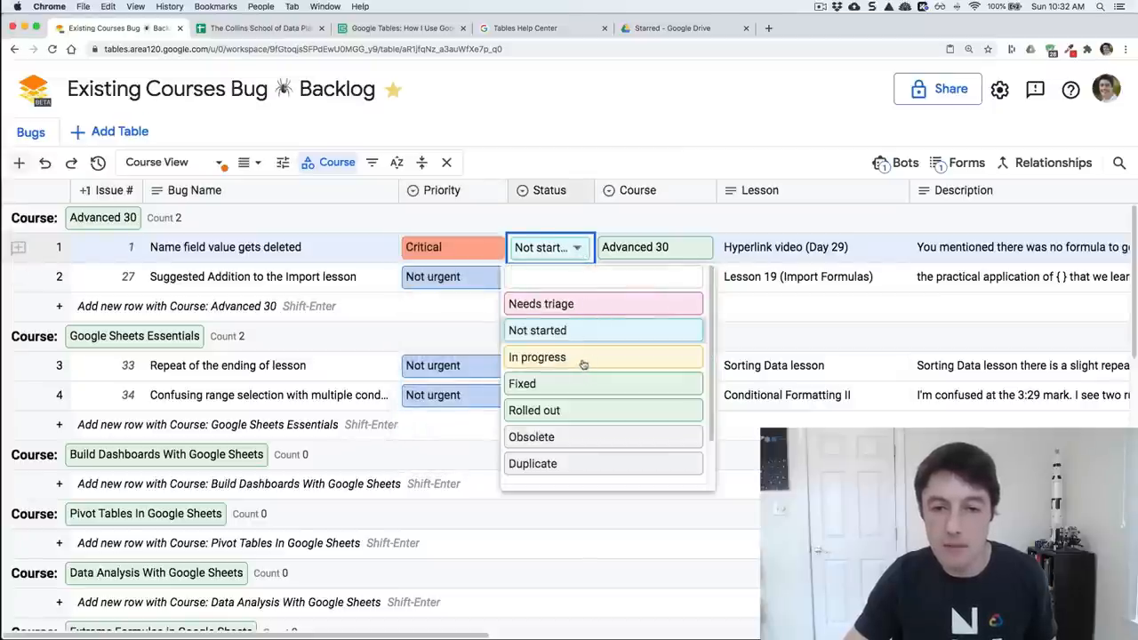
{"action": "left_click", "coordinate": [537, 356]}
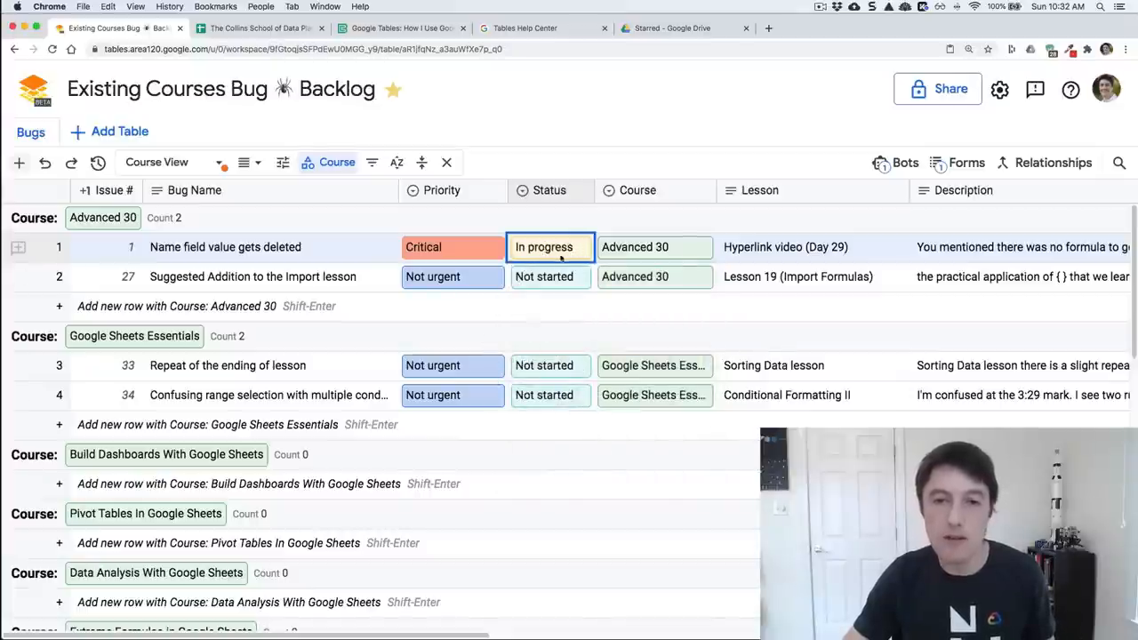
{"action": "left_click", "coordinate": [548, 247]}
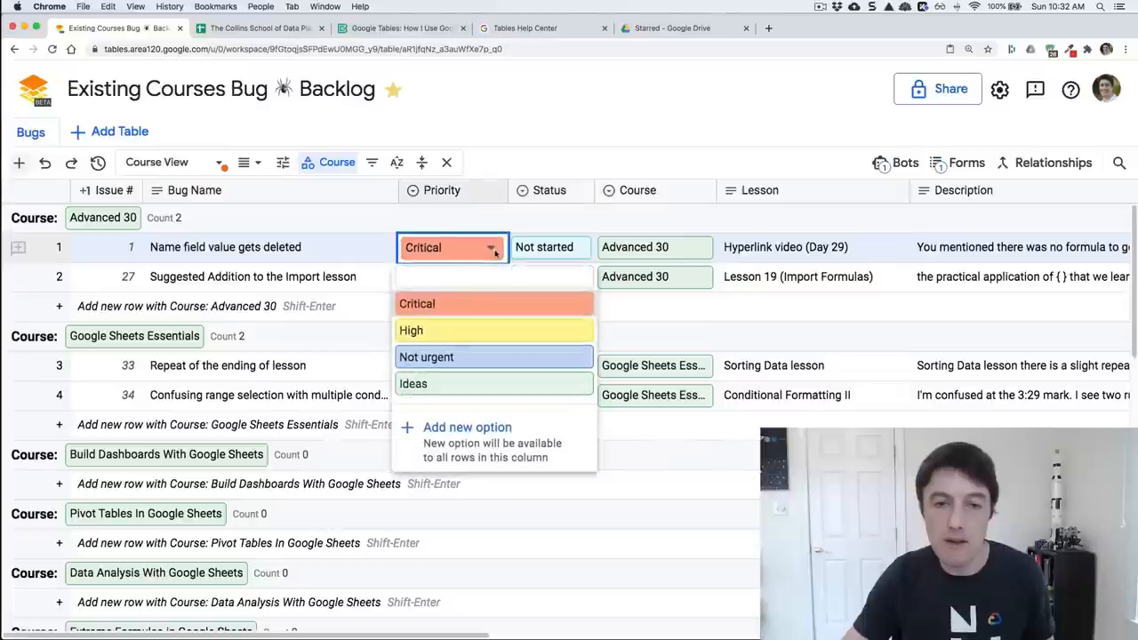
{"action": "left_click", "coordinate": [427, 356]}
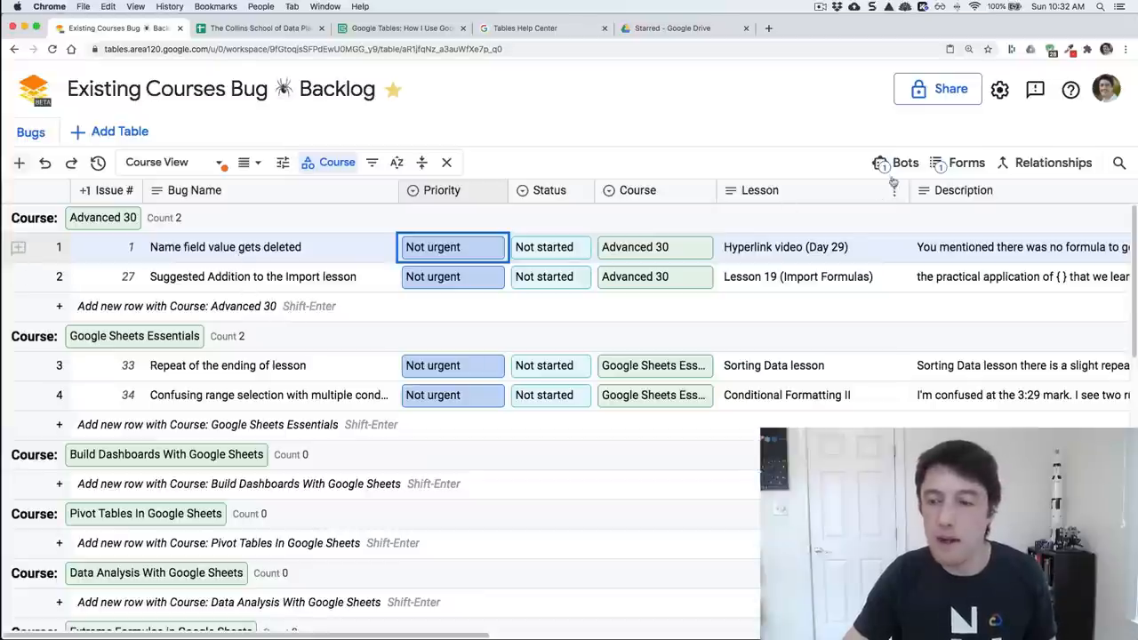
{"action": "mouse_move", "coordinate": [968, 164]}
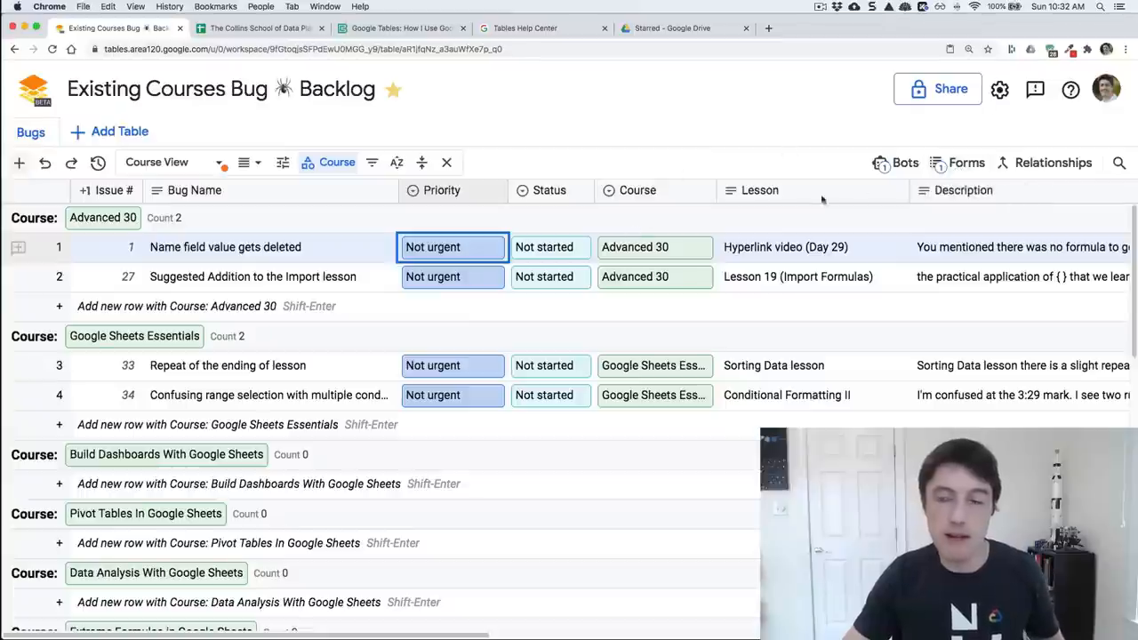
{"action": "mouse_move", "coordinate": [967, 163]}
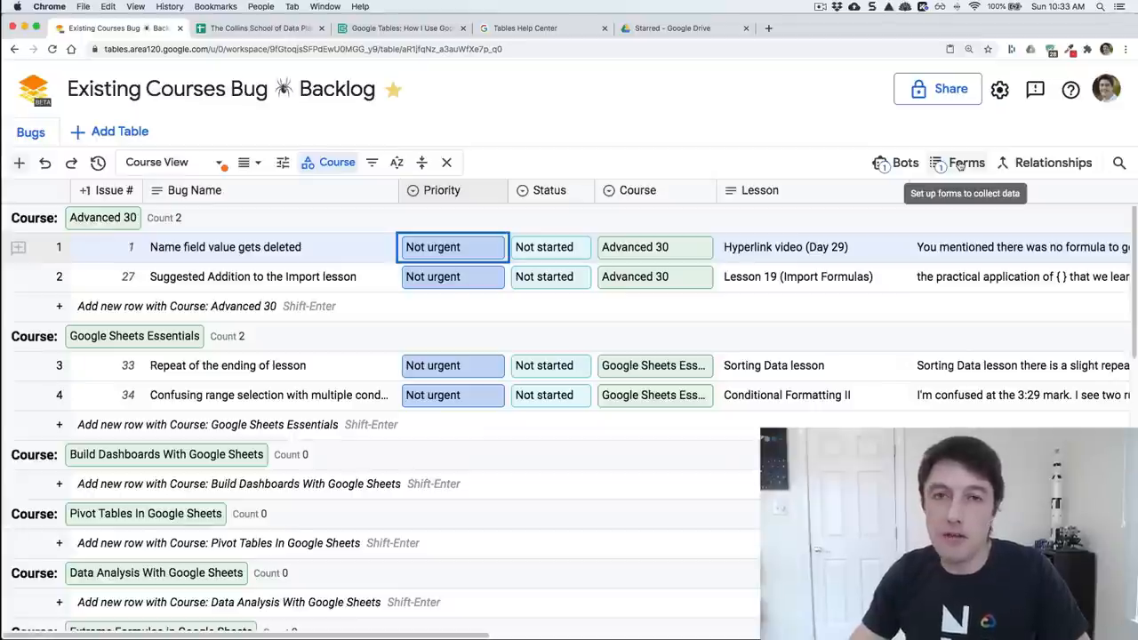
- Launch the Submit Bug Form and choose Pivot Tables In Google Sheets as the course
{"action": "left_click", "coordinate": [966, 164]}
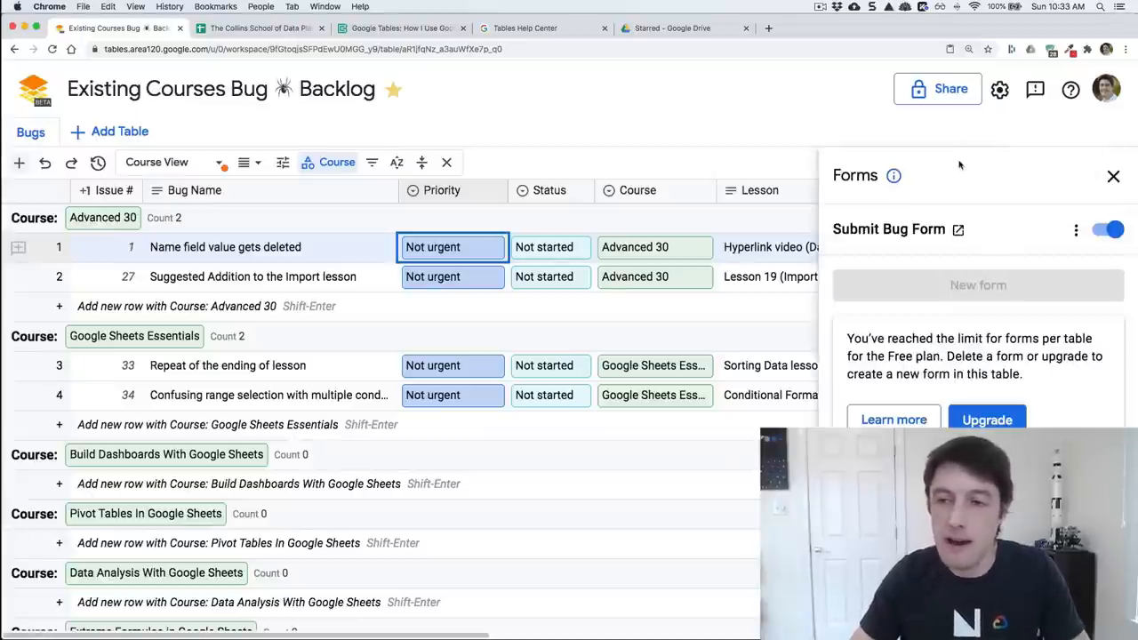
{"action": "left_click", "coordinate": [959, 229]}
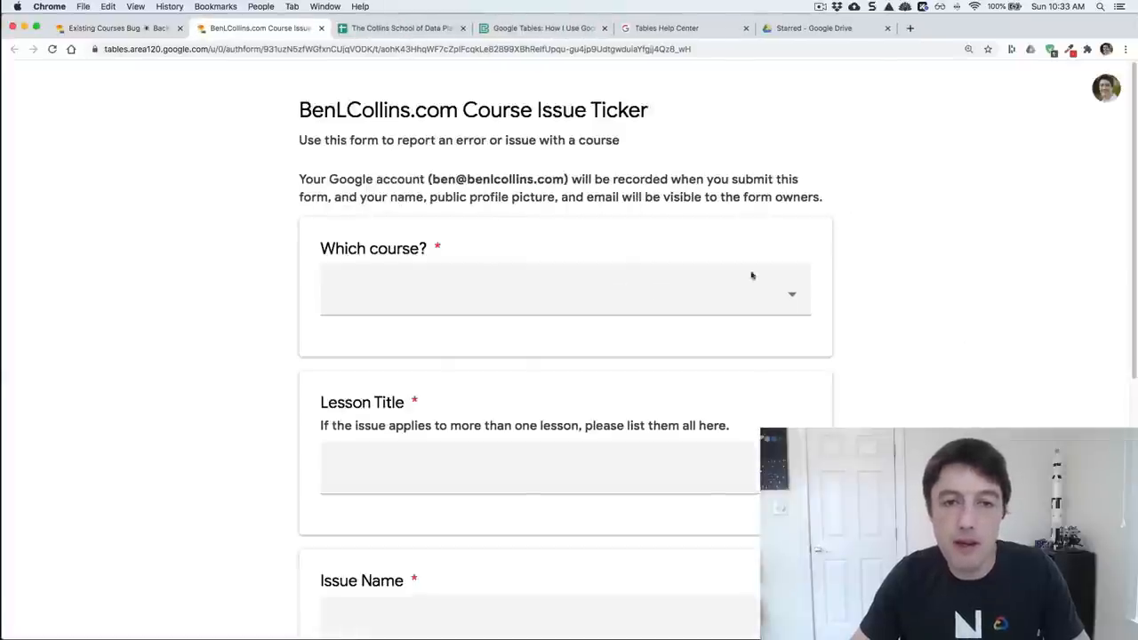
{"action": "left_click", "coordinate": [565, 293]}
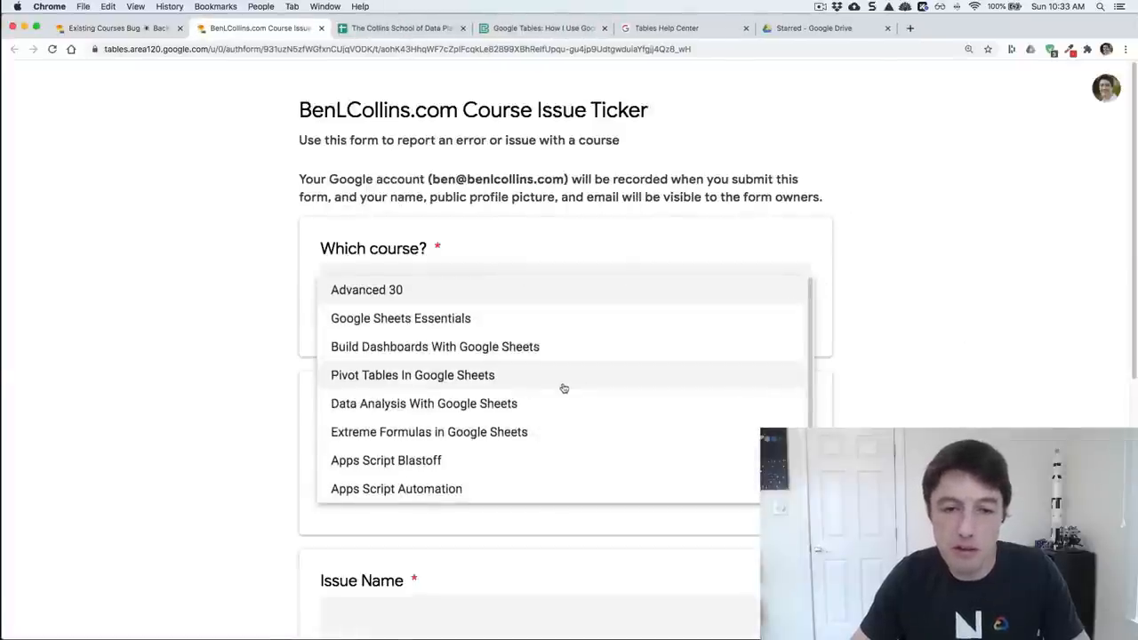
{"action": "left_click", "coordinate": [413, 373]}
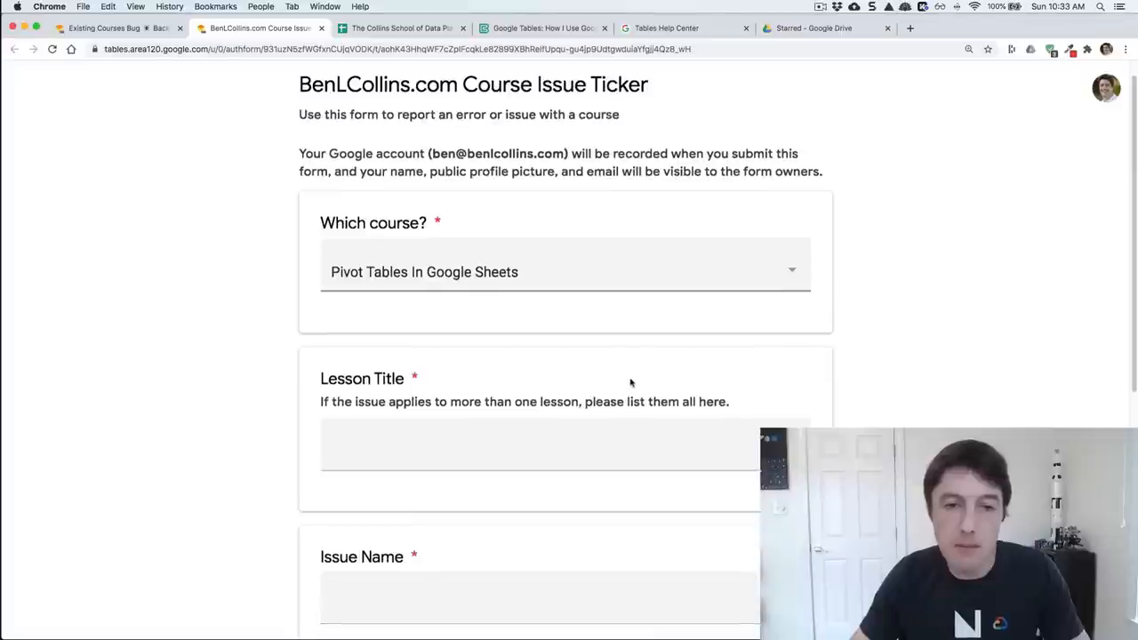
- Review the rest of the bug form and return to the bug backlog table
{"action": "scroll", "scroll_direction": "down", "scroll_amount": 3}
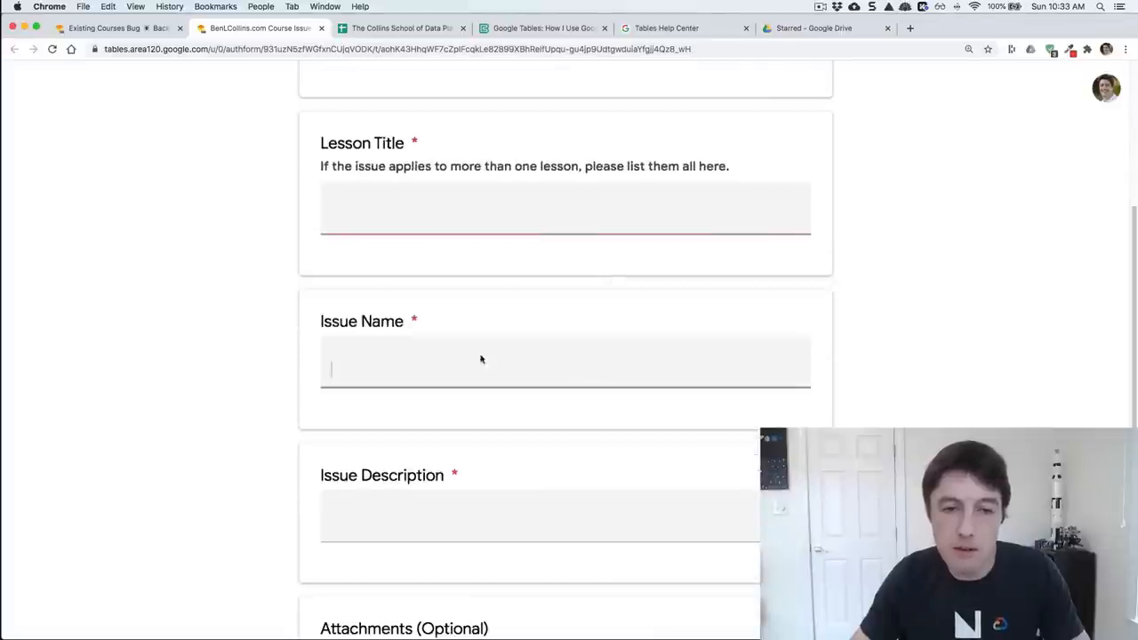
{"action": "scroll", "scroll_direction": "down", "scroll_amount": 3}
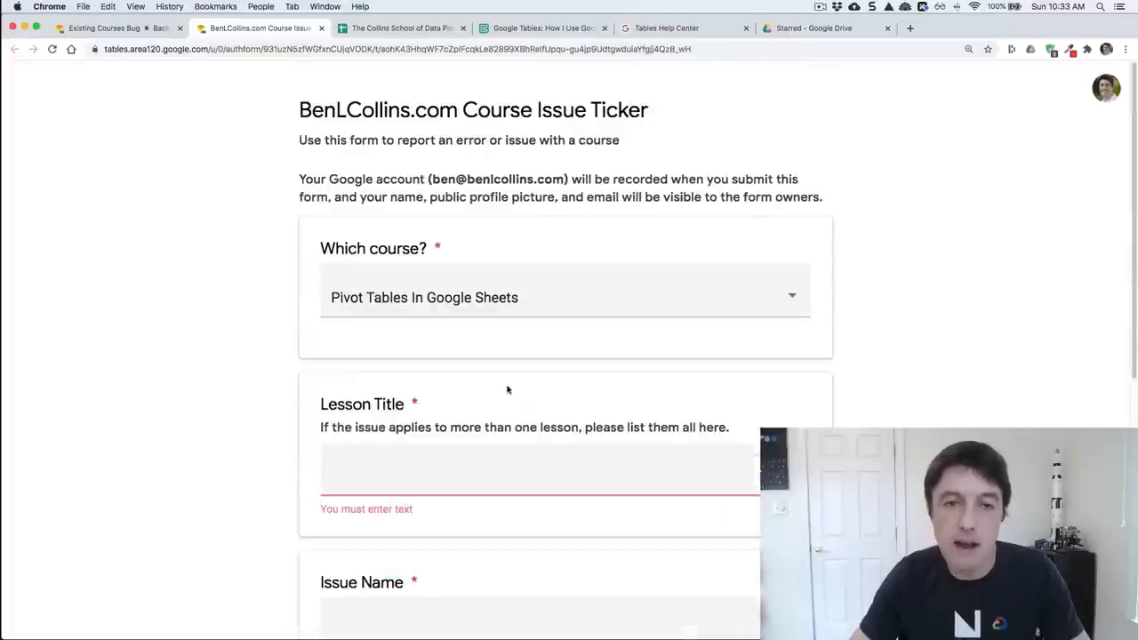
{"action": "left_click", "coordinate": [103, 29]}
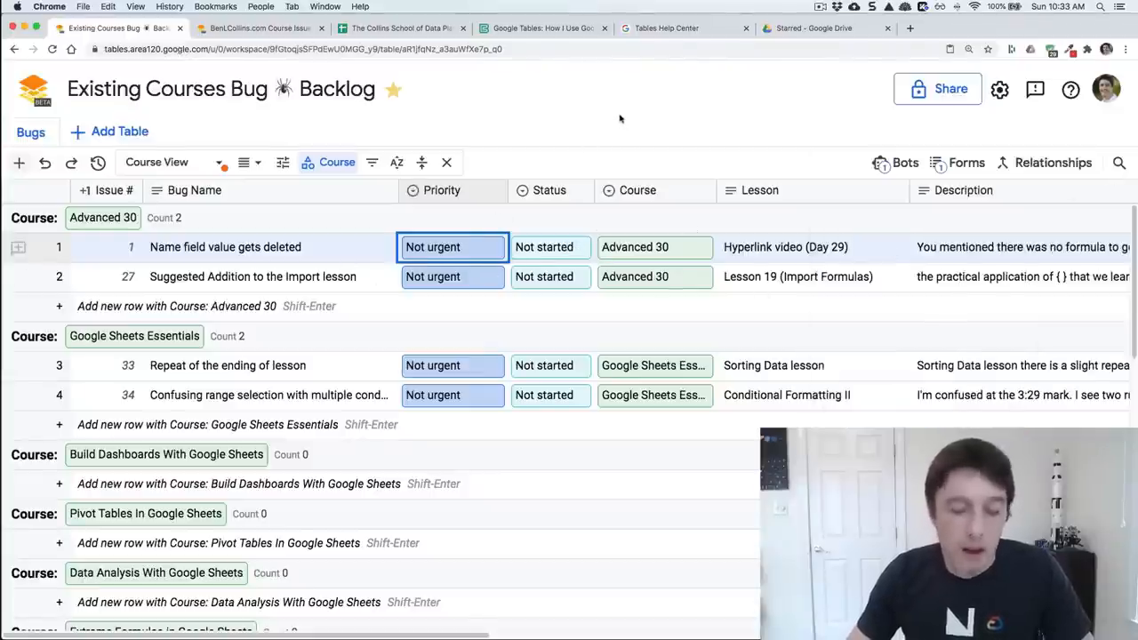
{"action": "mouse_move", "coordinate": [590, 93]}
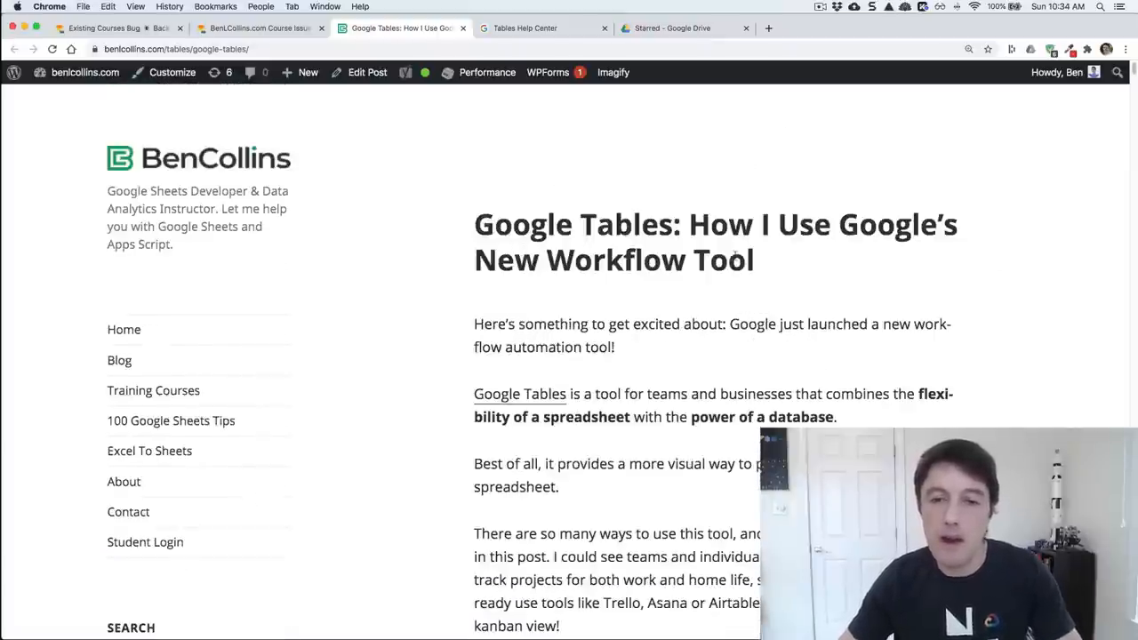
- Browse the Tables Help Center topic sections and select the 'How do I access Tables?' article
{"action": "left_click", "coordinate": [525, 29]}
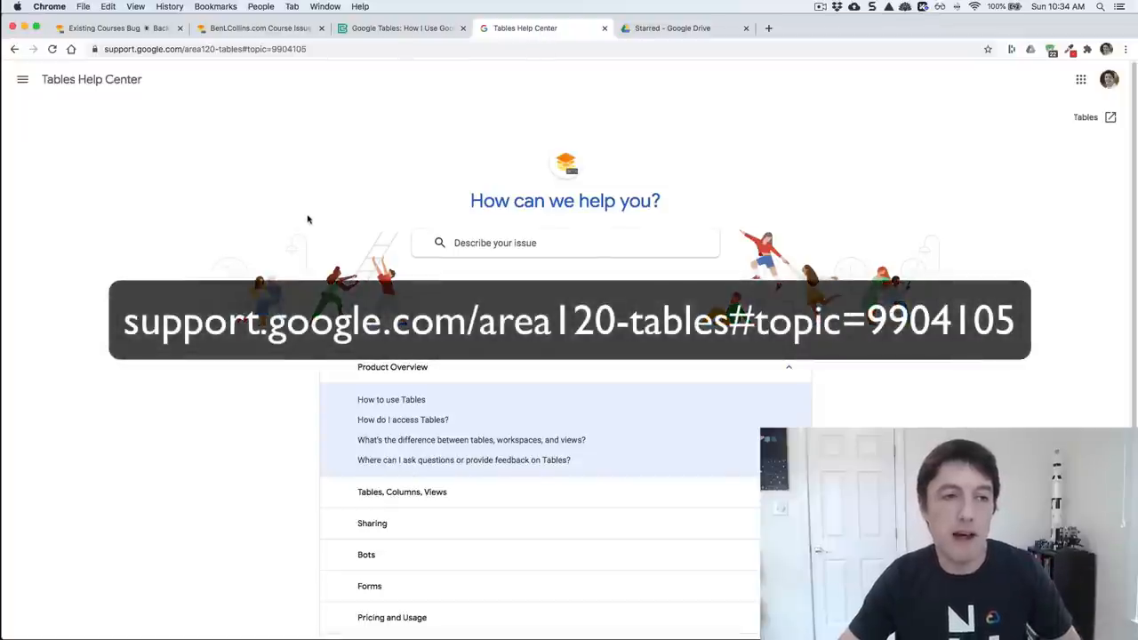
{"action": "scroll", "scroll_direction": "down", "scroll_amount": 3}
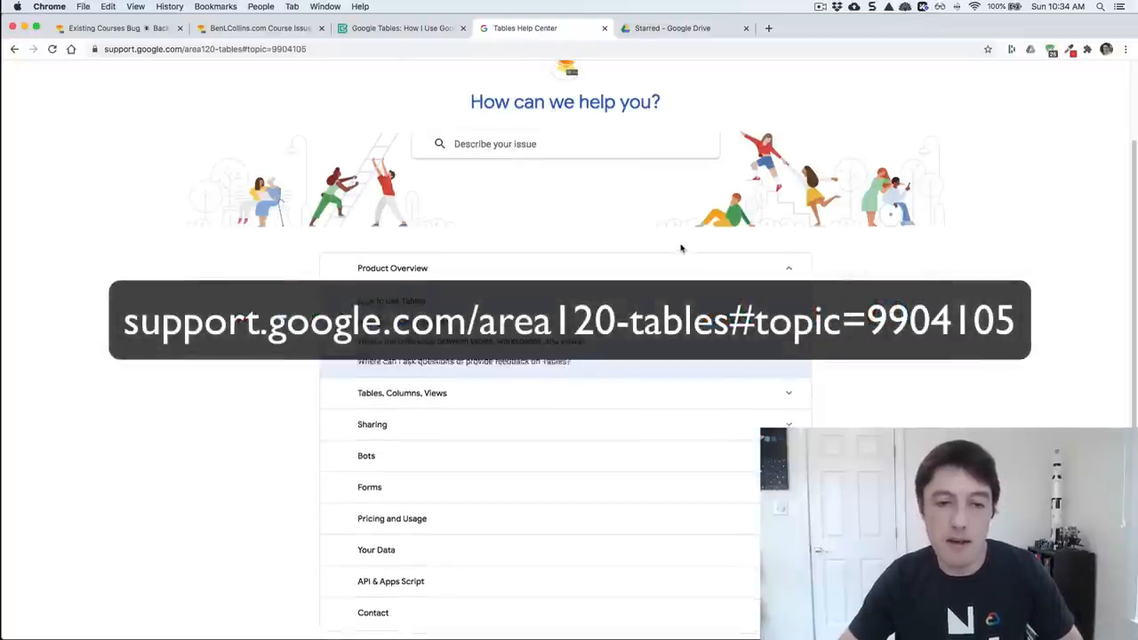
{"action": "scroll", "scroll_direction": "down", "scroll_amount": 3}
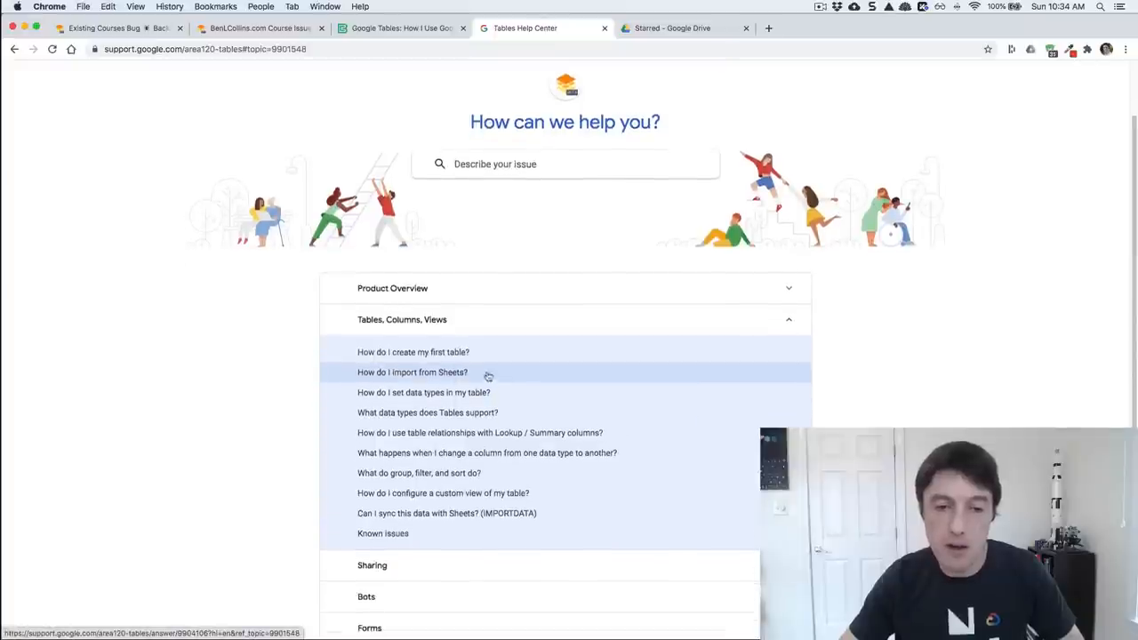
{"action": "mouse_move", "coordinate": [576, 505]}
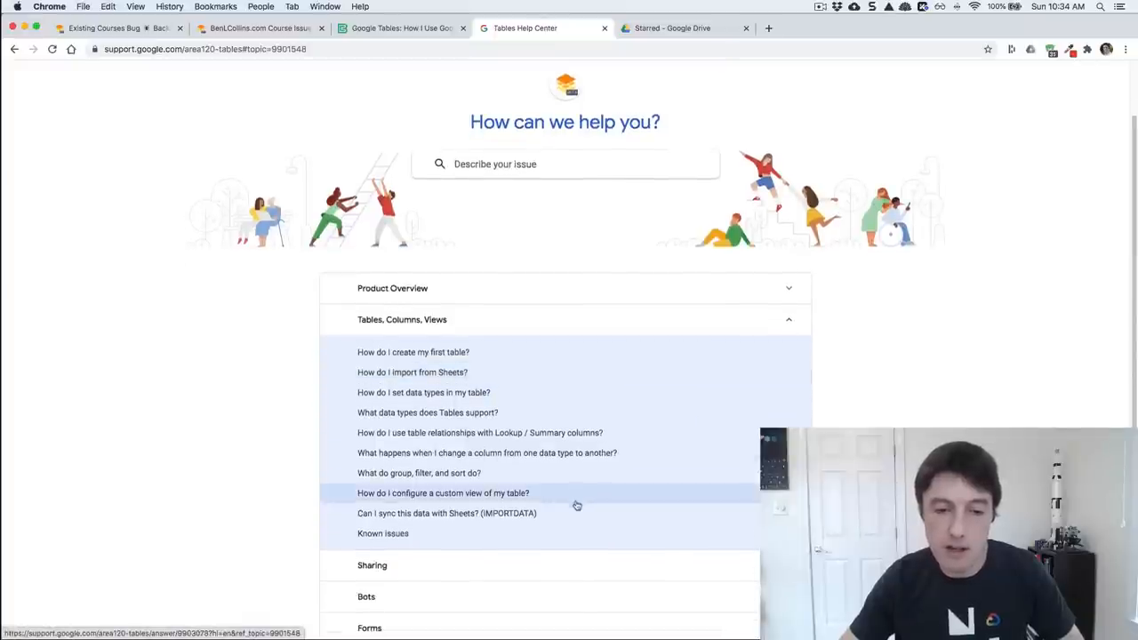
{"action": "scroll", "scroll_direction": "down", "scroll_amount": 3}
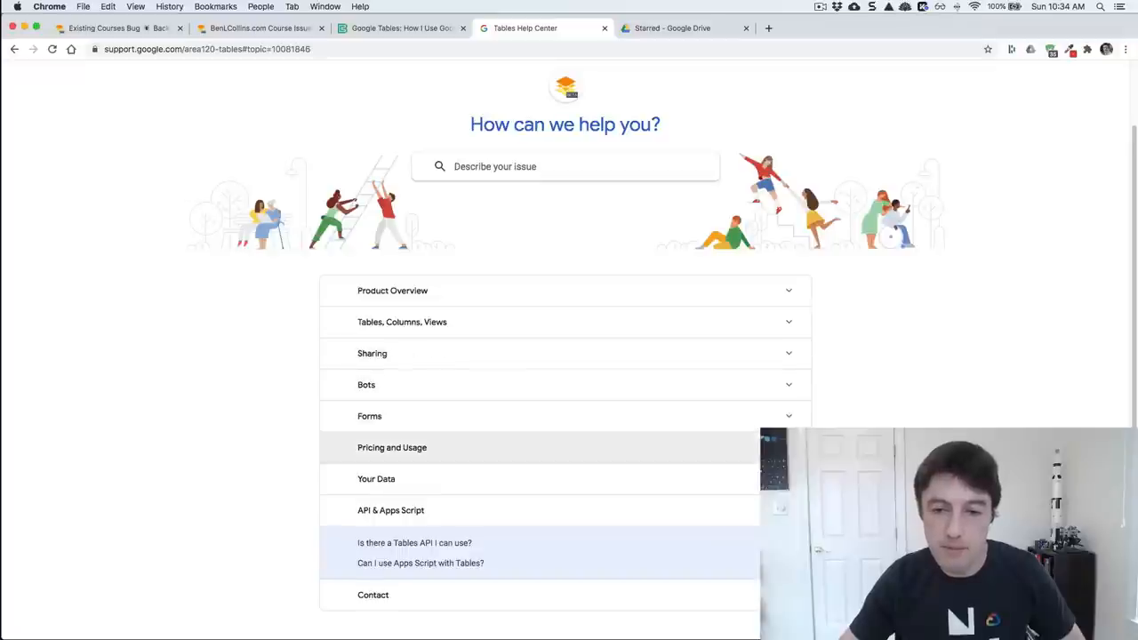
{"action": "left_click", "coordinate": [391, 448]}
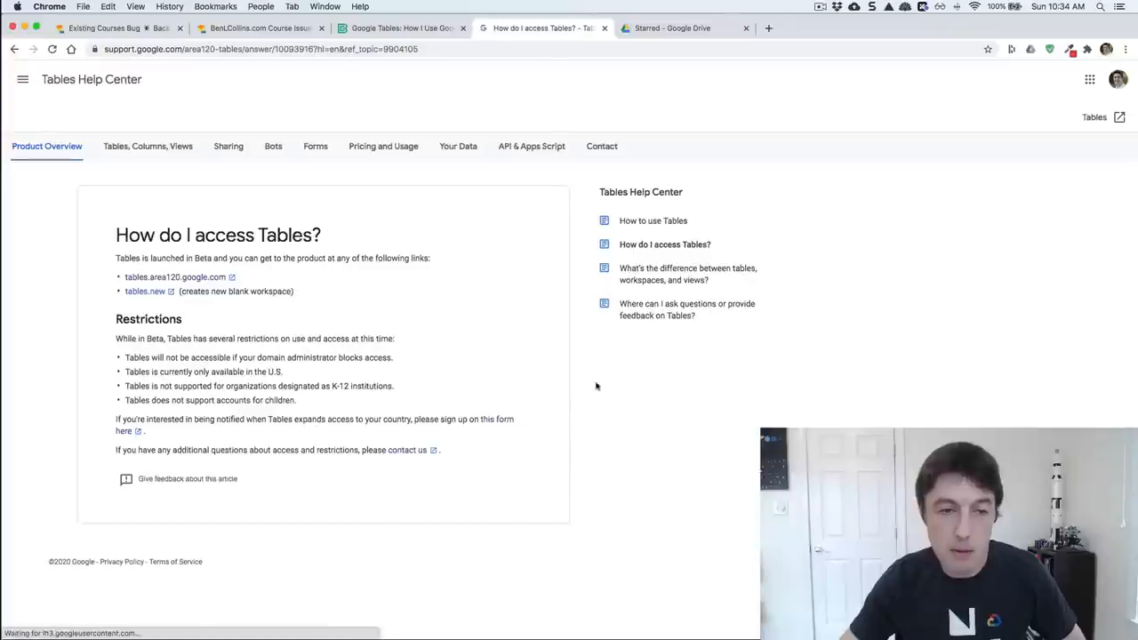
{"action": "mouse_move", "coordinate": [426, 377]}
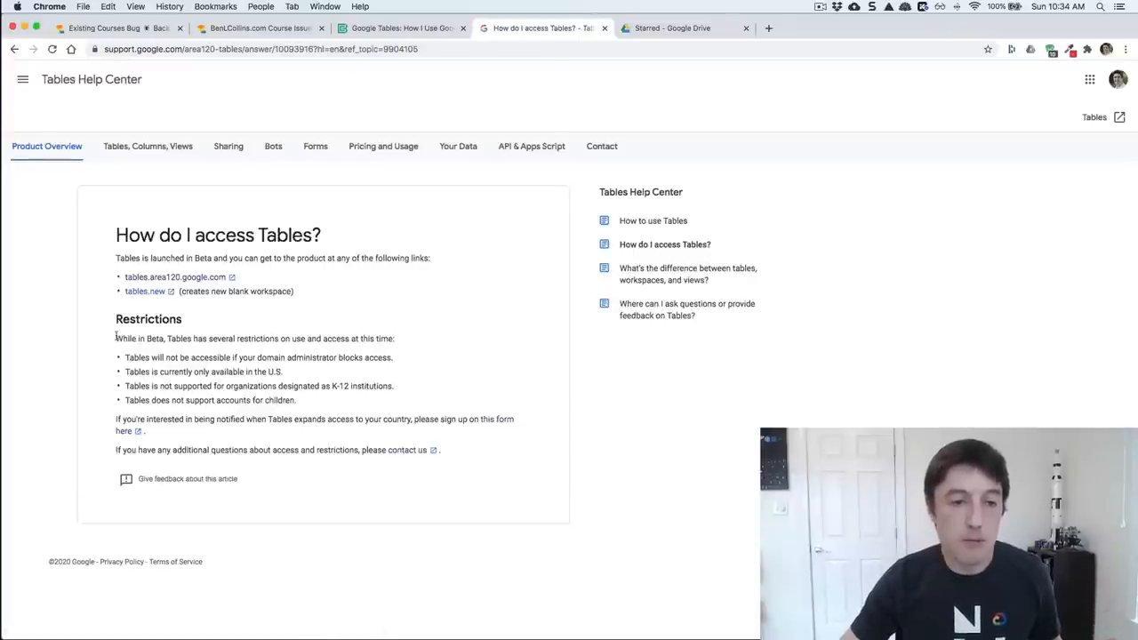
- Read the access article's beta restrictions, then return to the bug backlog table
{"action": "left_click_drag", "start_coordinate": [113, 338], "coordinate": [297, 400]}
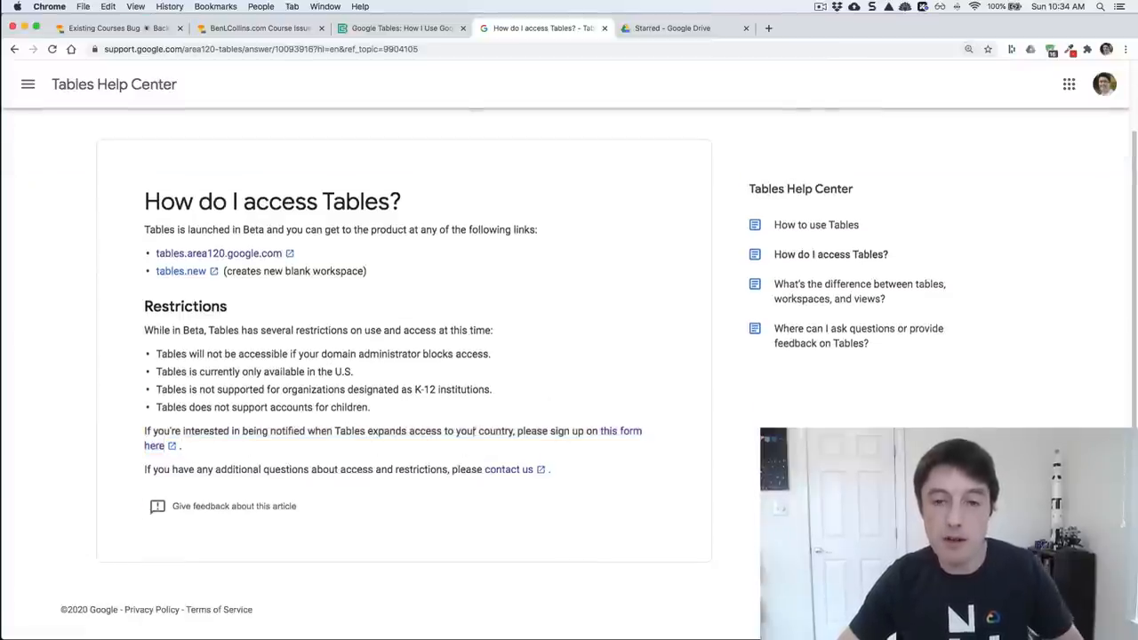
{"action": "mouse_move", "coordinate": [622, 441]}
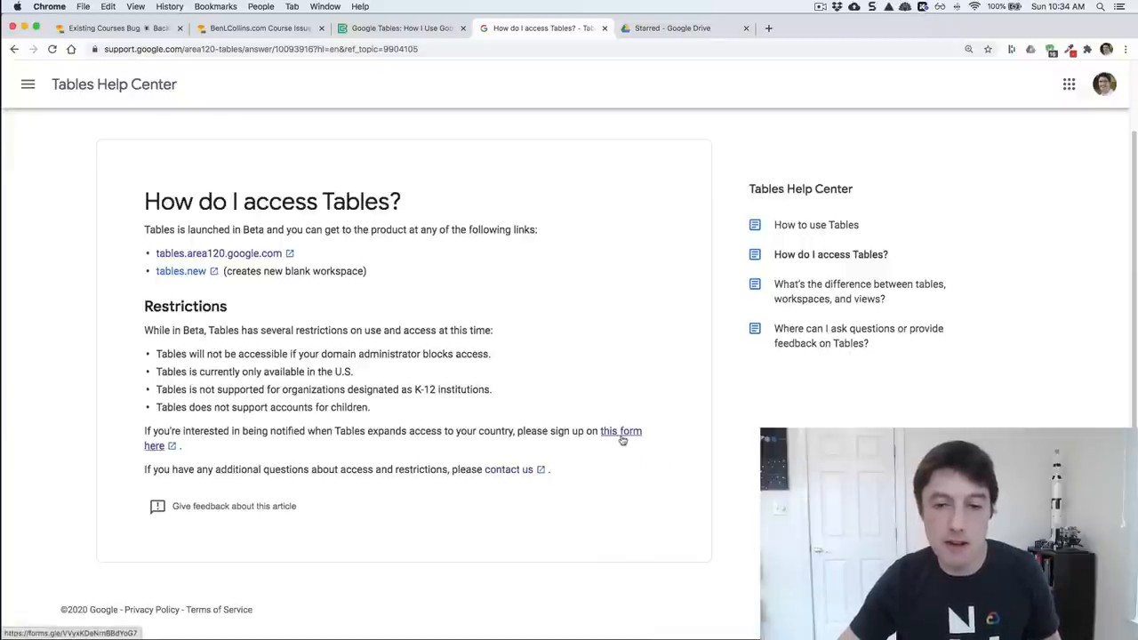
{"action": "left_click", "coordinate": [621, 430]}
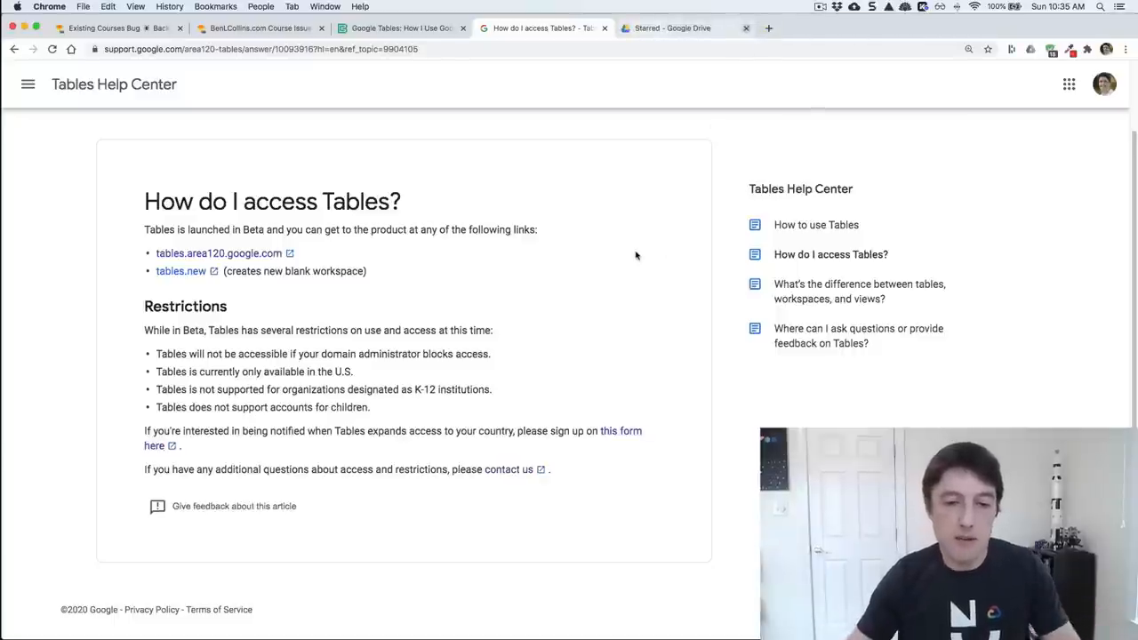
{"action": "mouse_move", "coordinate": [637, 277]}
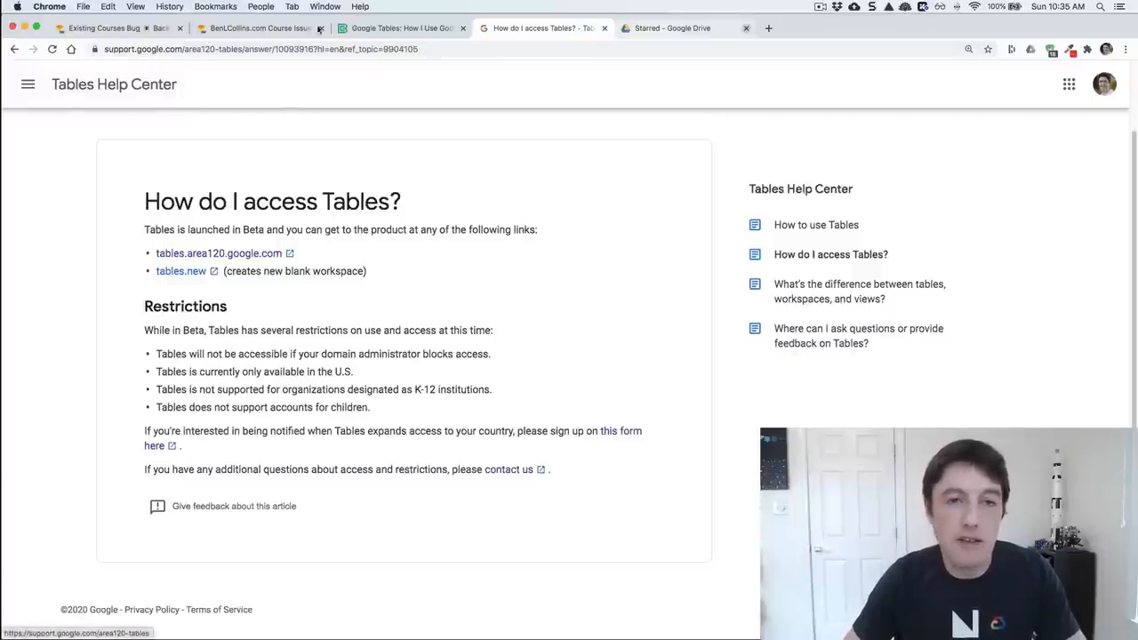
{"action": "left_click", "coordinate": [116, 28]}
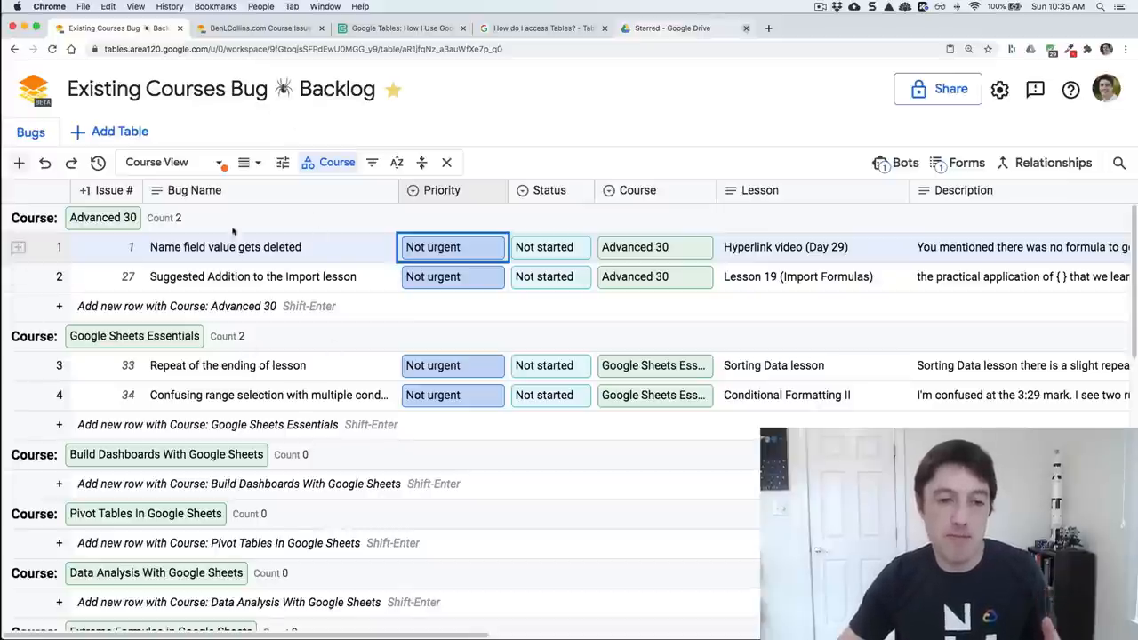
{"action": "mouse_move", "coordinate": [491, 366]}
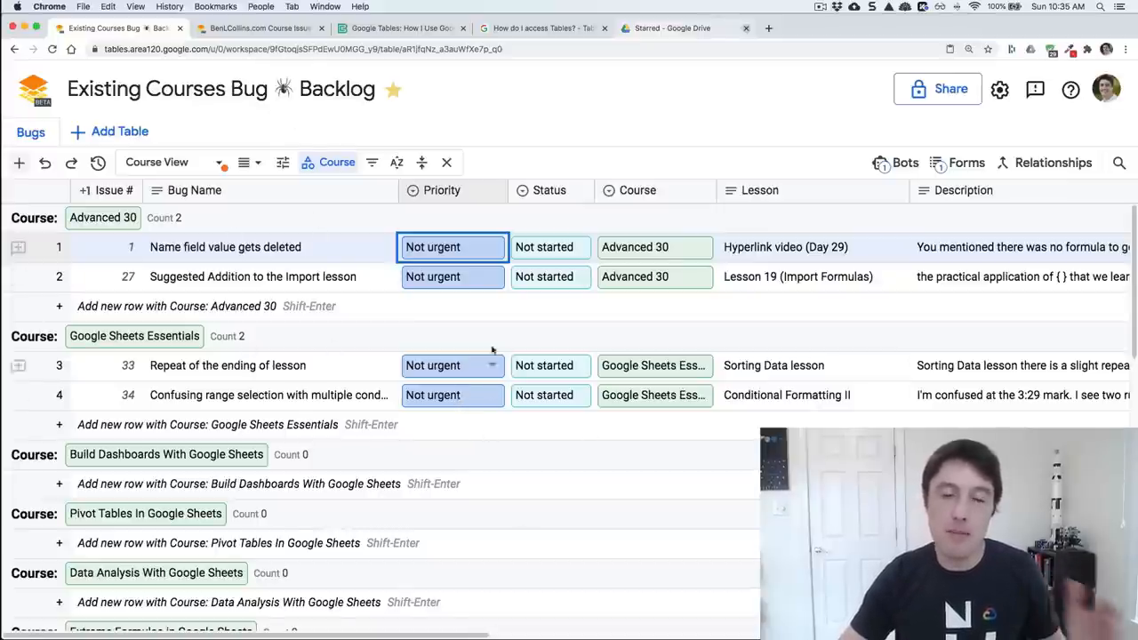